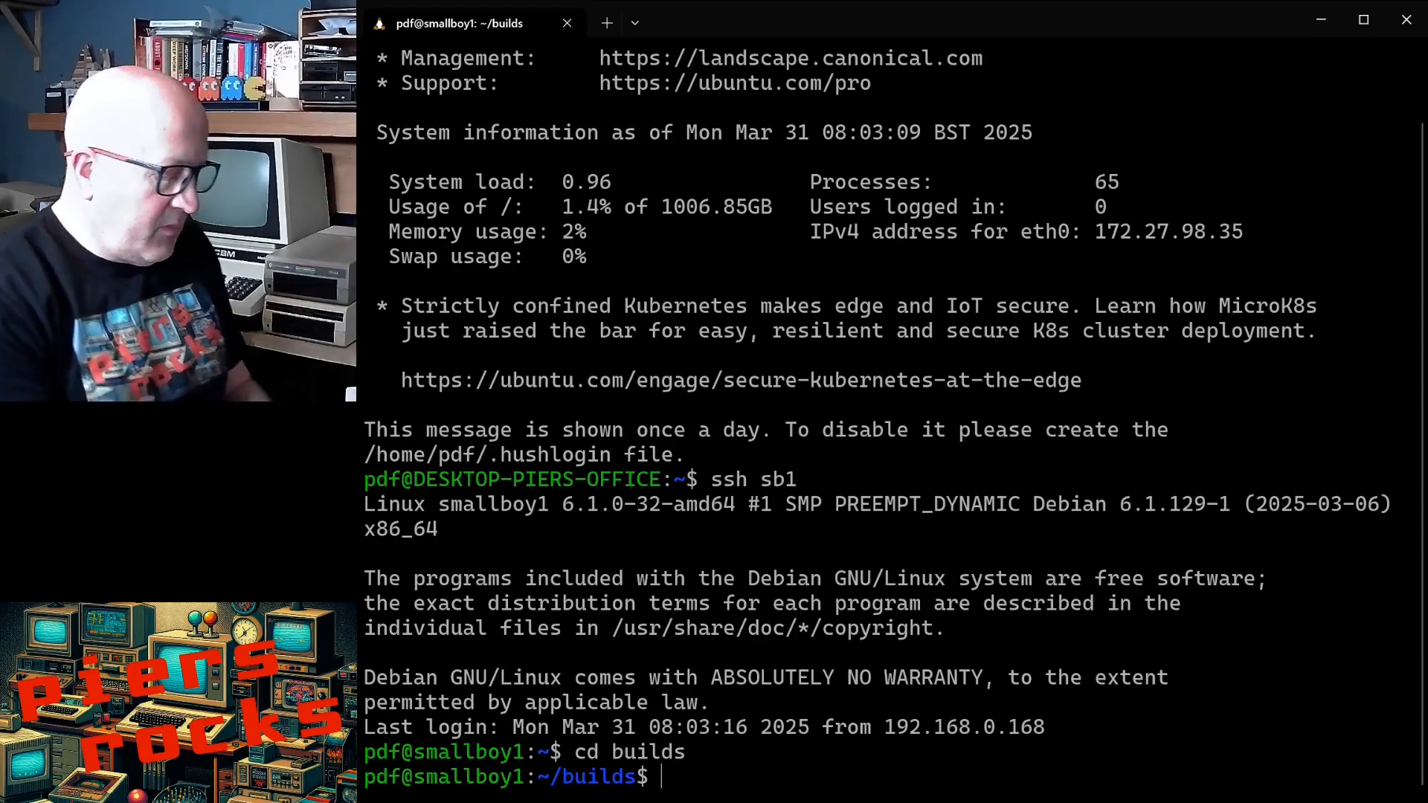
Step: Create a new Rust binary package named 'nrf' with cargo new in ~/builds
{"action": "type", "text": "cargo new"}
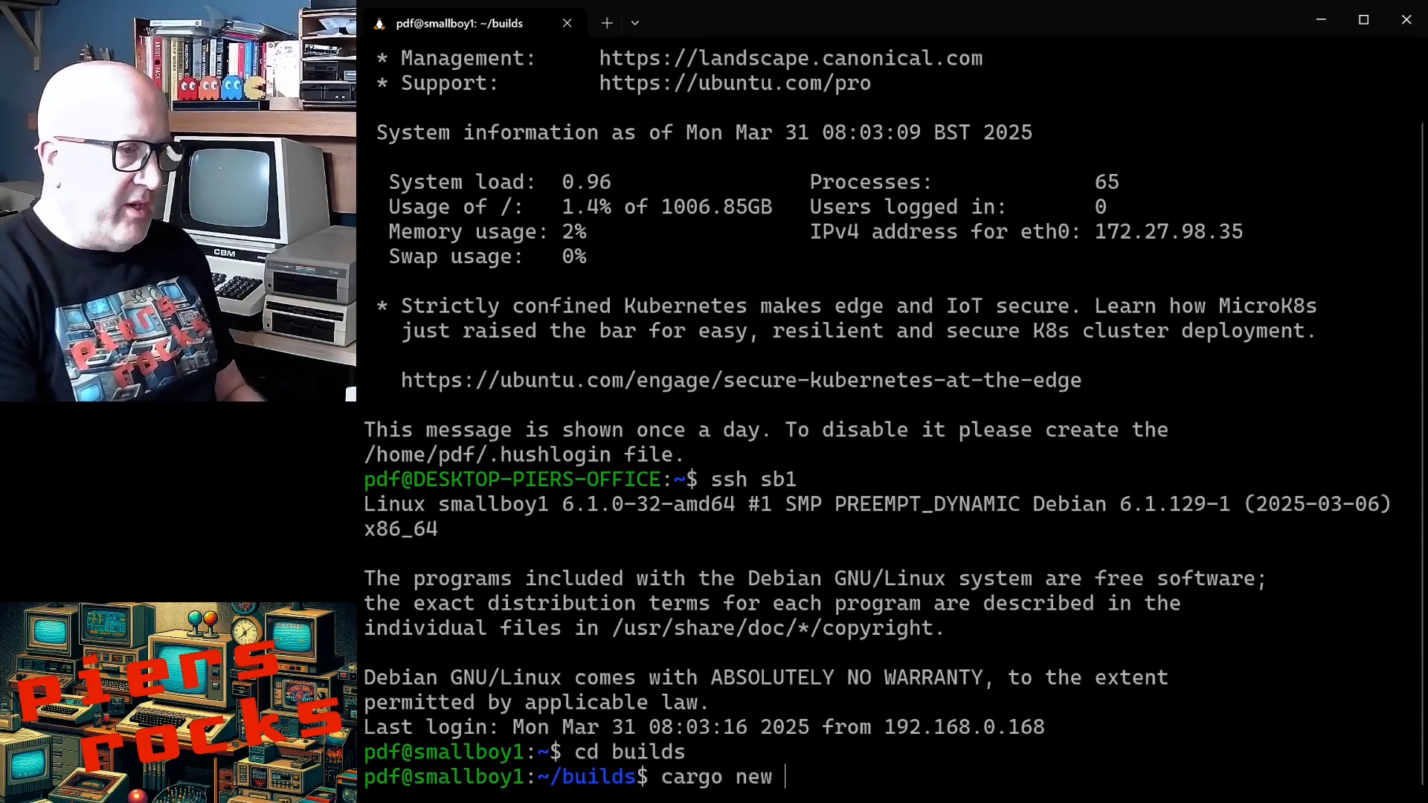
{"action": "type", "text": "nrf"}
{"action": "type", "text": "ls"}
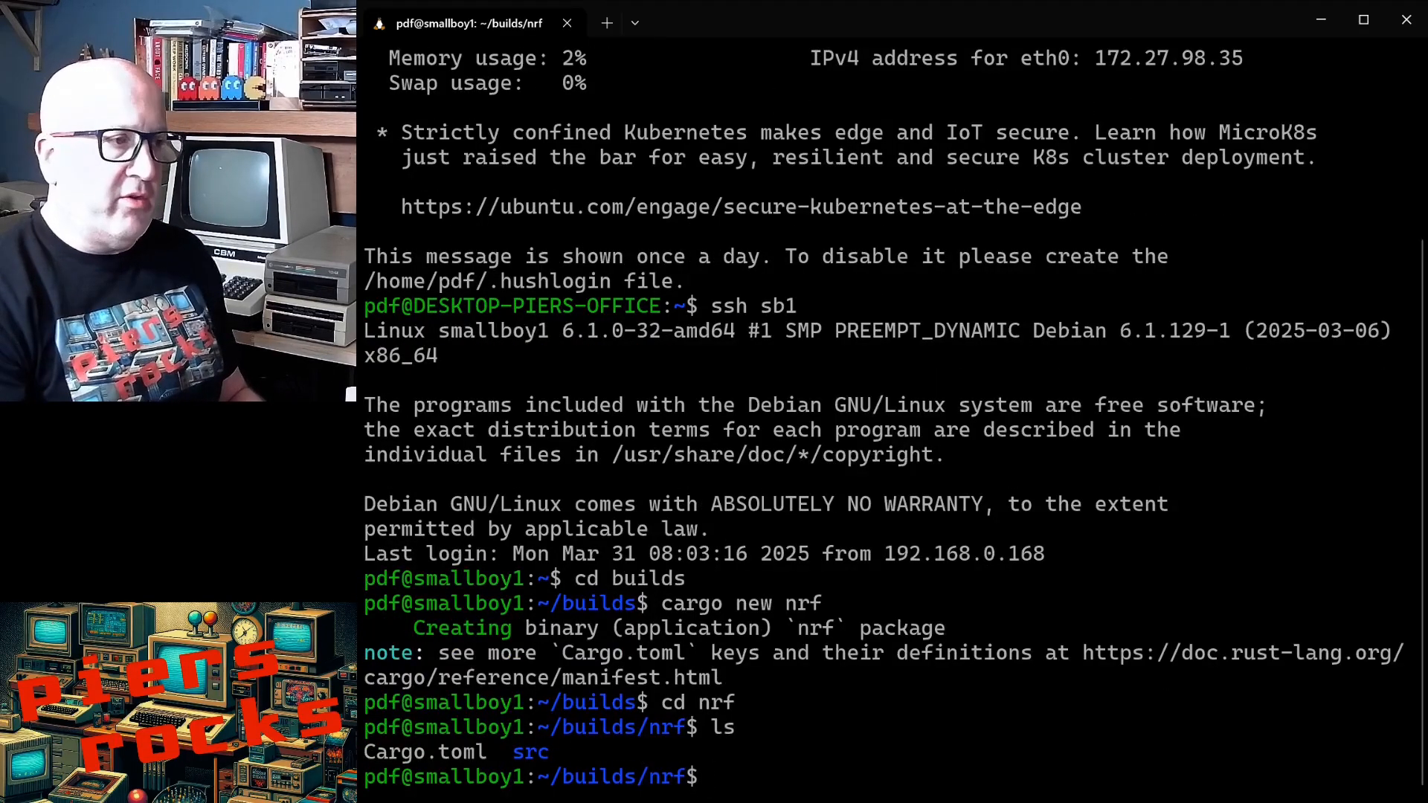
{"action": "type", "text": "v"}
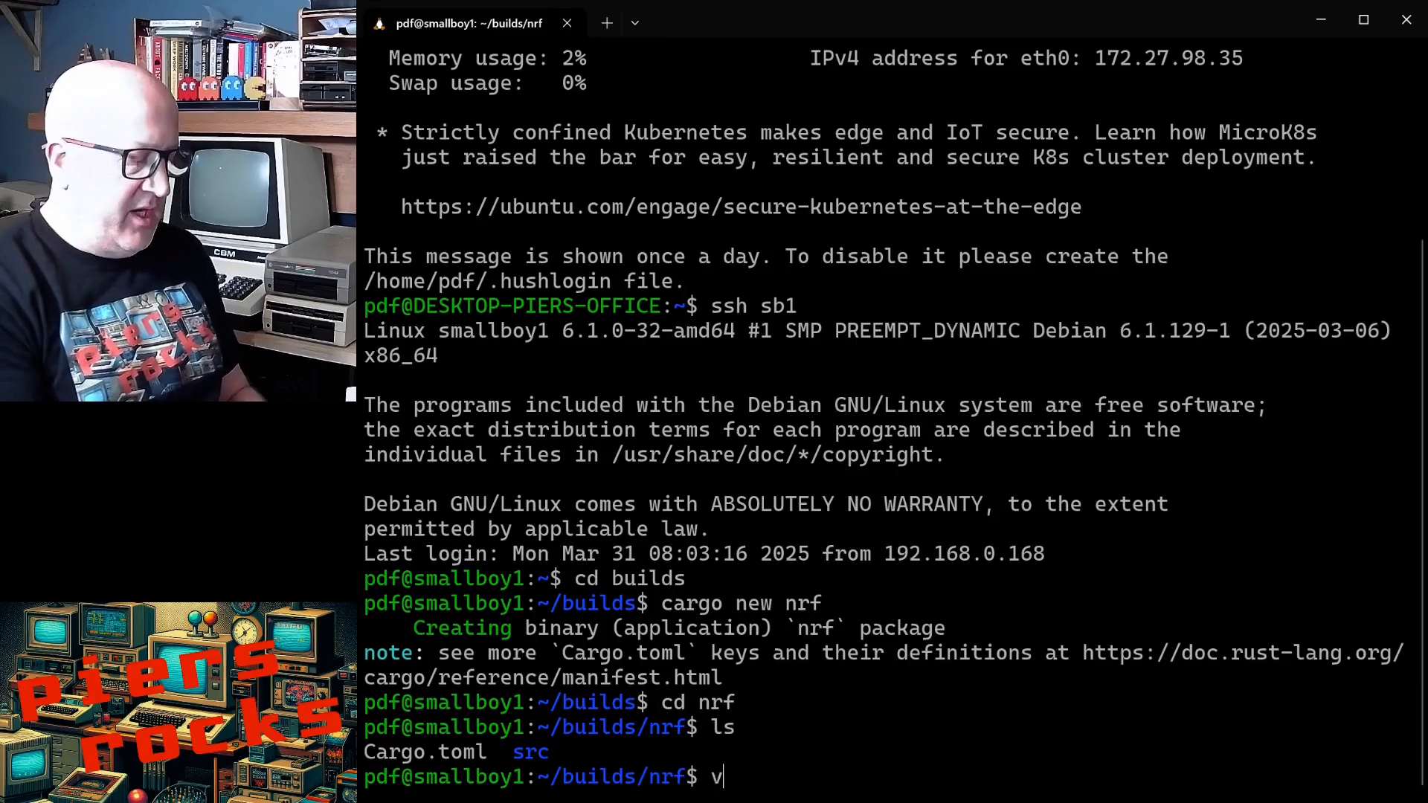
Step: Open src/main.rs in vim, add #![no_std] and #![no_main], and begin a use statement
{"action": "type", "text": "i src/main.rs"}
{"action": "type", "text": "#"}
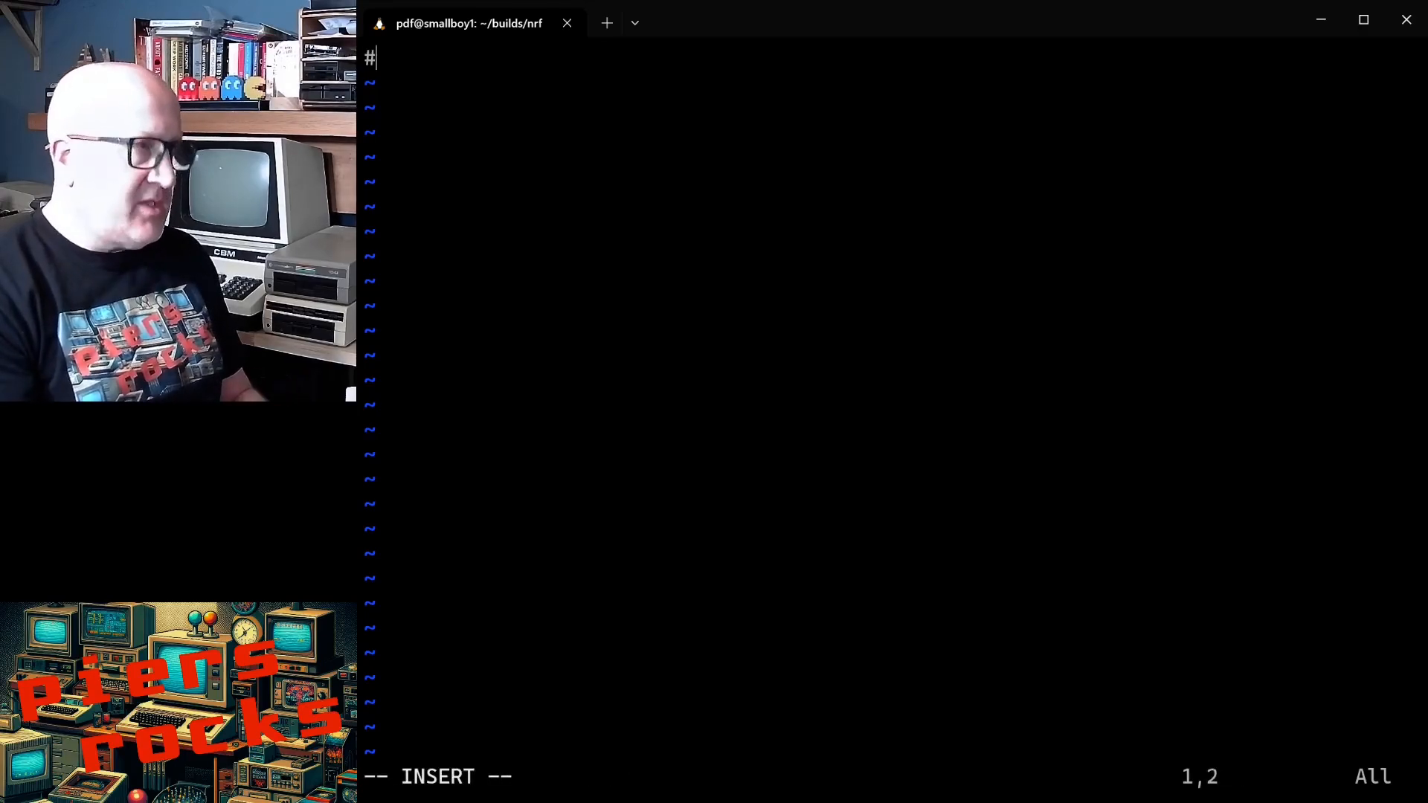
{"action": "type", "text": "!["}
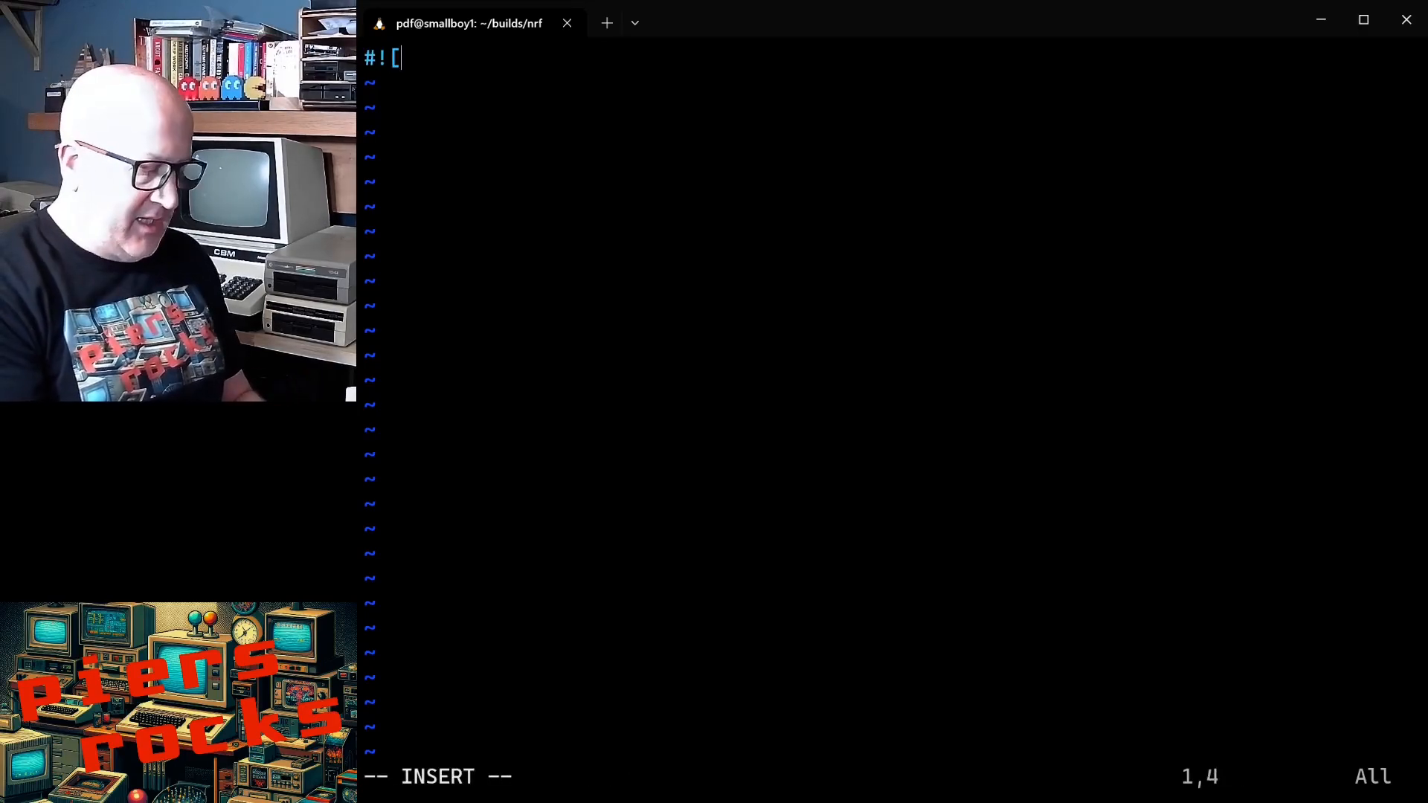
{"action": "type", "text": "[no_std]"}
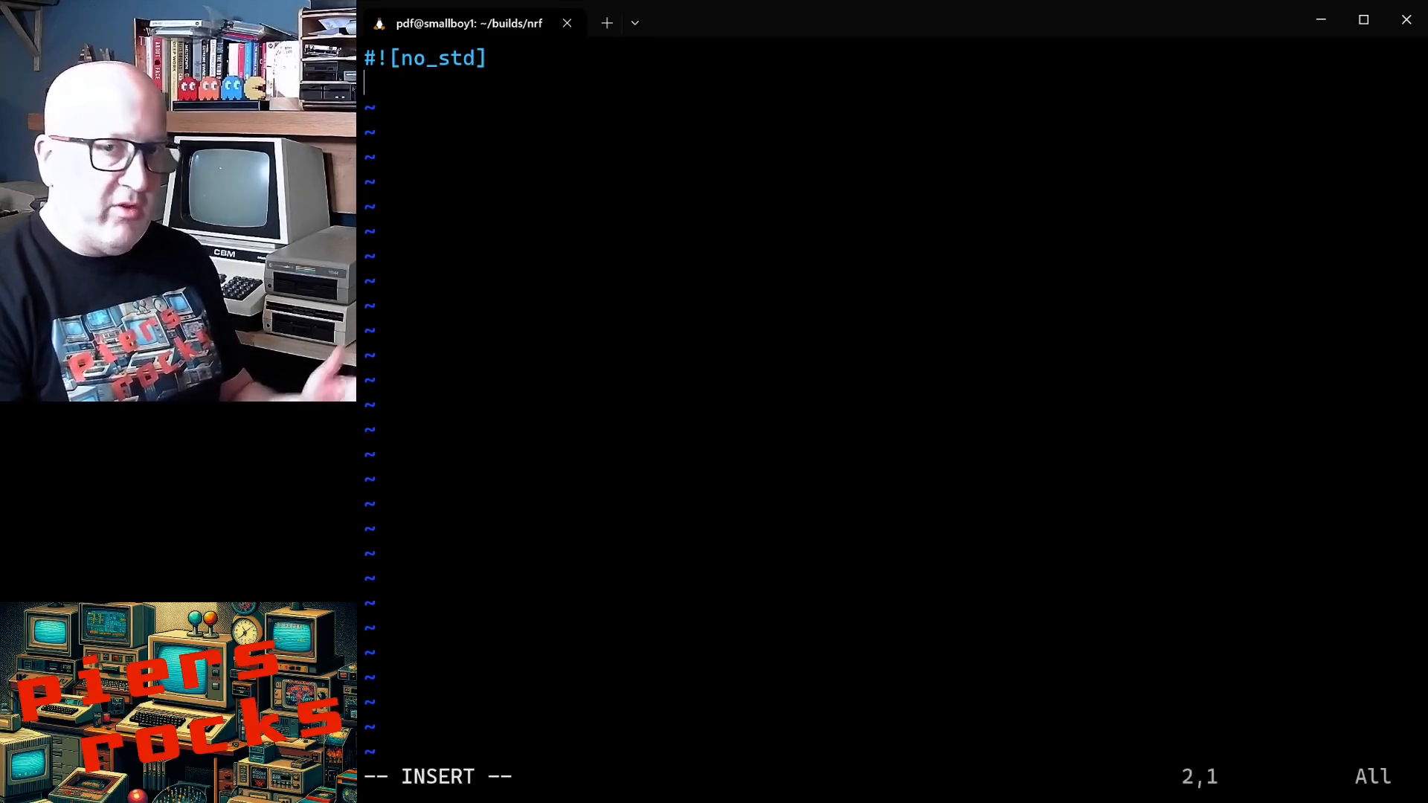
{"action": "type", "text": "#!"}
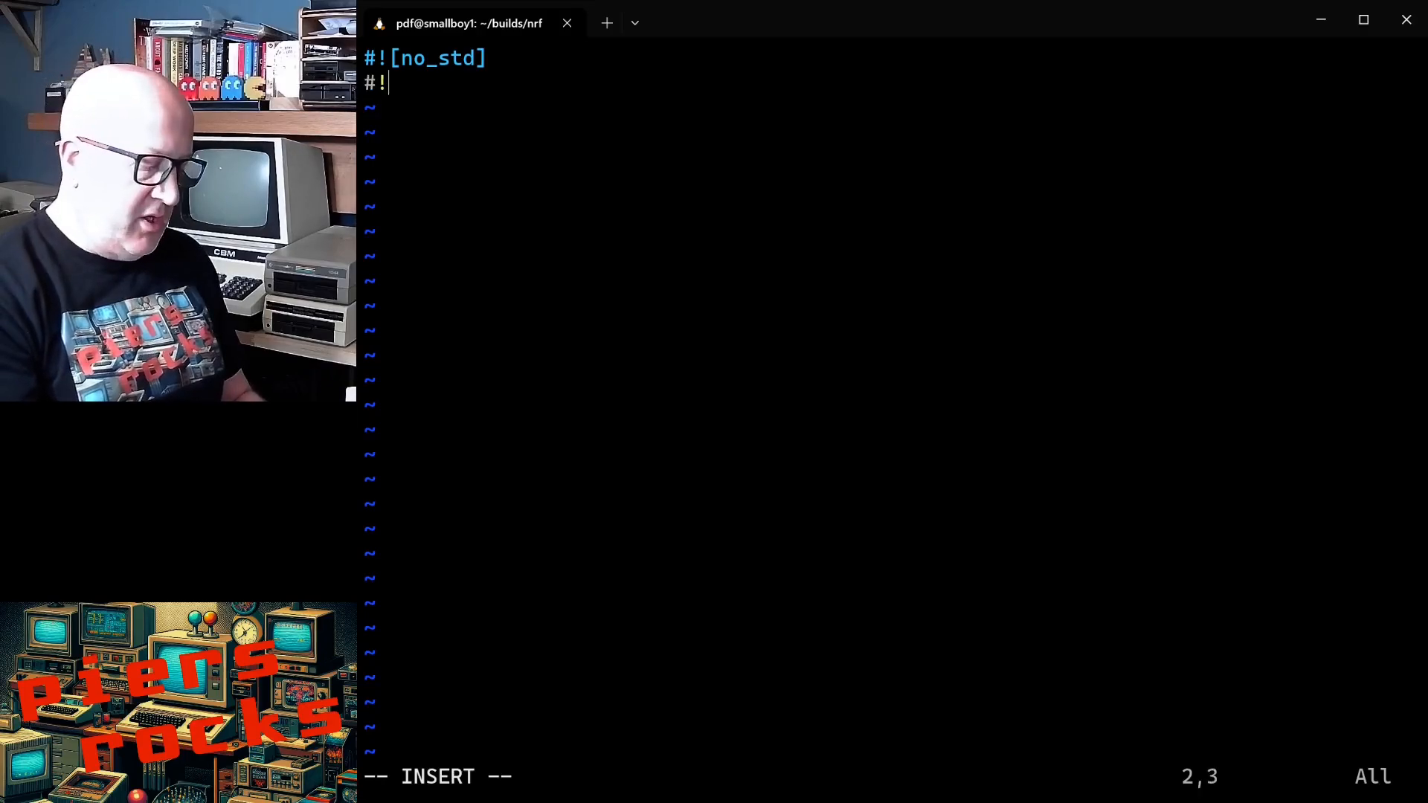
{"action": "type", "text": "[no_main"}
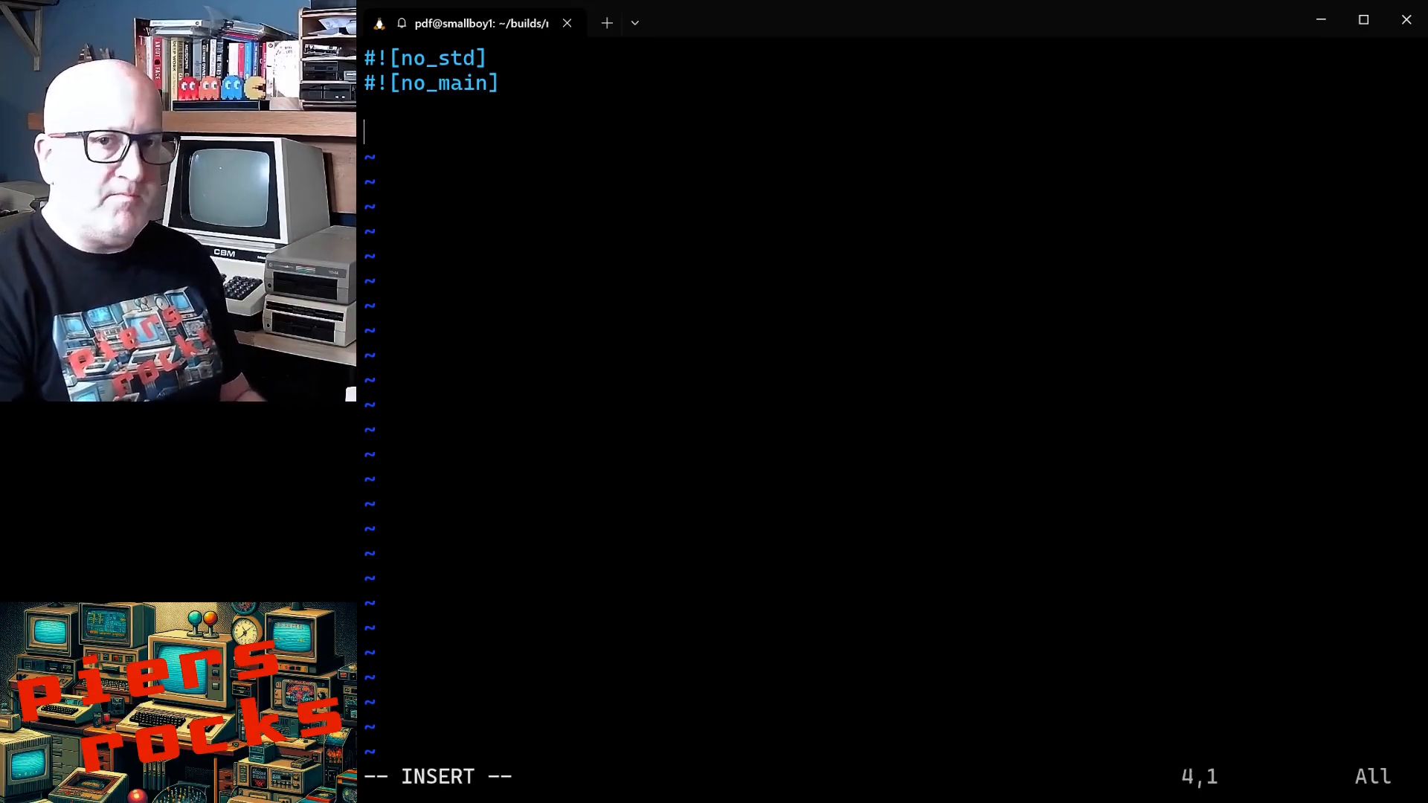
{"action": "type", "text": "use embas"}
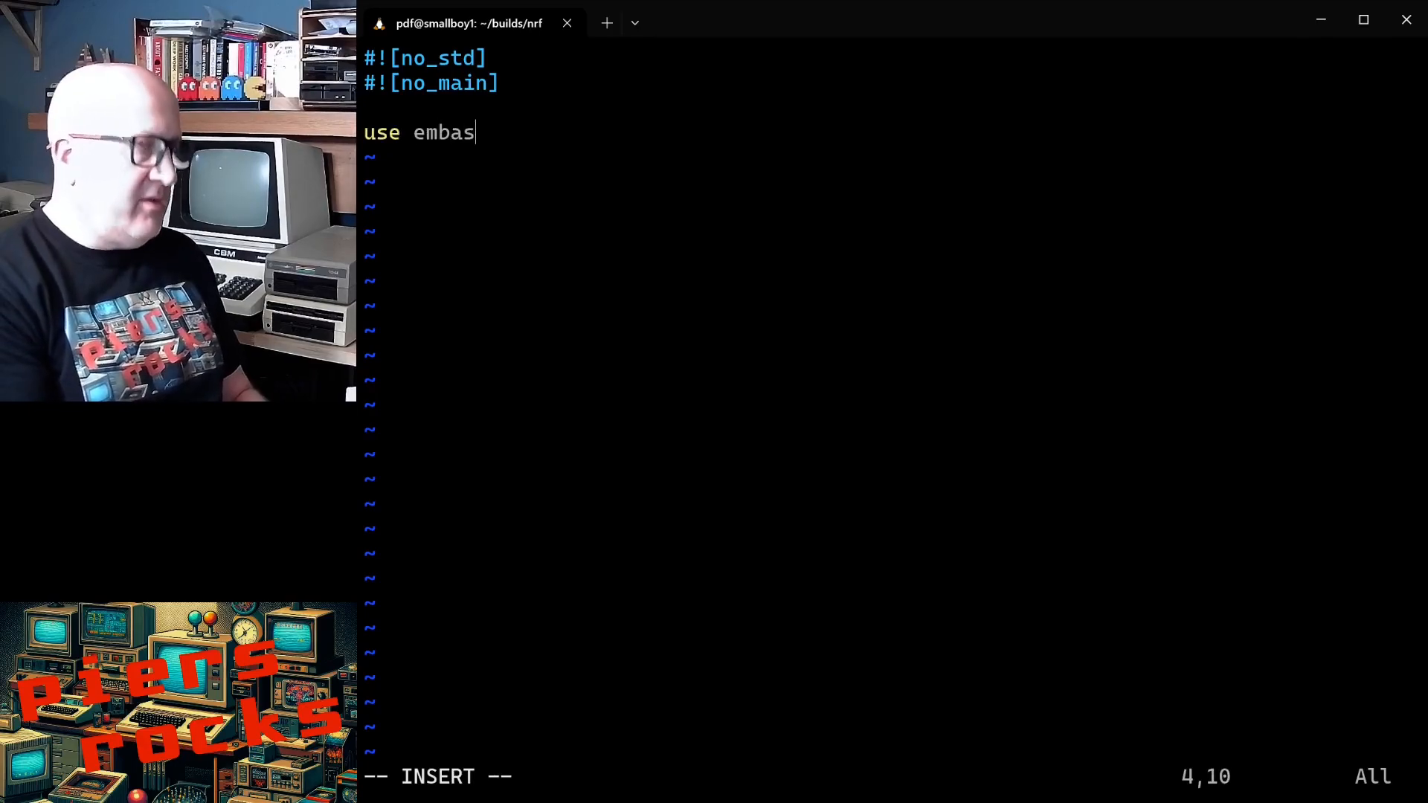
Step: Import embassy_executor::Spawner and embassy_nrf::gpio::{Level, Output, OutputDrive}
{"action": "type", "text": "sy_exec"}
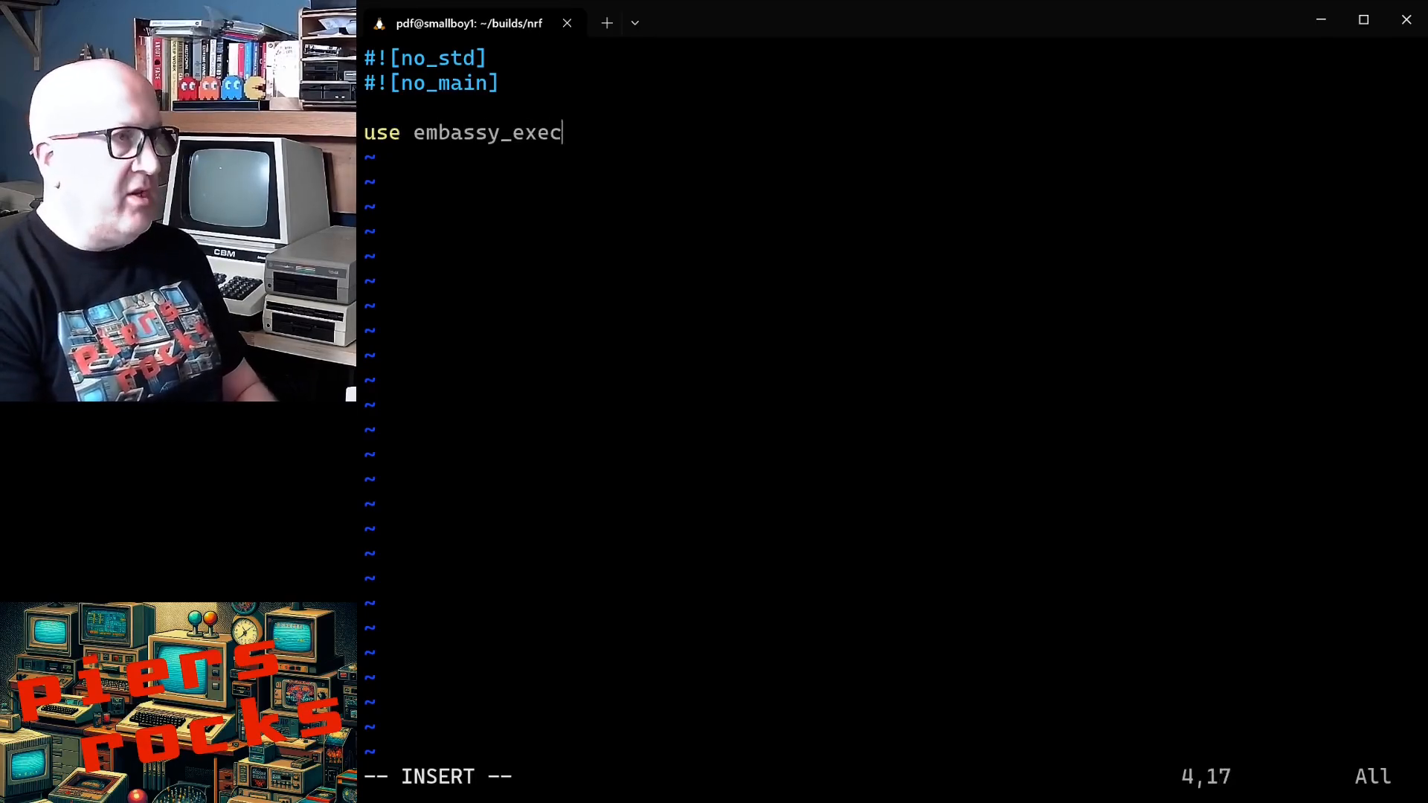
{"action": "type", "text": "uter::Spawn"}
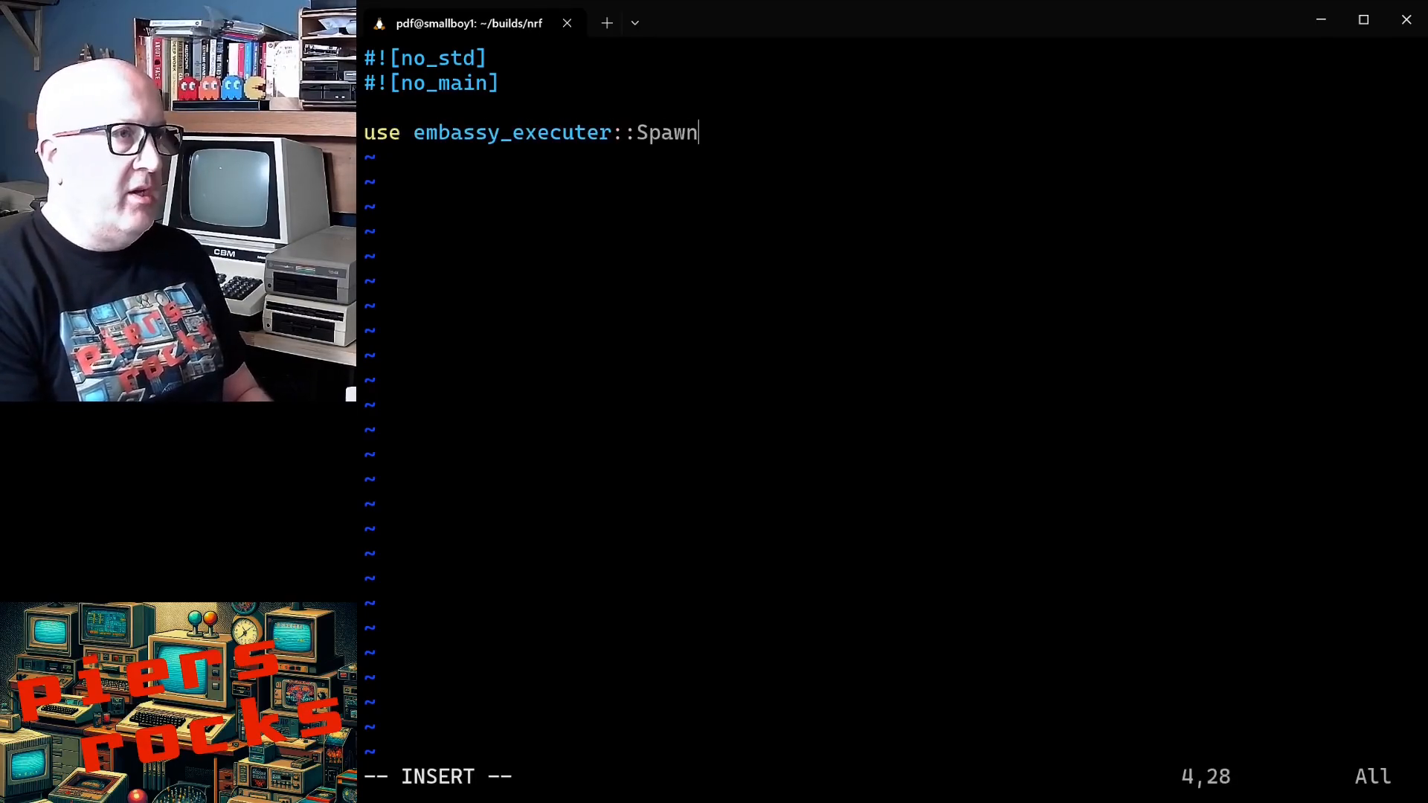
{"action": "type", "text": "er;"}
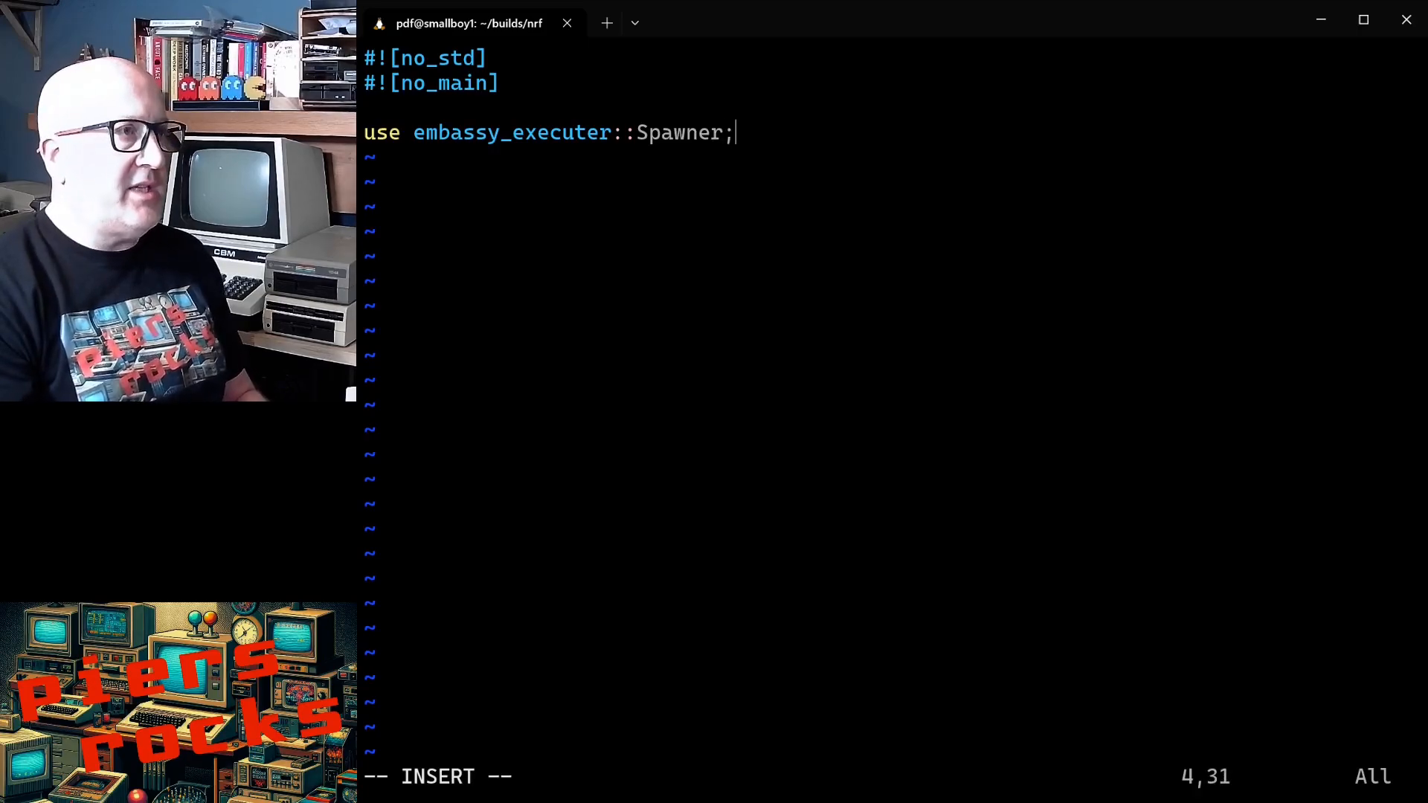
{"action": "type", "text": "usr"}
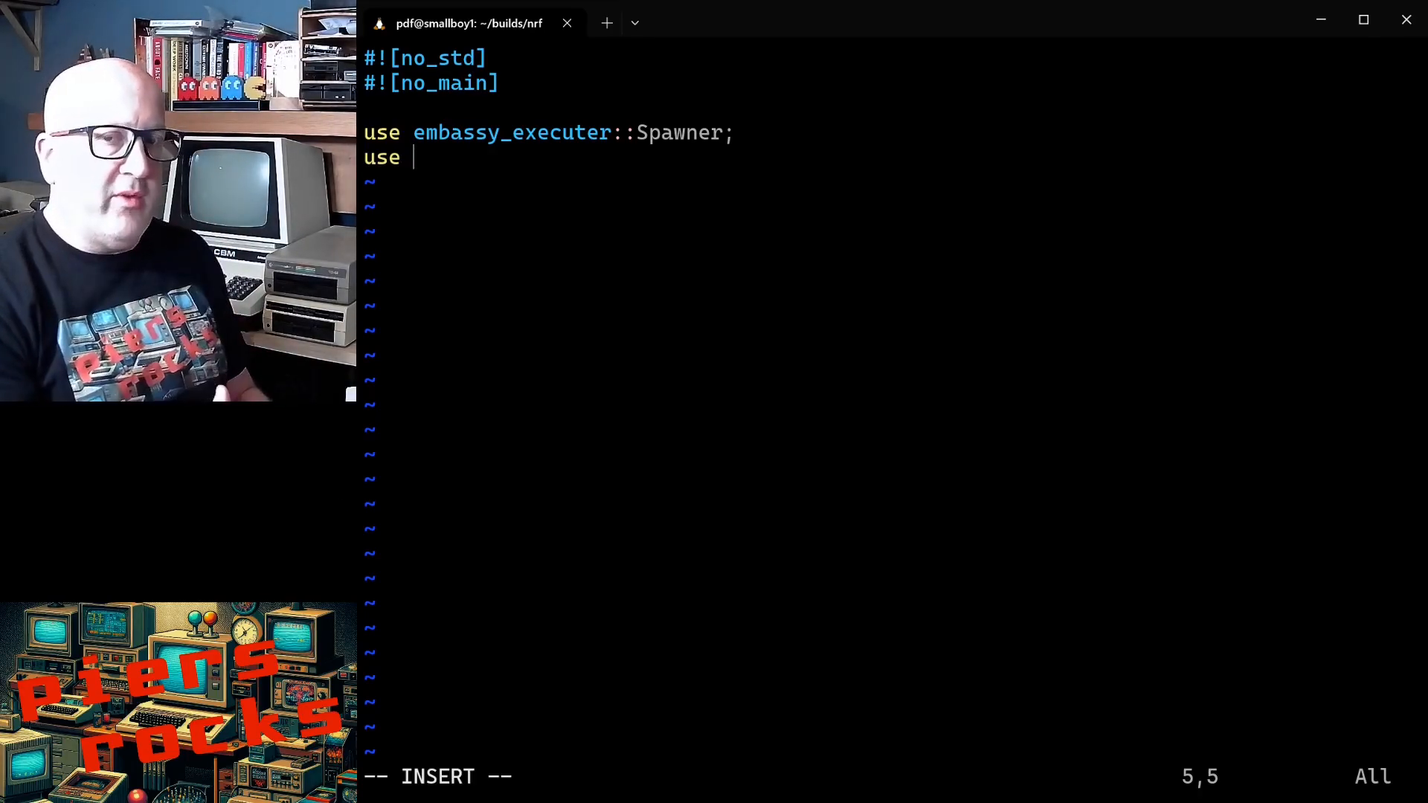
{"action": "type", "text": "embassy"}
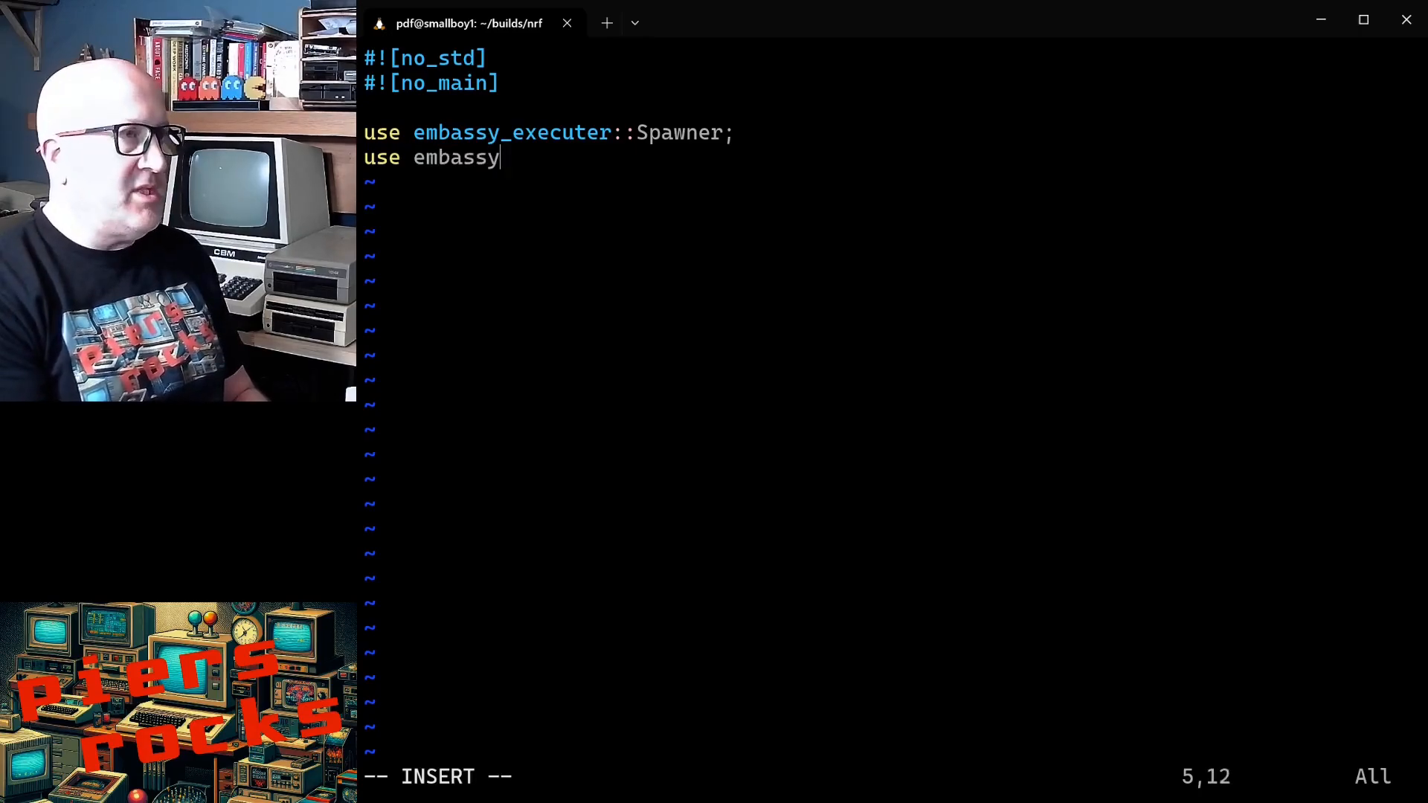
{"action": "type", "text": "_nrf::gpio"}
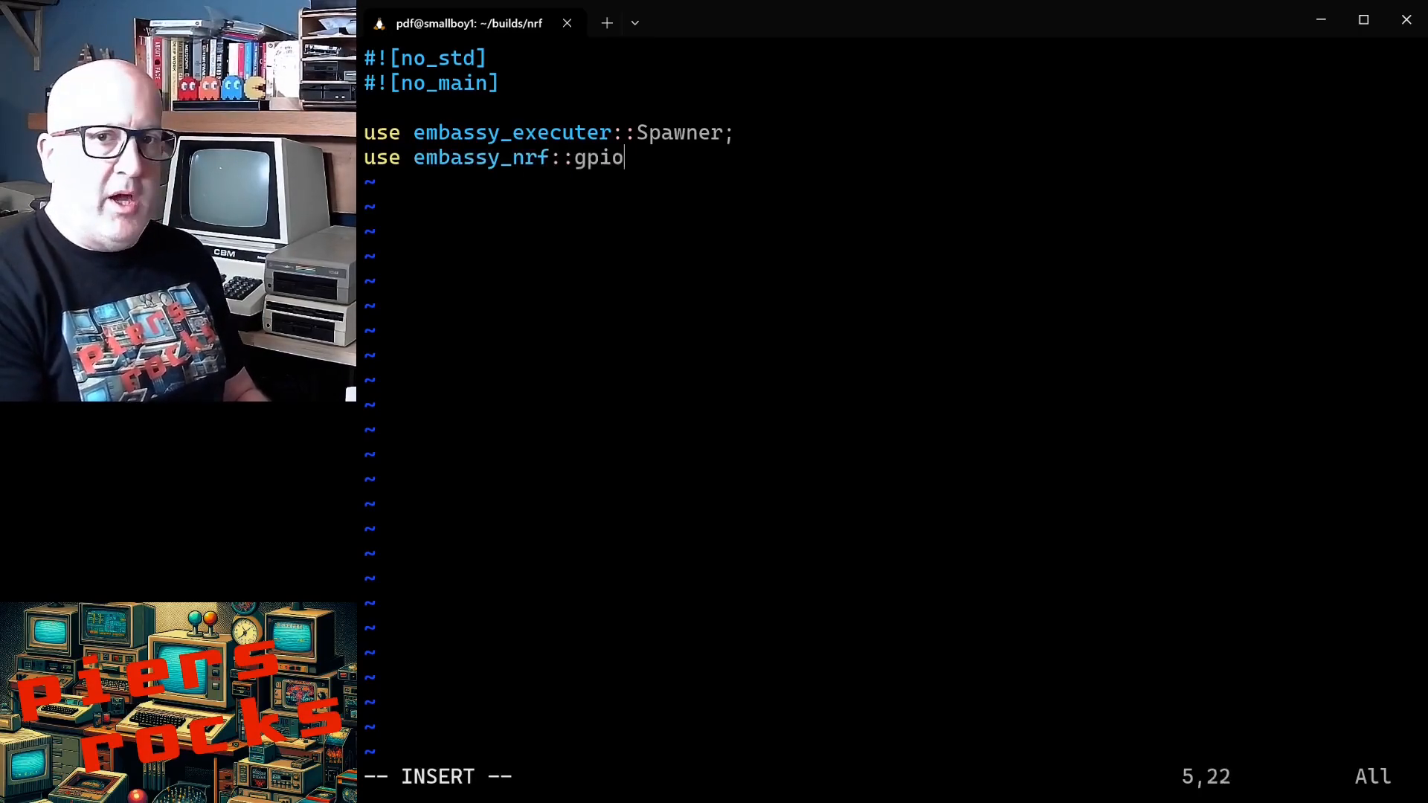
{"action": "type", "text": "::{Lev"}
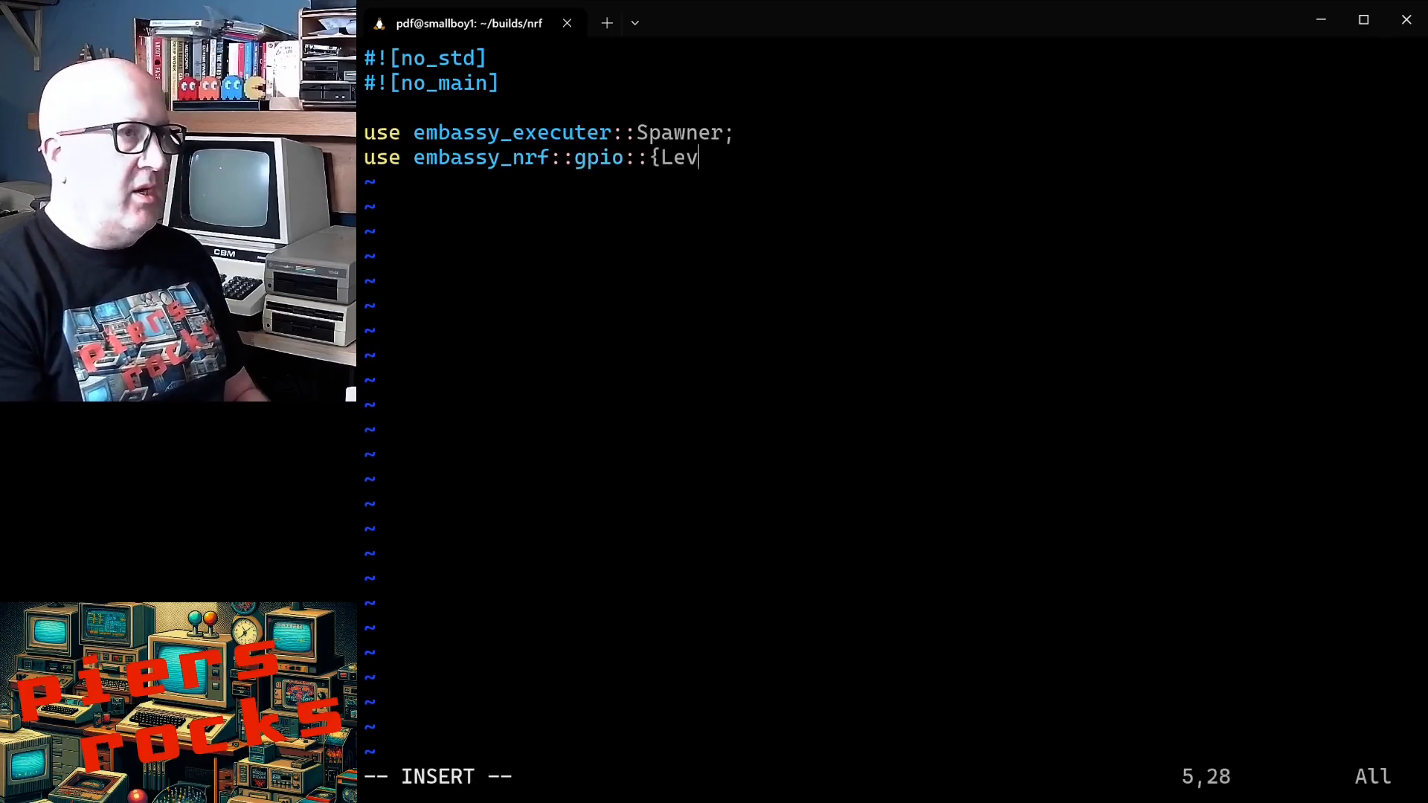
{"action": "type", "text": "el, Outpu"}
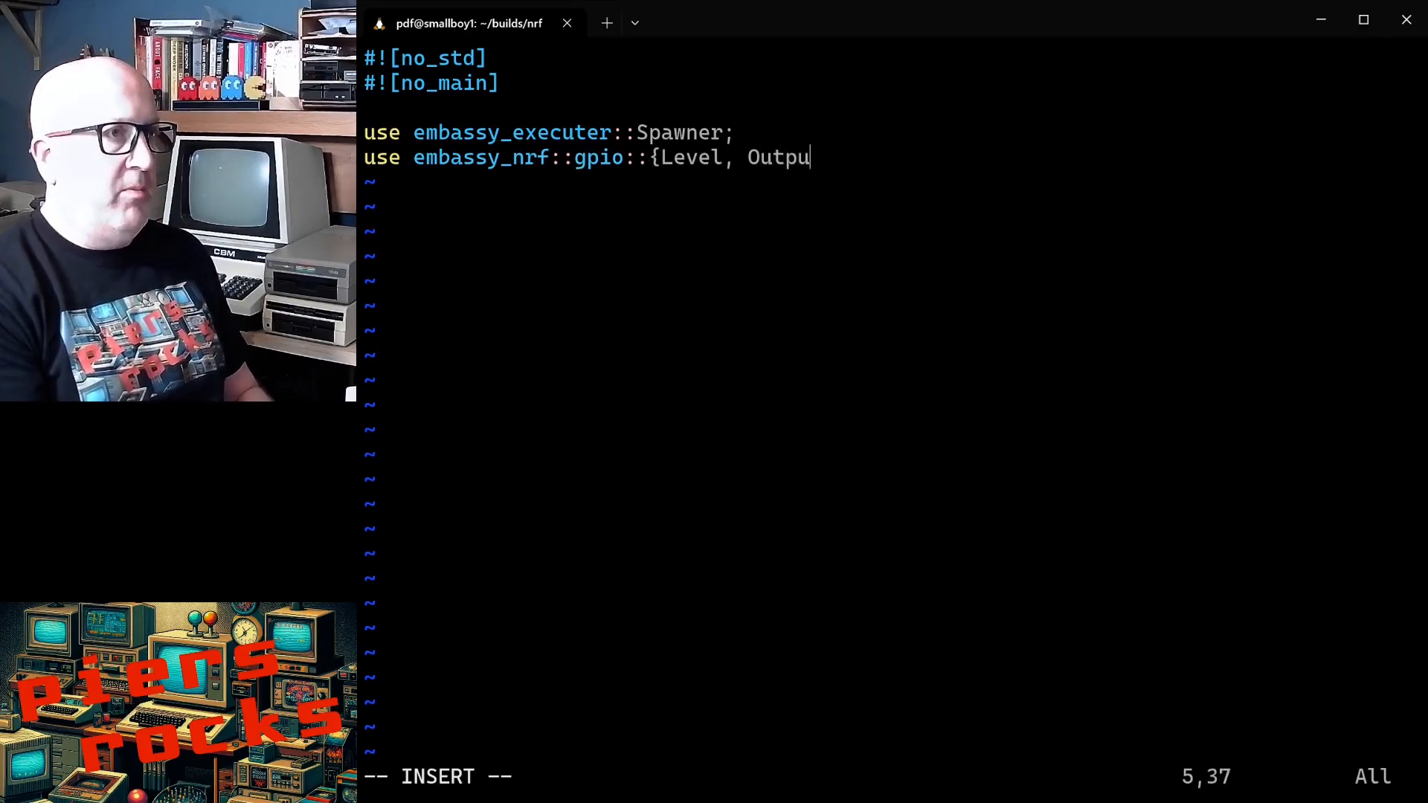
{"action": "type", "text": "t, Outp"}
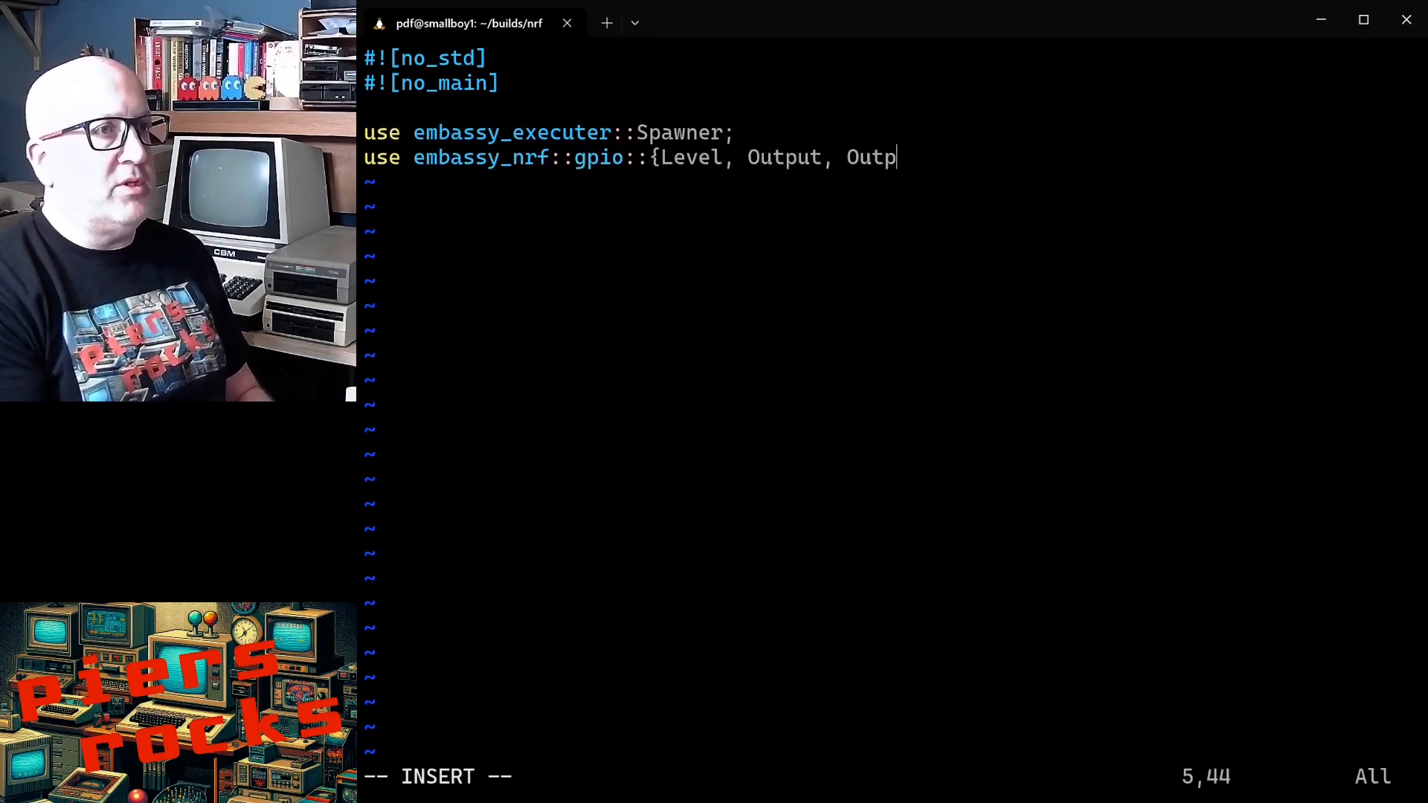
{"action": "type", "text": "utDrive}"}
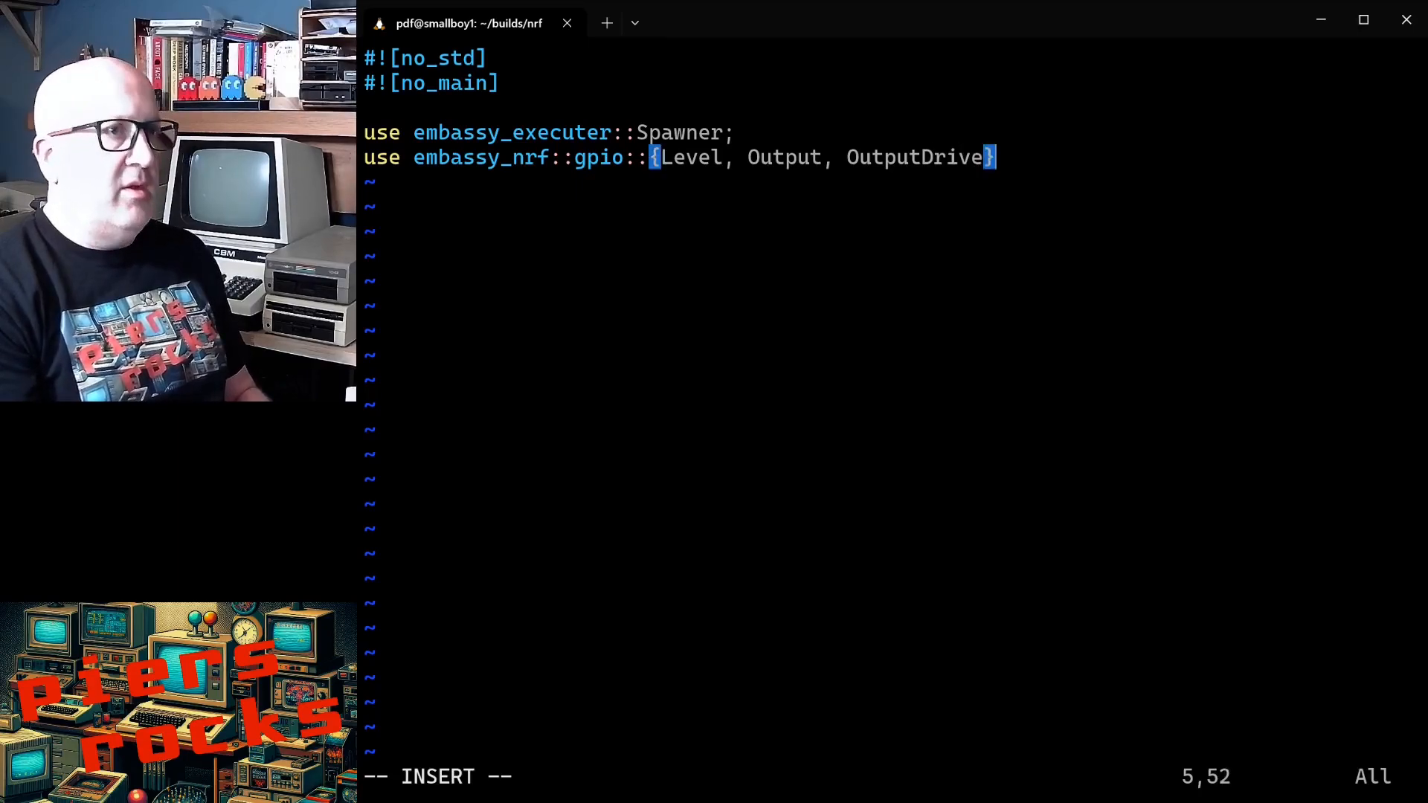
{"action": "type", "text": ";"}
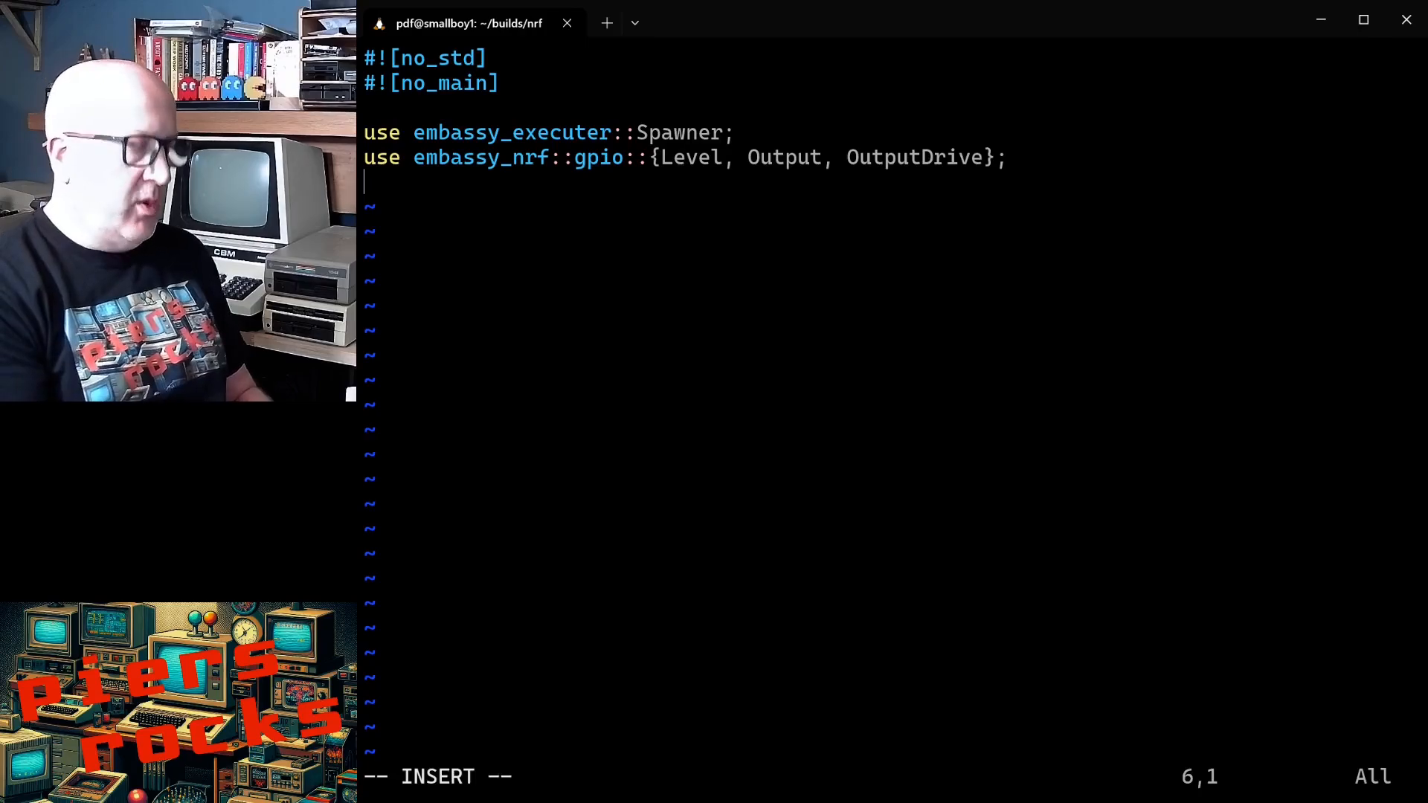
Step: Import embassy_time::Timer, defmt_rtt and panic_probe as _, and defmt::info
{"action": "type", "text": "use embassy_time"}
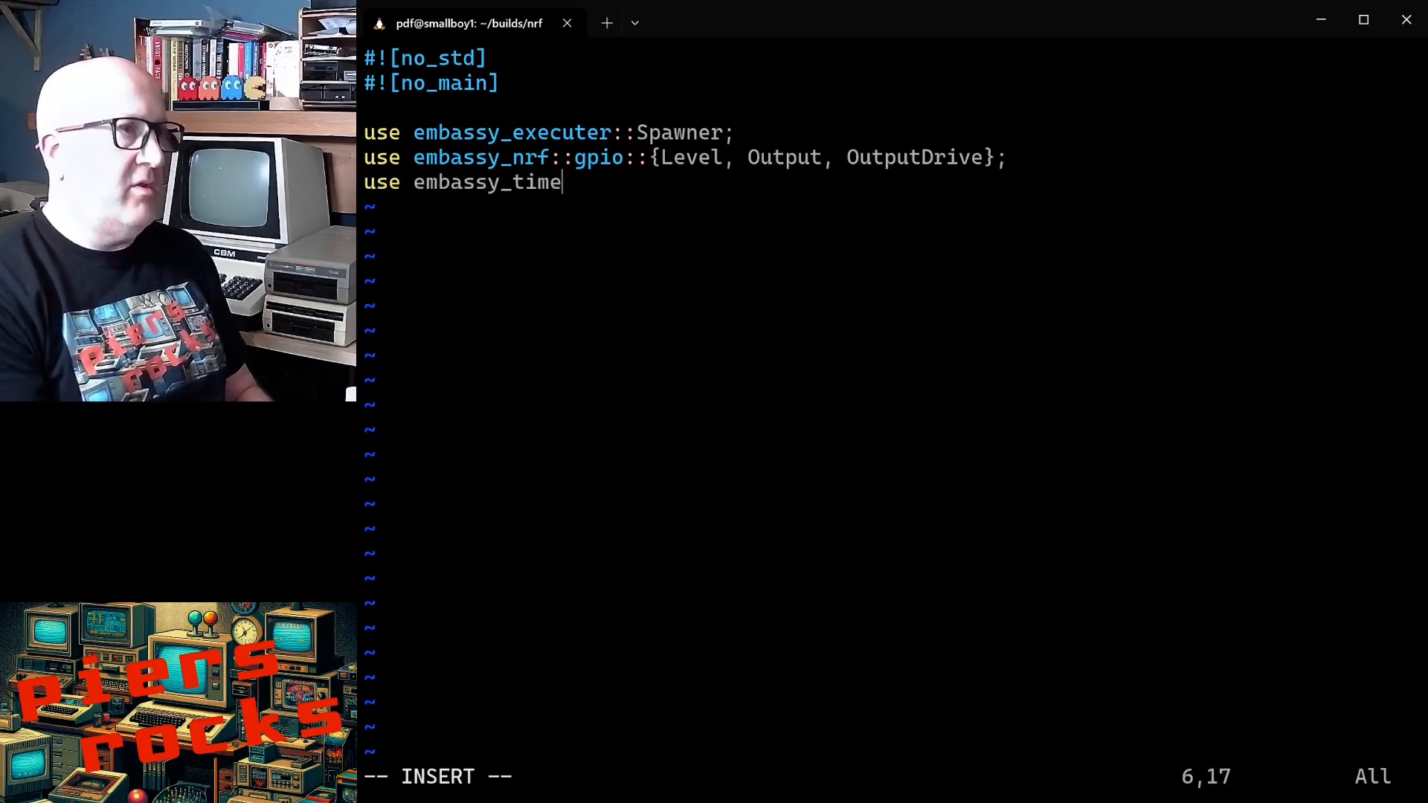
{"action": "type", "text": "::imer"}
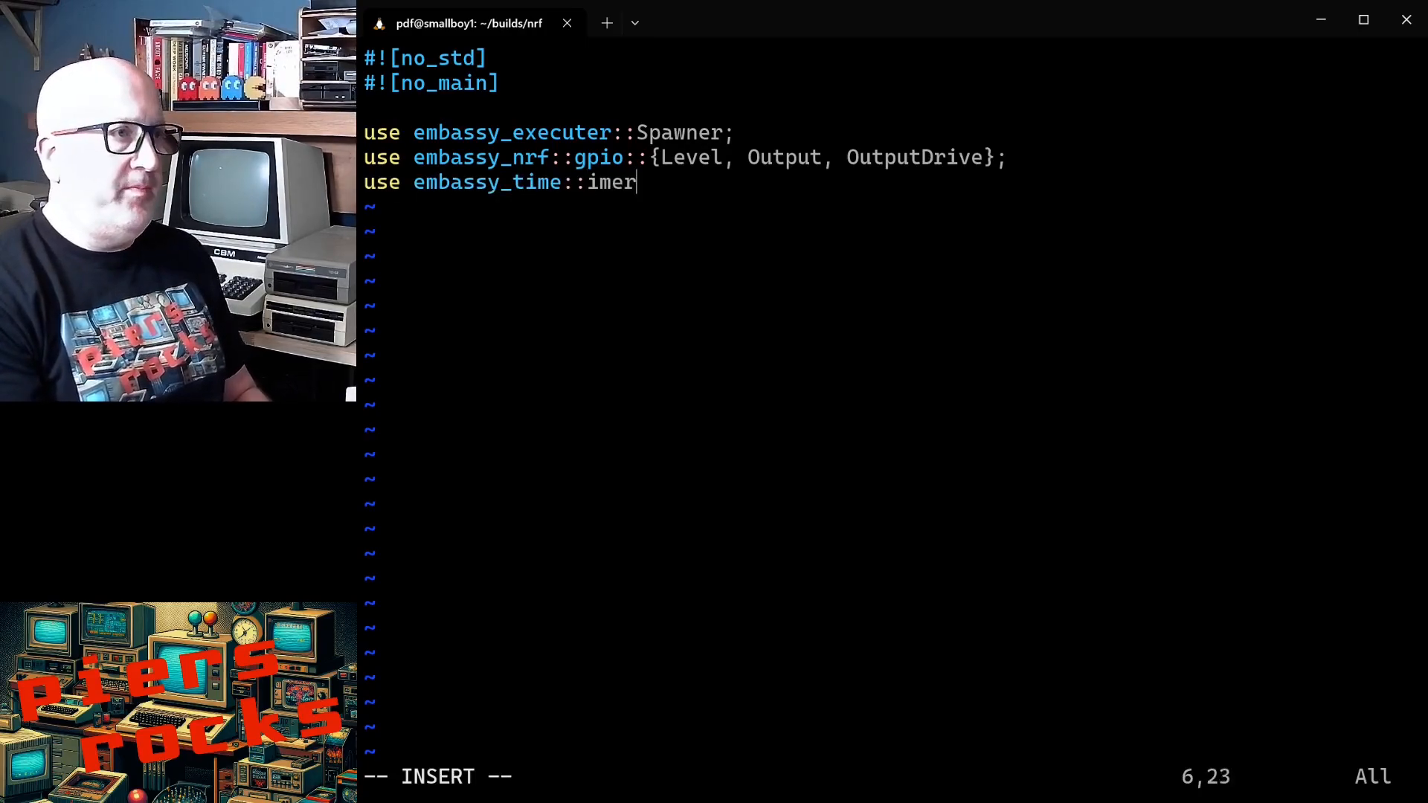
{"action": "type", "text": "Timer;"}
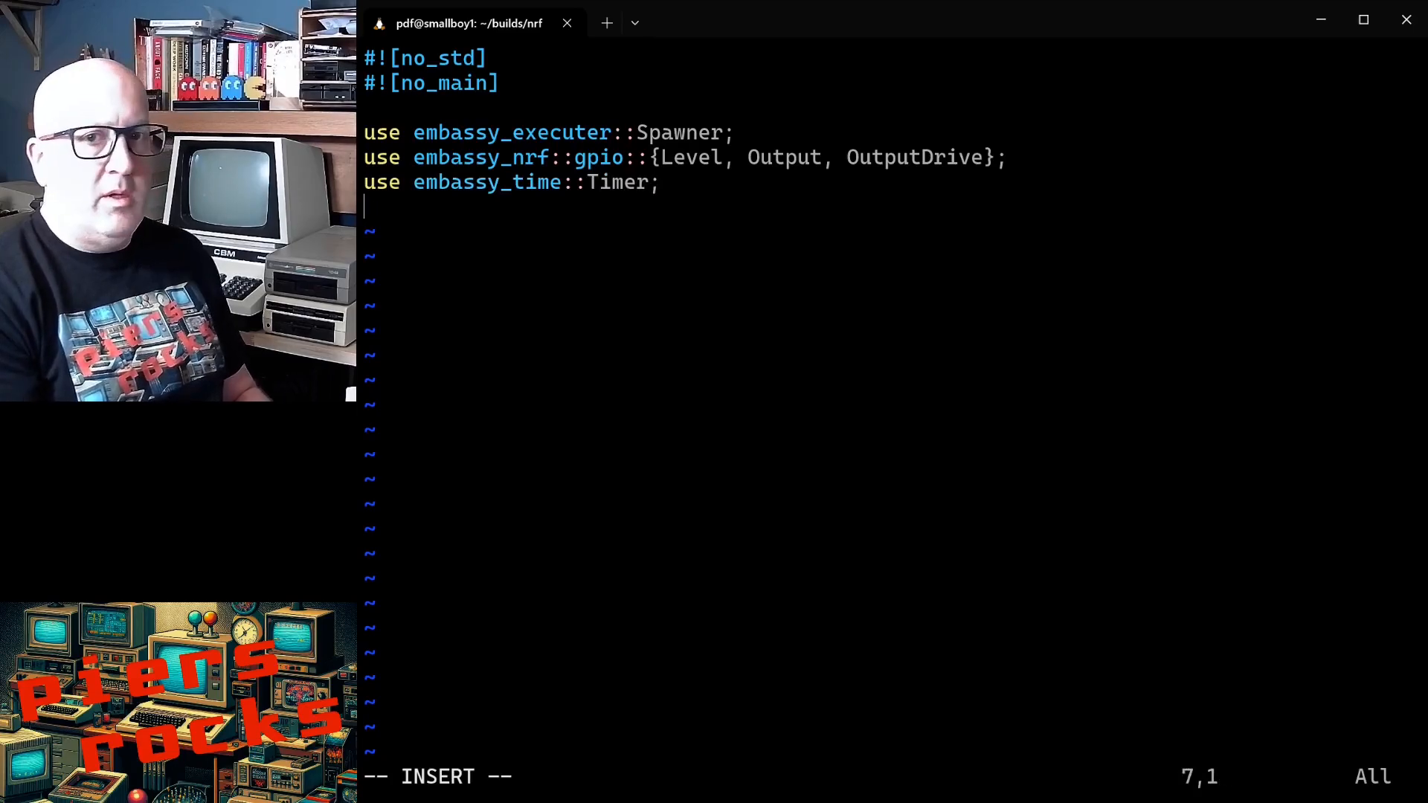
{"action": "type", "text": "use {"}
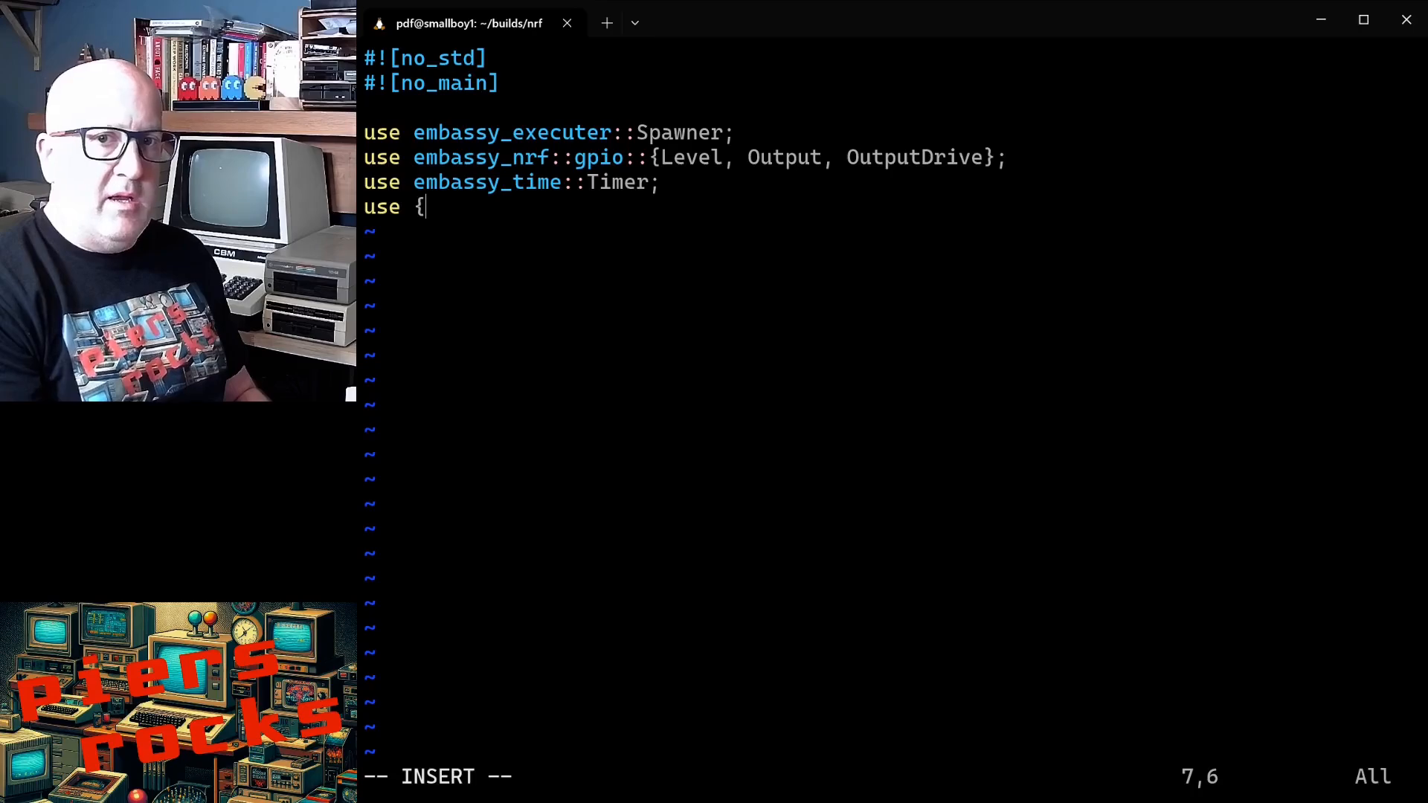
{"action": "type", "text": "defmt"}
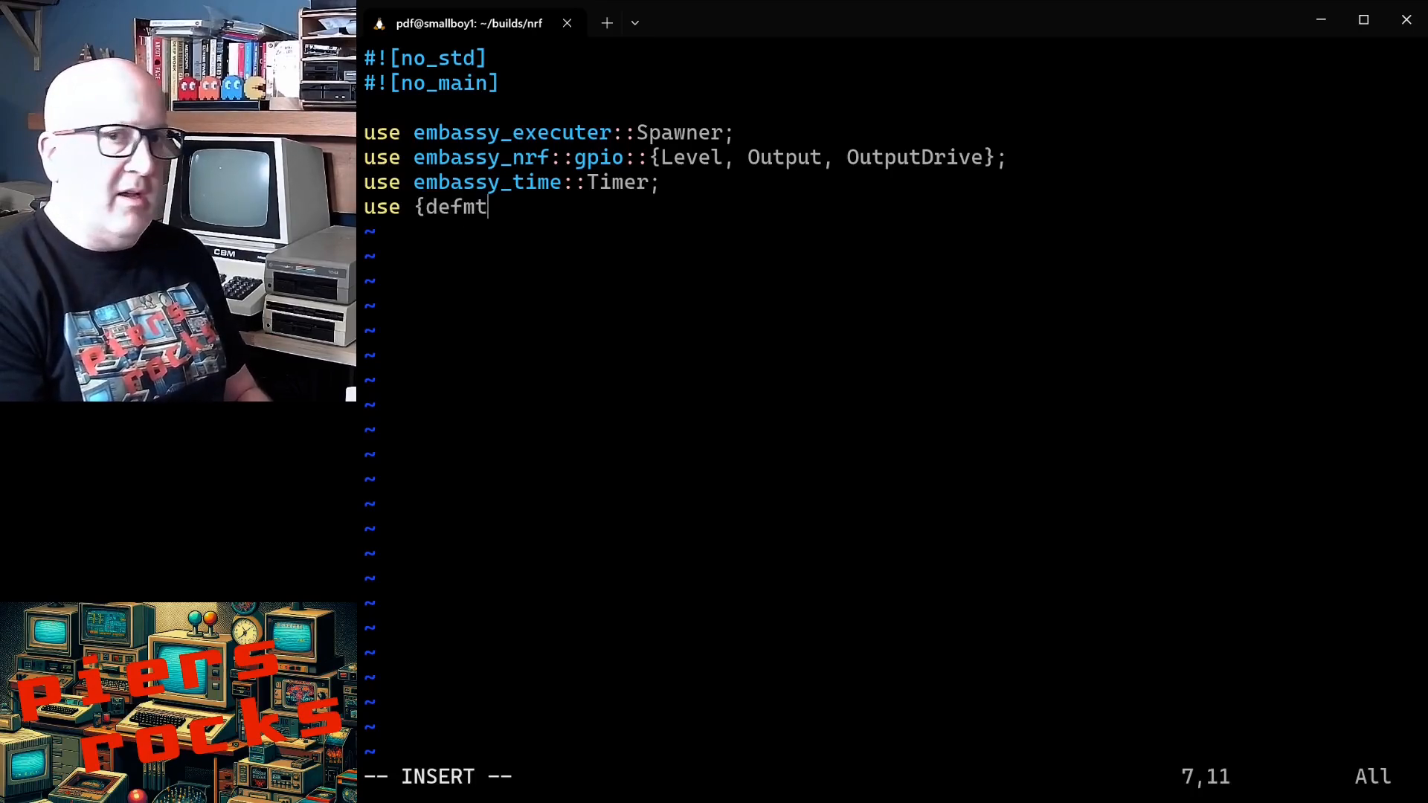
{"action": "type", "text": "_rtt as"}
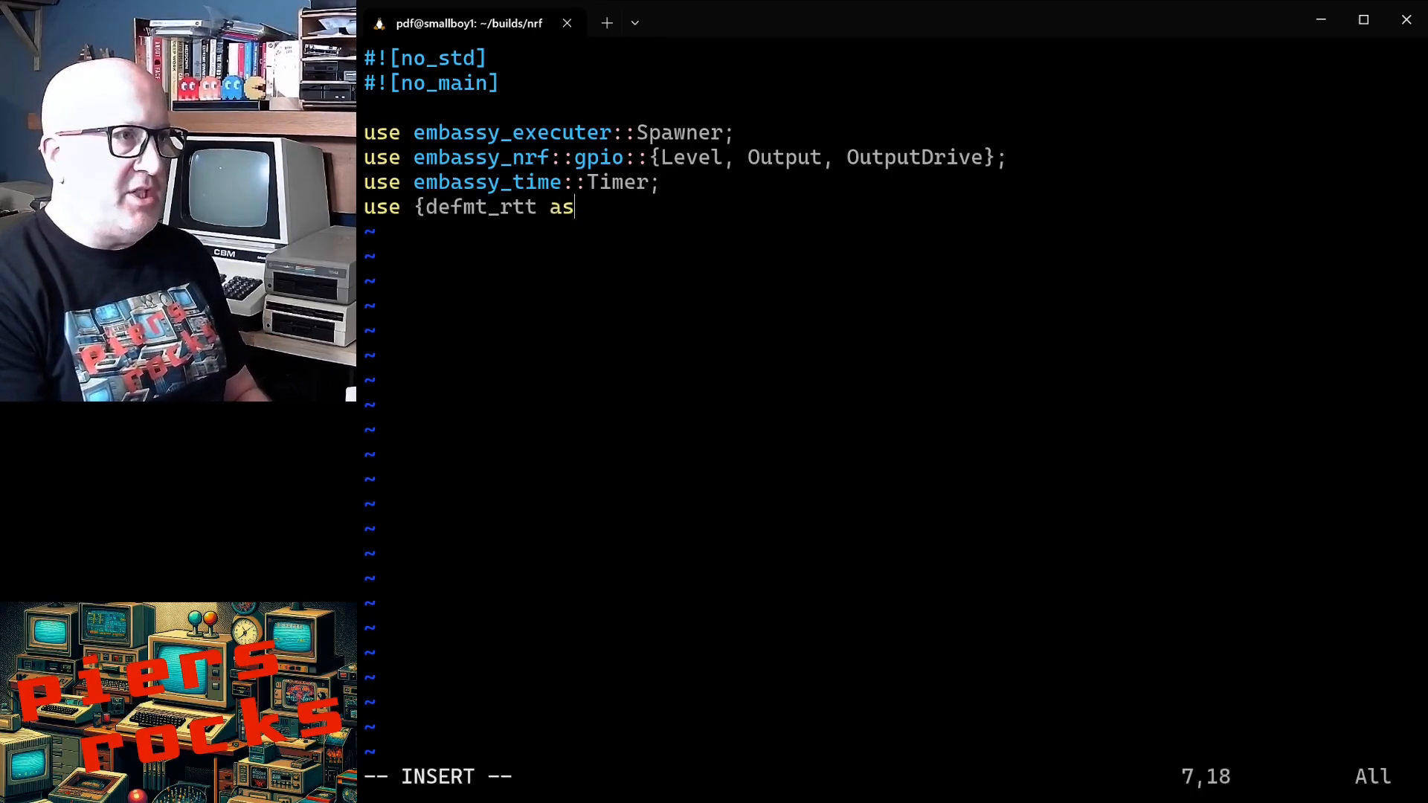
{"action": "type", "text": "_,"}
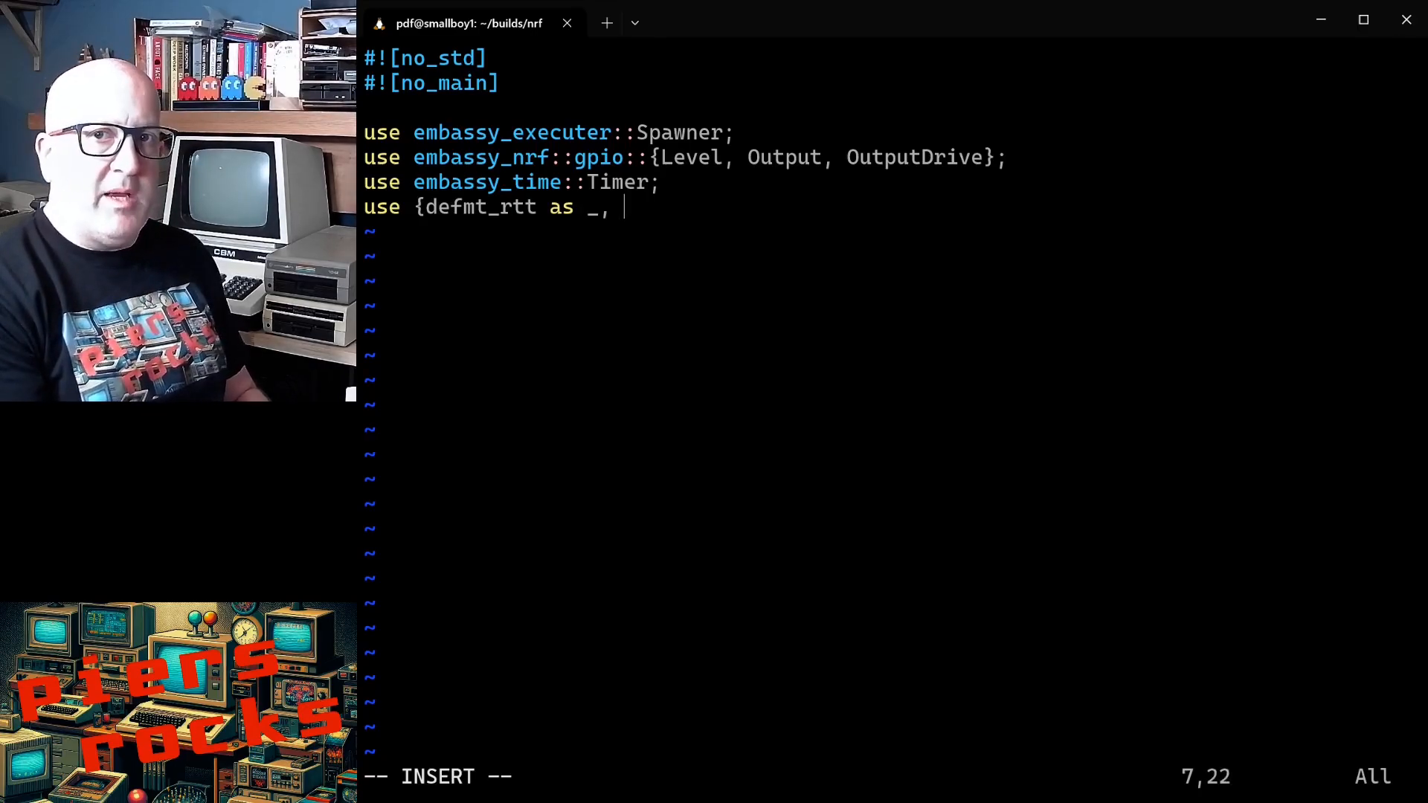
{"action": "type", "text": "pani"}
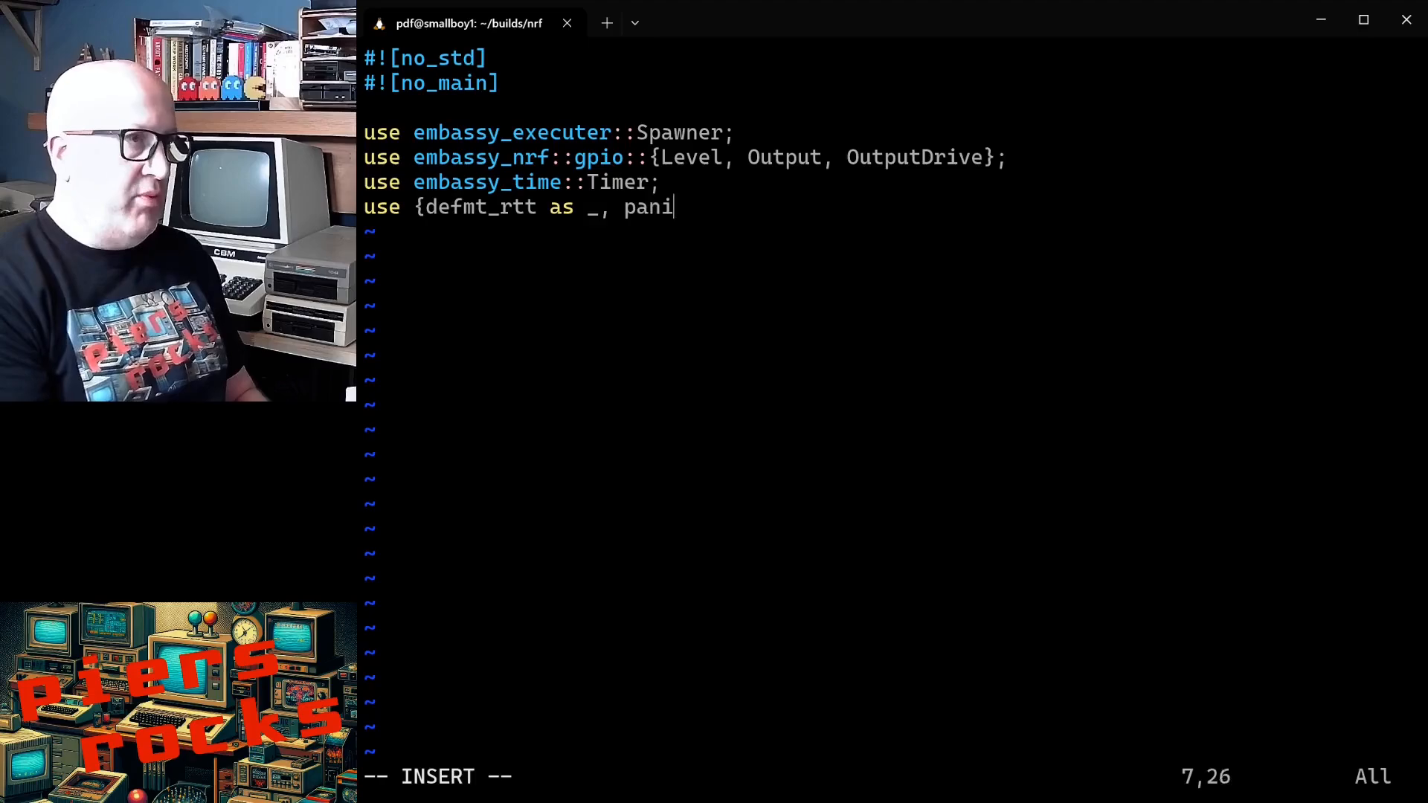
{"action": "type", "text": "c_probe as"}
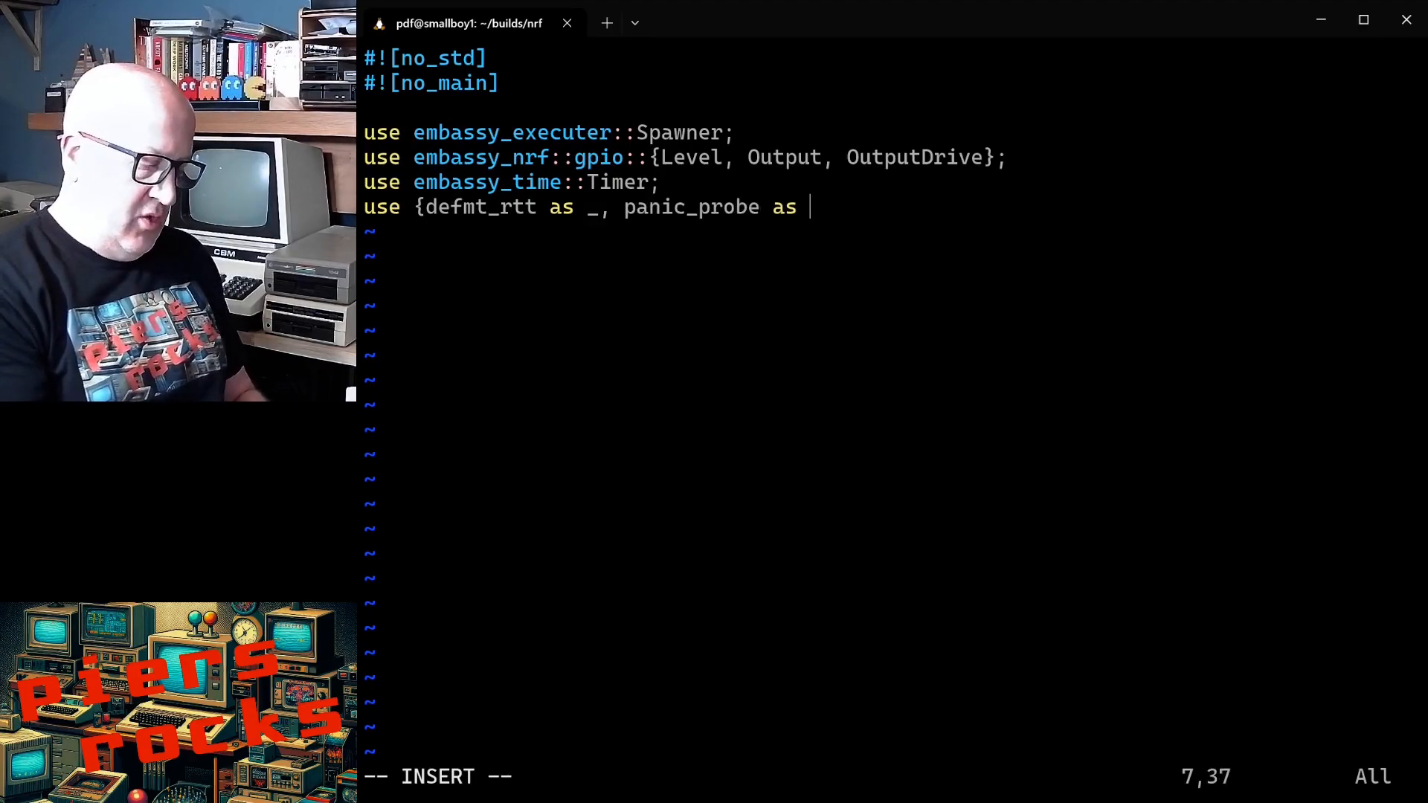
{"action": "type", "text": "_};"}
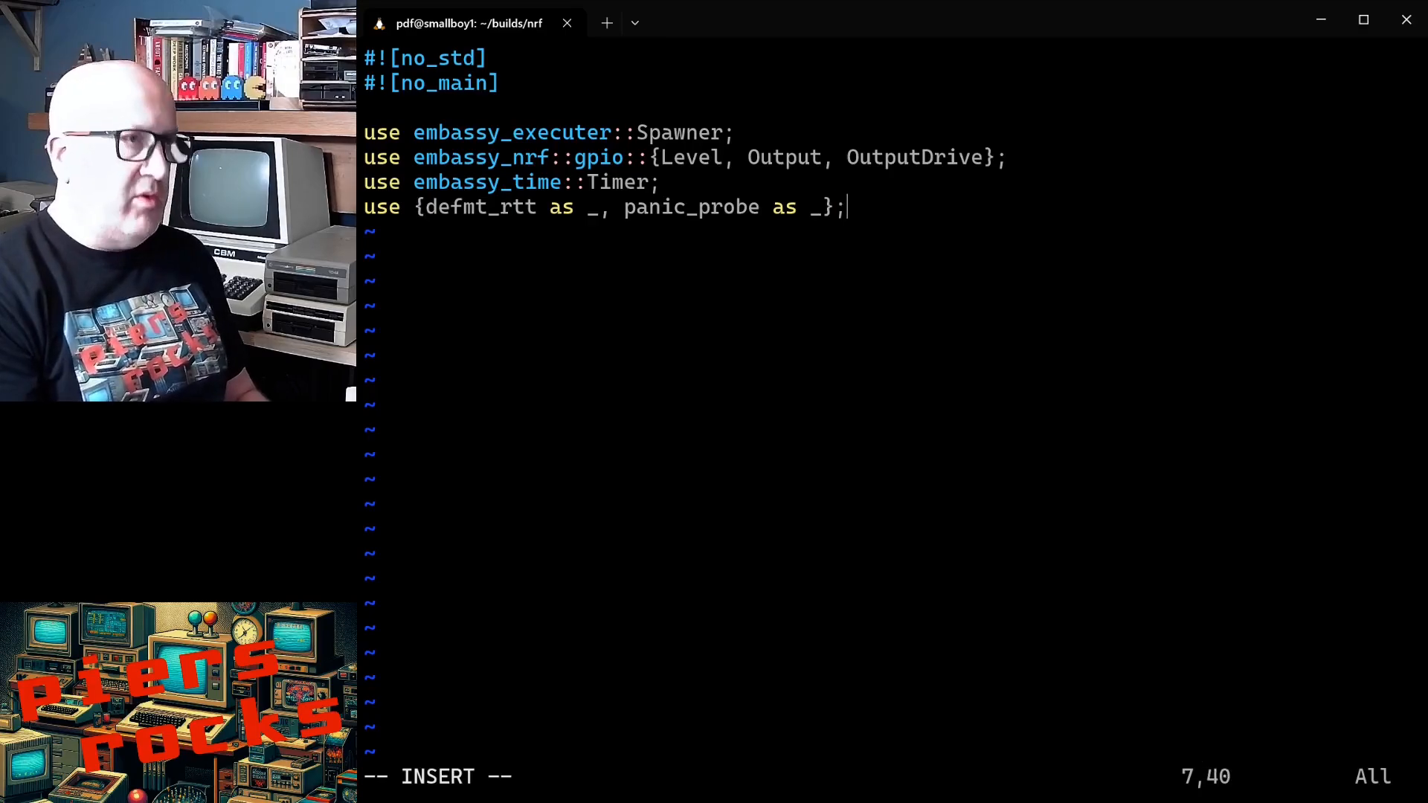
{"action": "type", "text": "use dfm"}
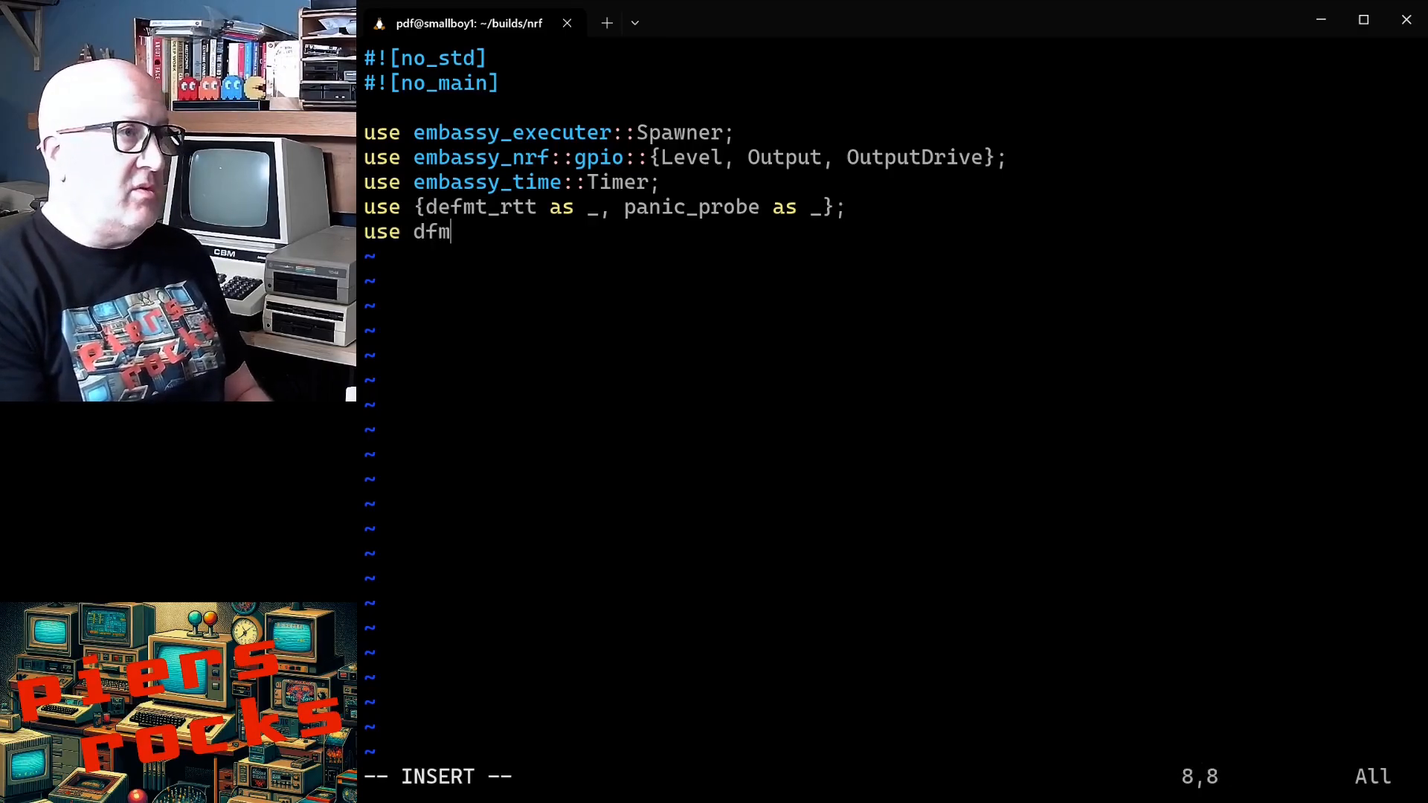
{"action": "type", "text": "t::info;"}
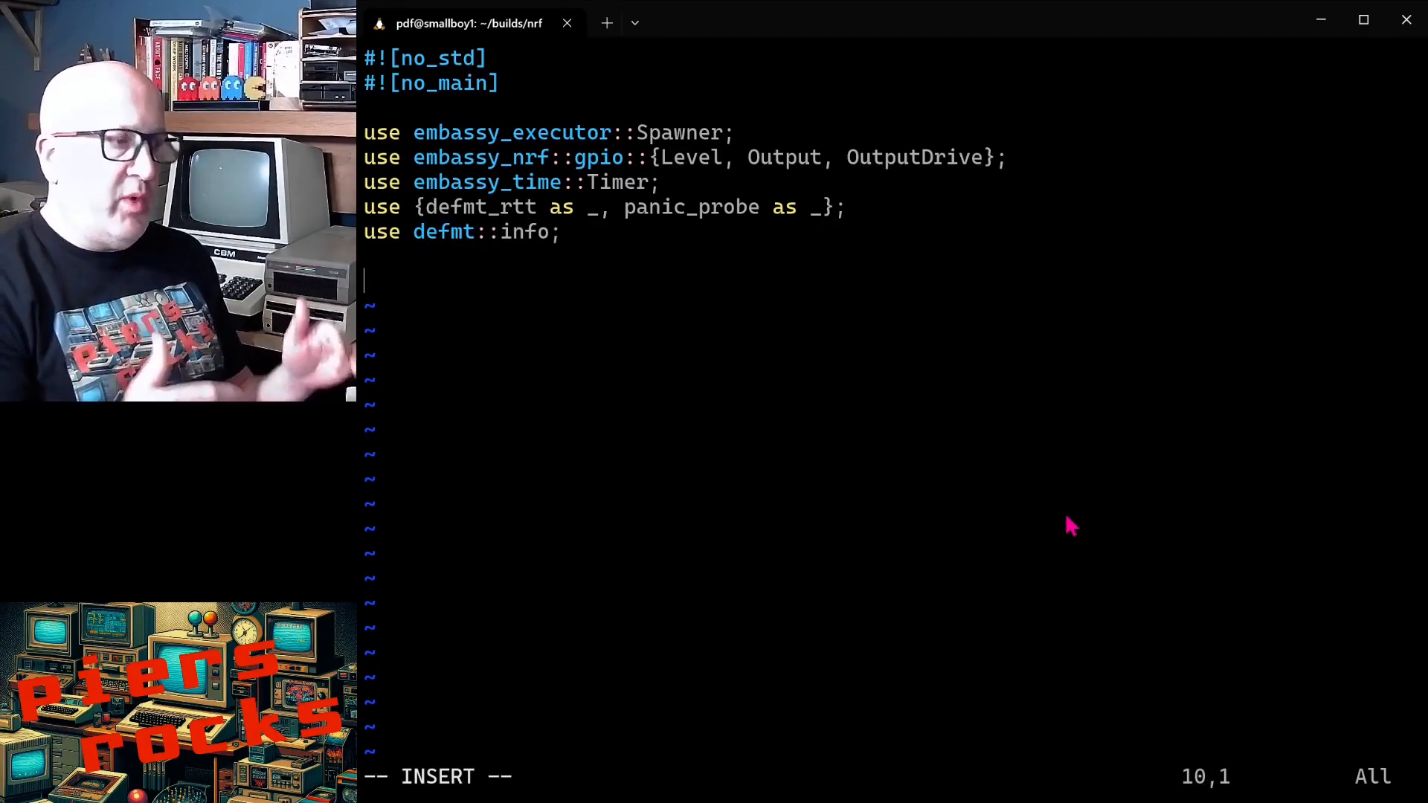
Step: Write #[embassy_executor::main] async fn main(_spawner: Spawner) with braces, starting a let binding inside
{"action": "type", "text": "#[ex"}
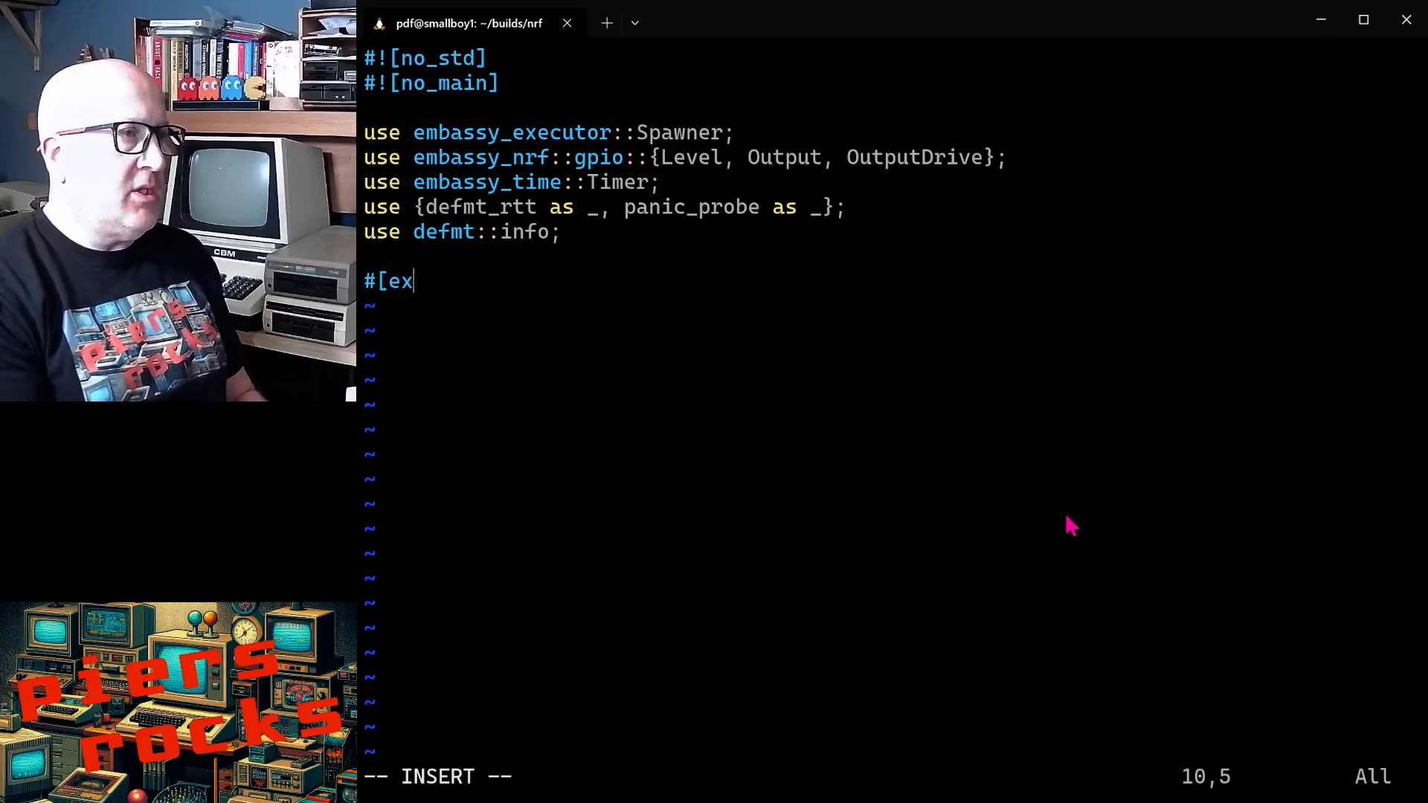
{"action": "type", "text": "mbassy_exe"}
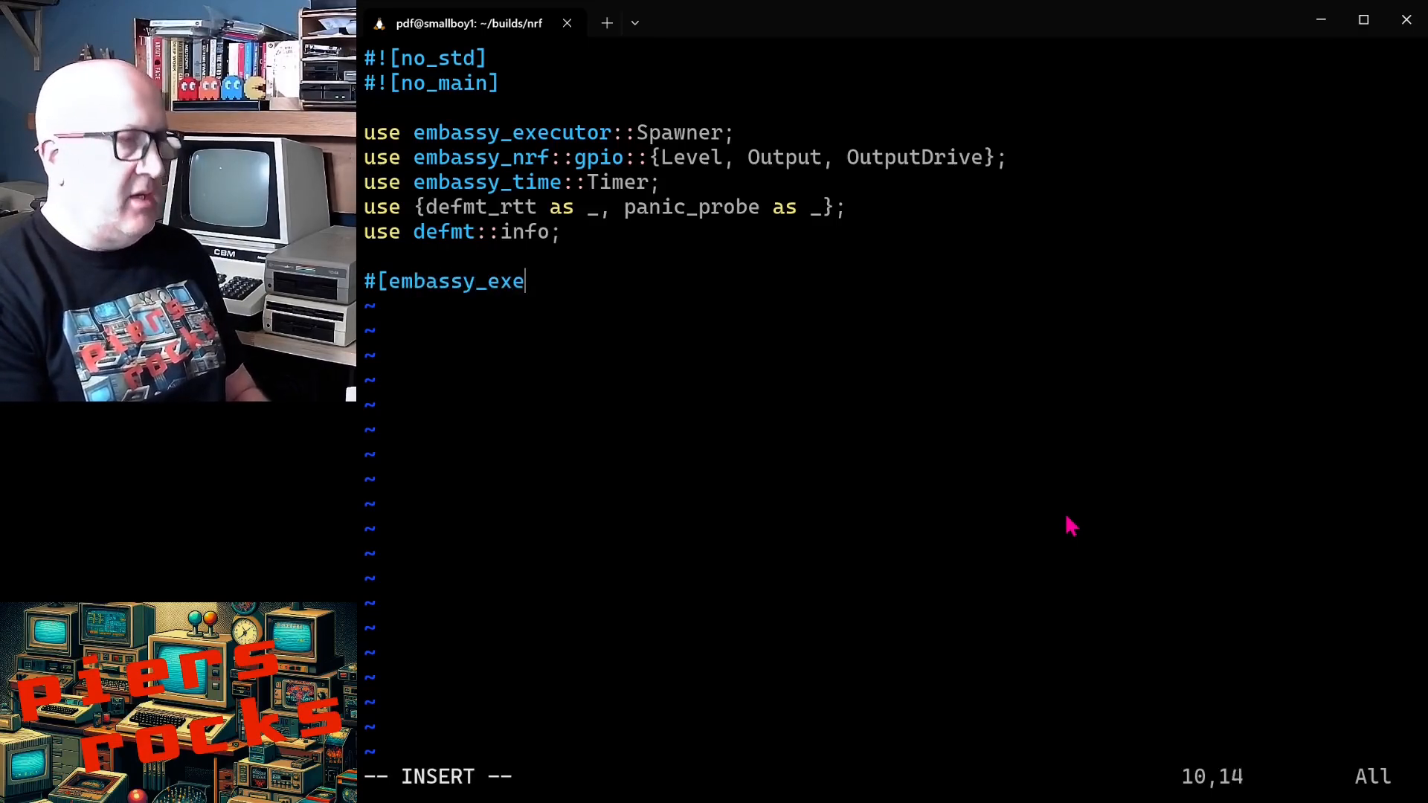
{"action": "type", "text": "cutor::main"}
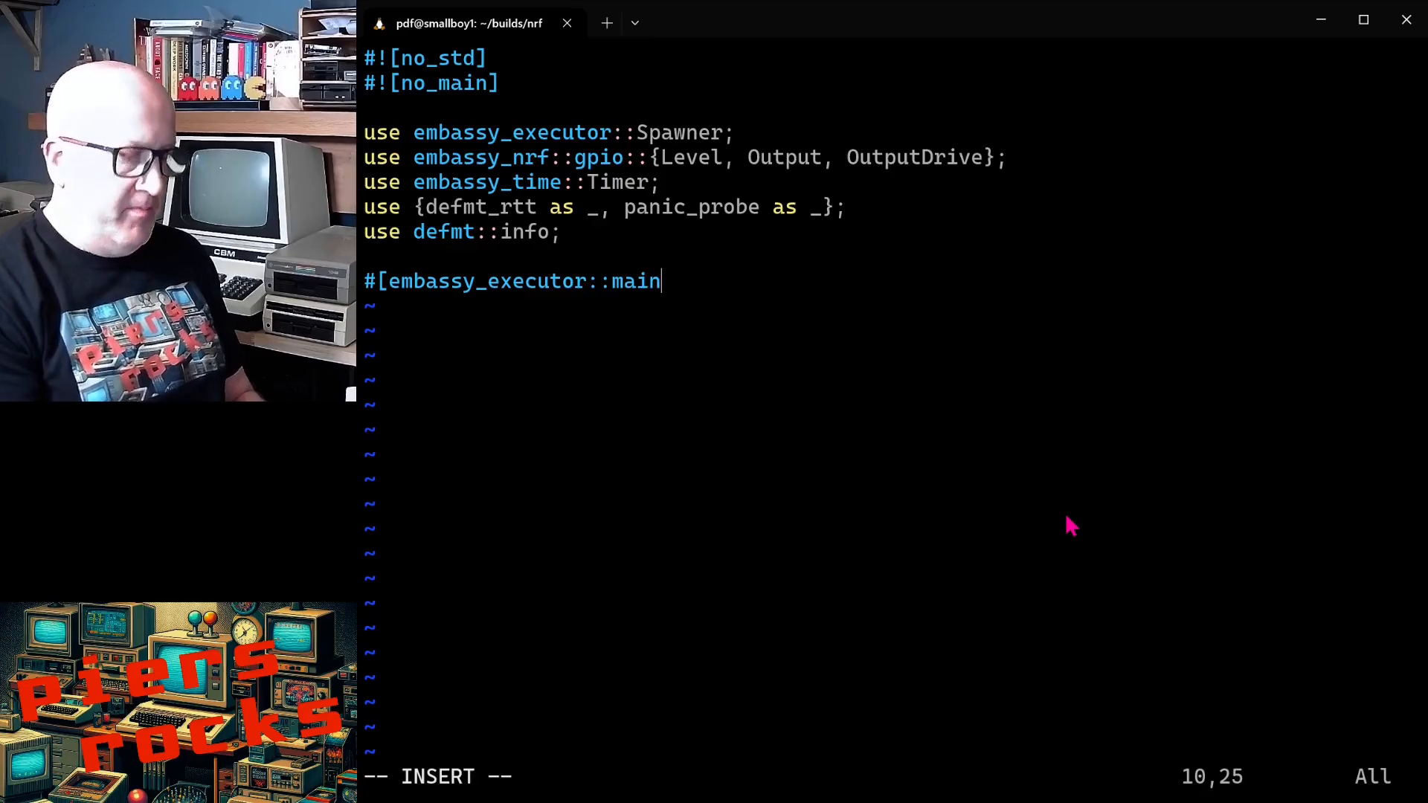
{"action": "type", "text": "]\\nasyn"}
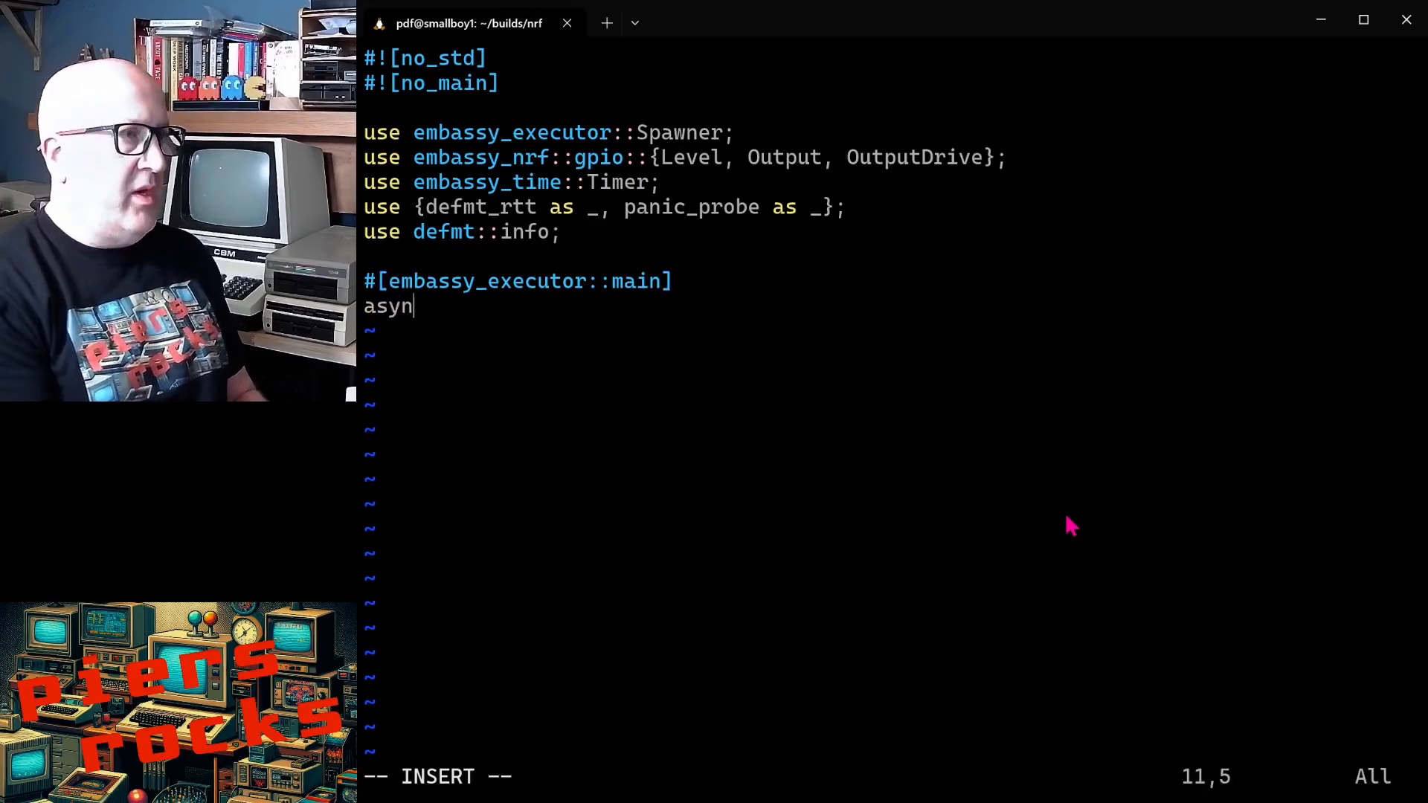
{"action": "type", "text": "c fn main("}
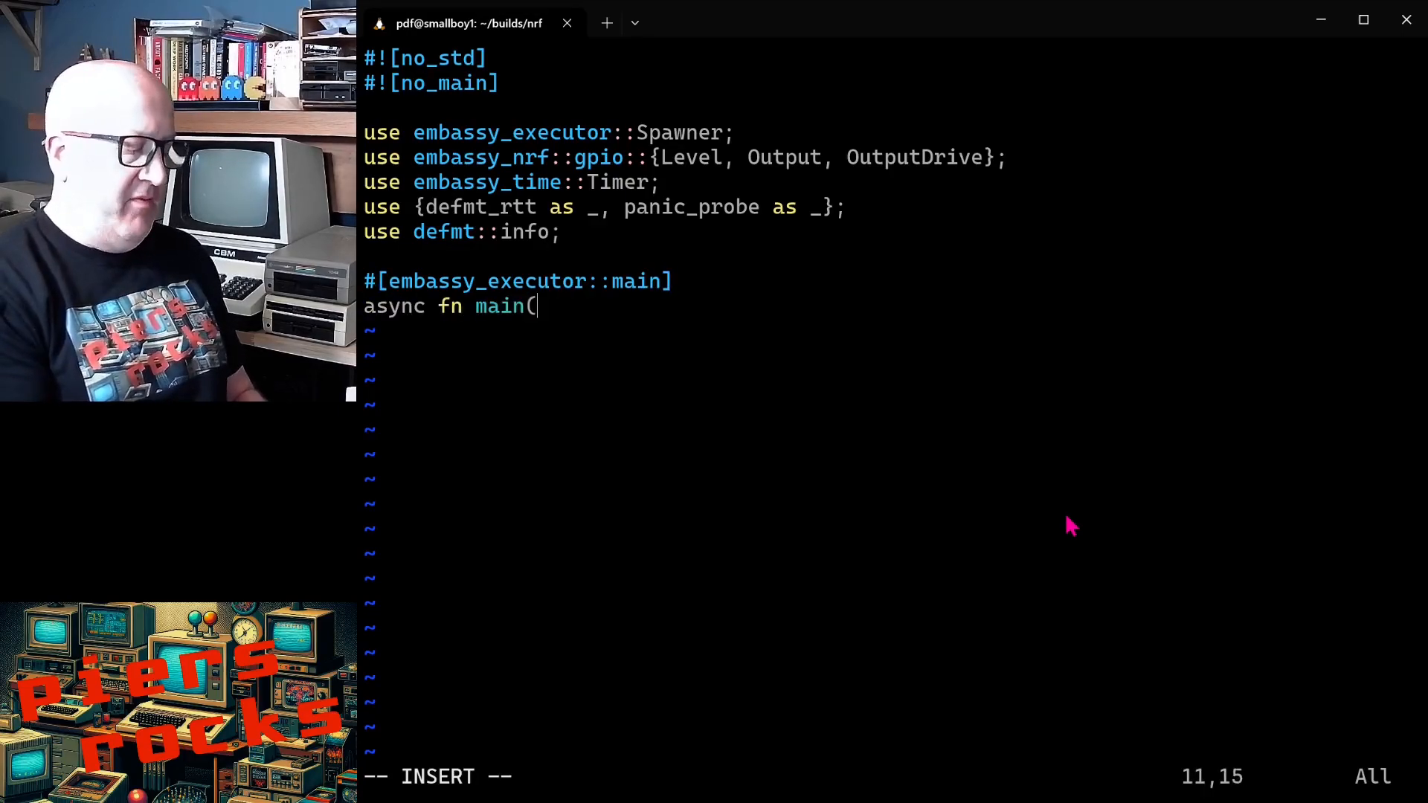
{"action": "type", "text": "_spawne"}
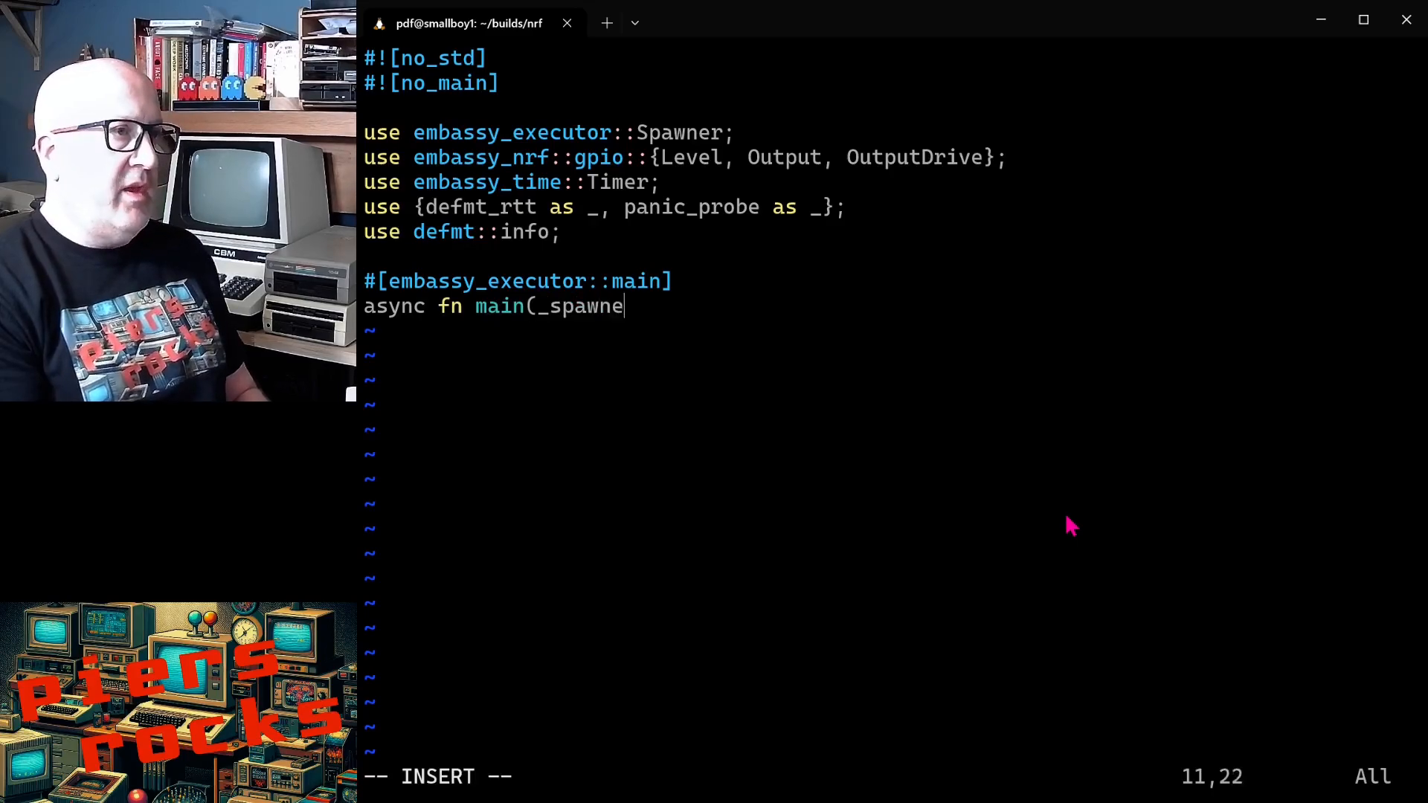
{"action": "type", "text": "r:"}
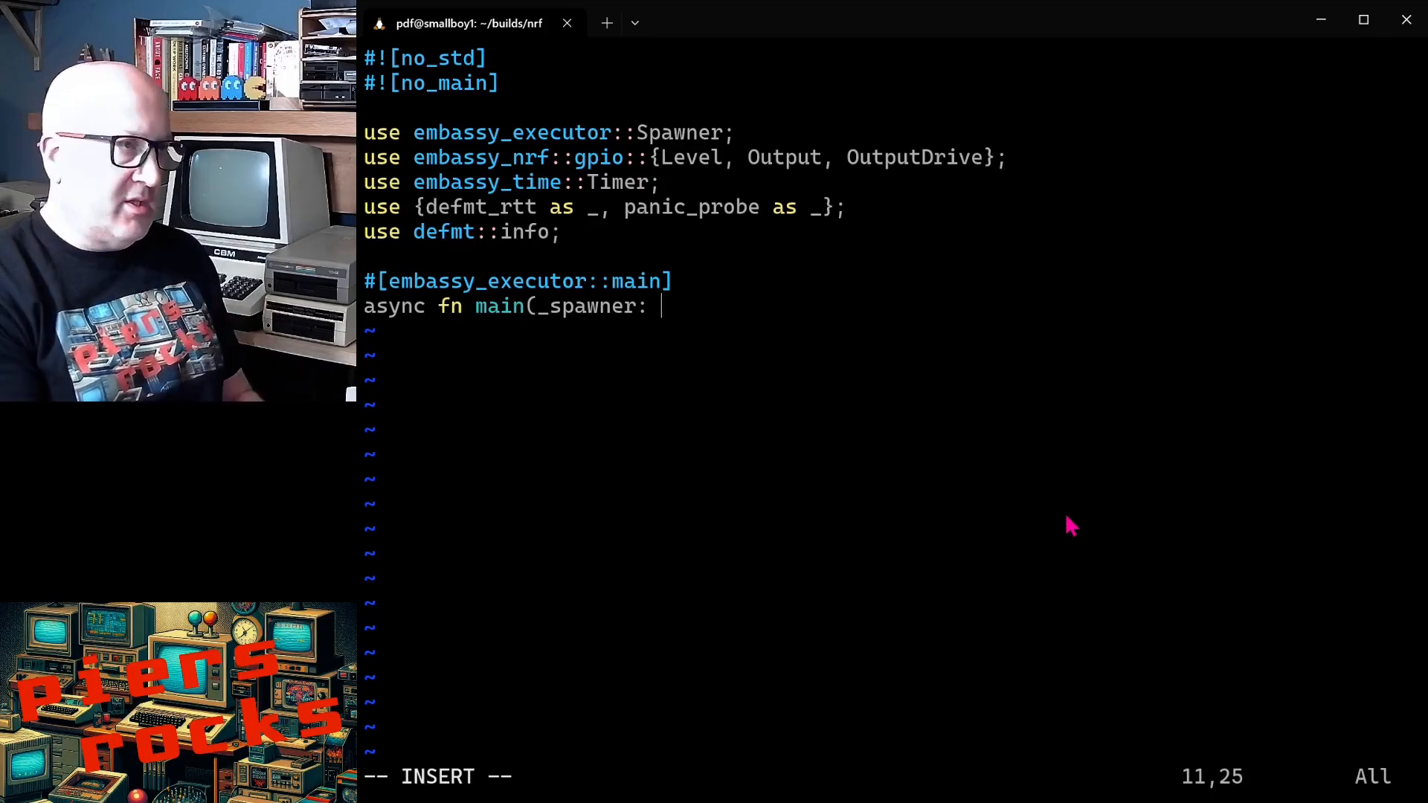
{"action": "type", "text": "Spa"}
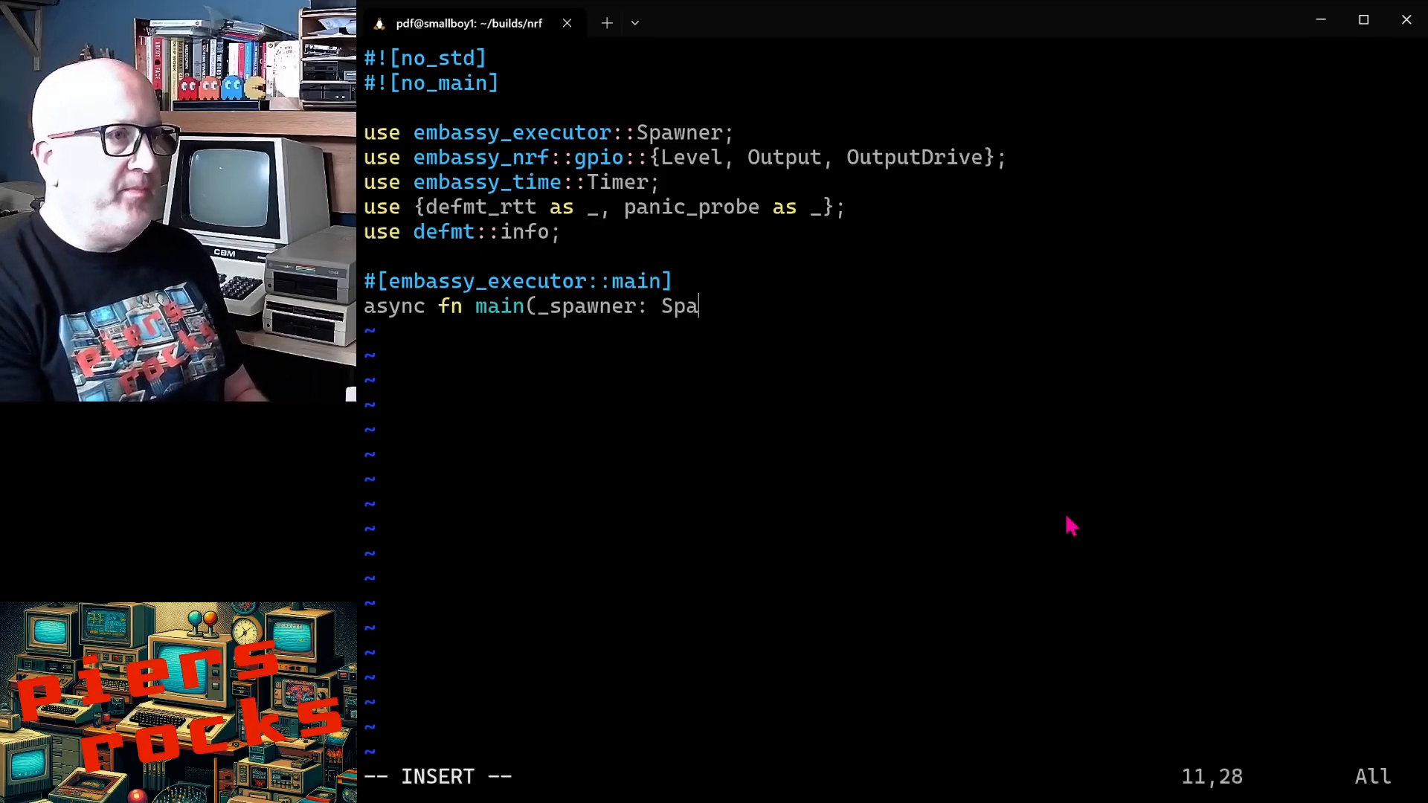
{"action": "type", "text": "wner)"}
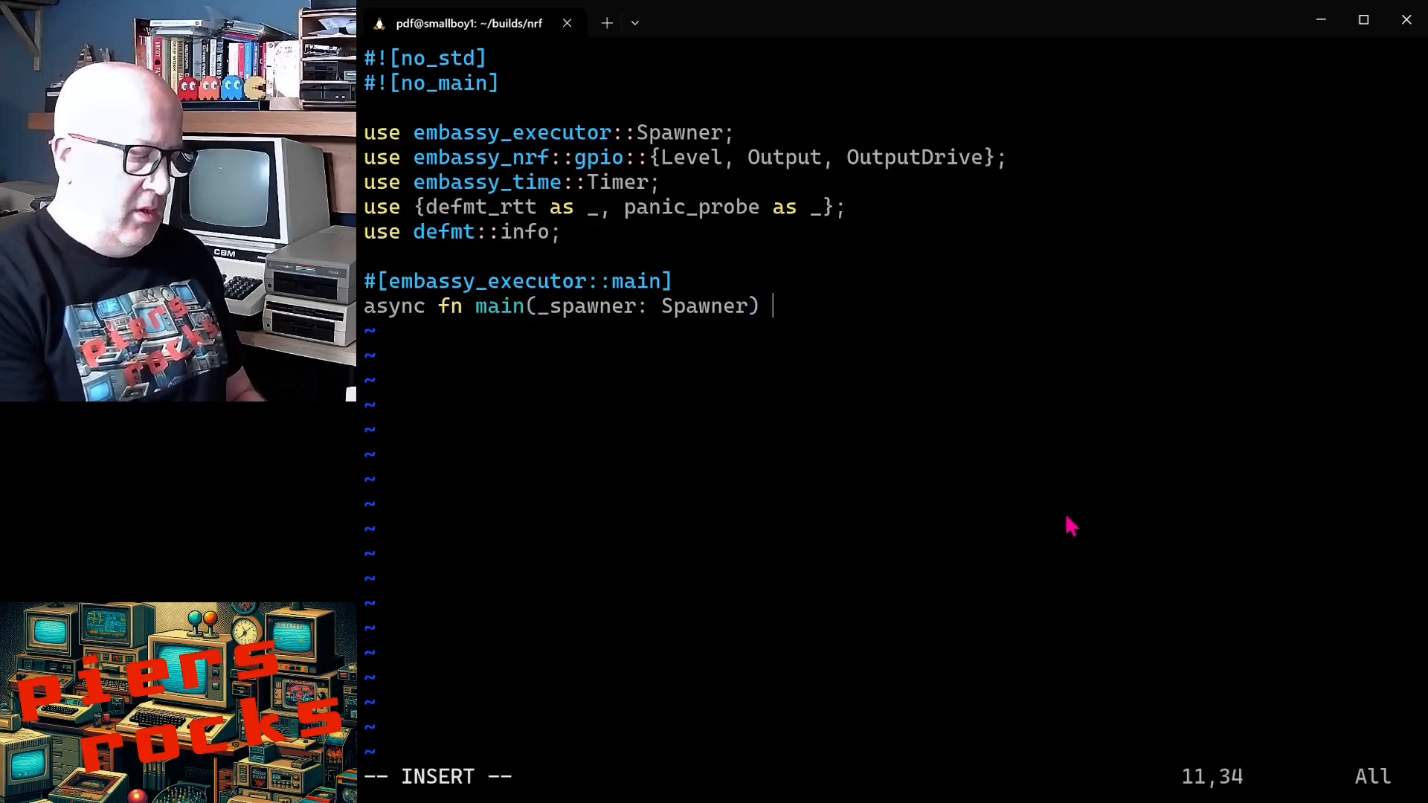
{"action": "type", "text": "{"}
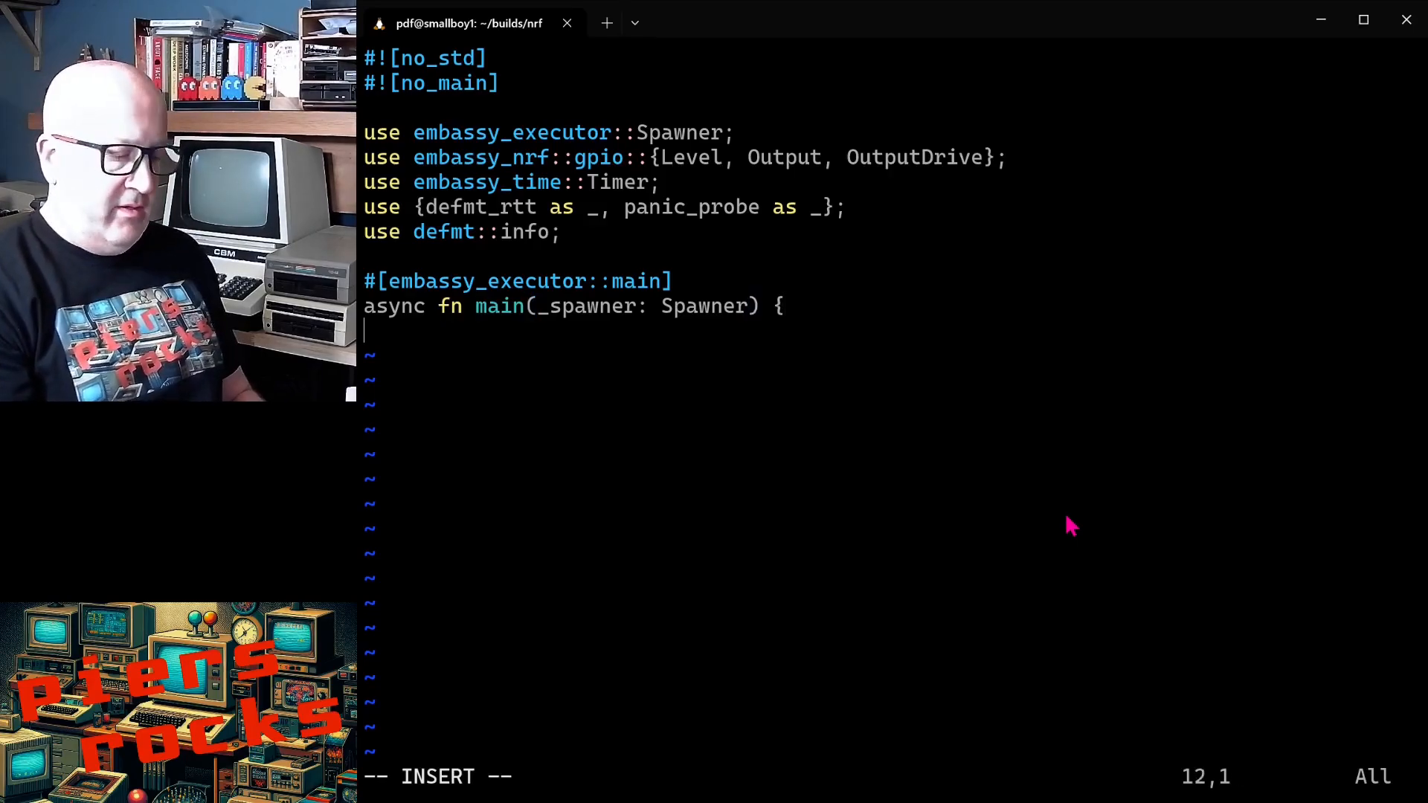
{"action": "type", "text": "}"}
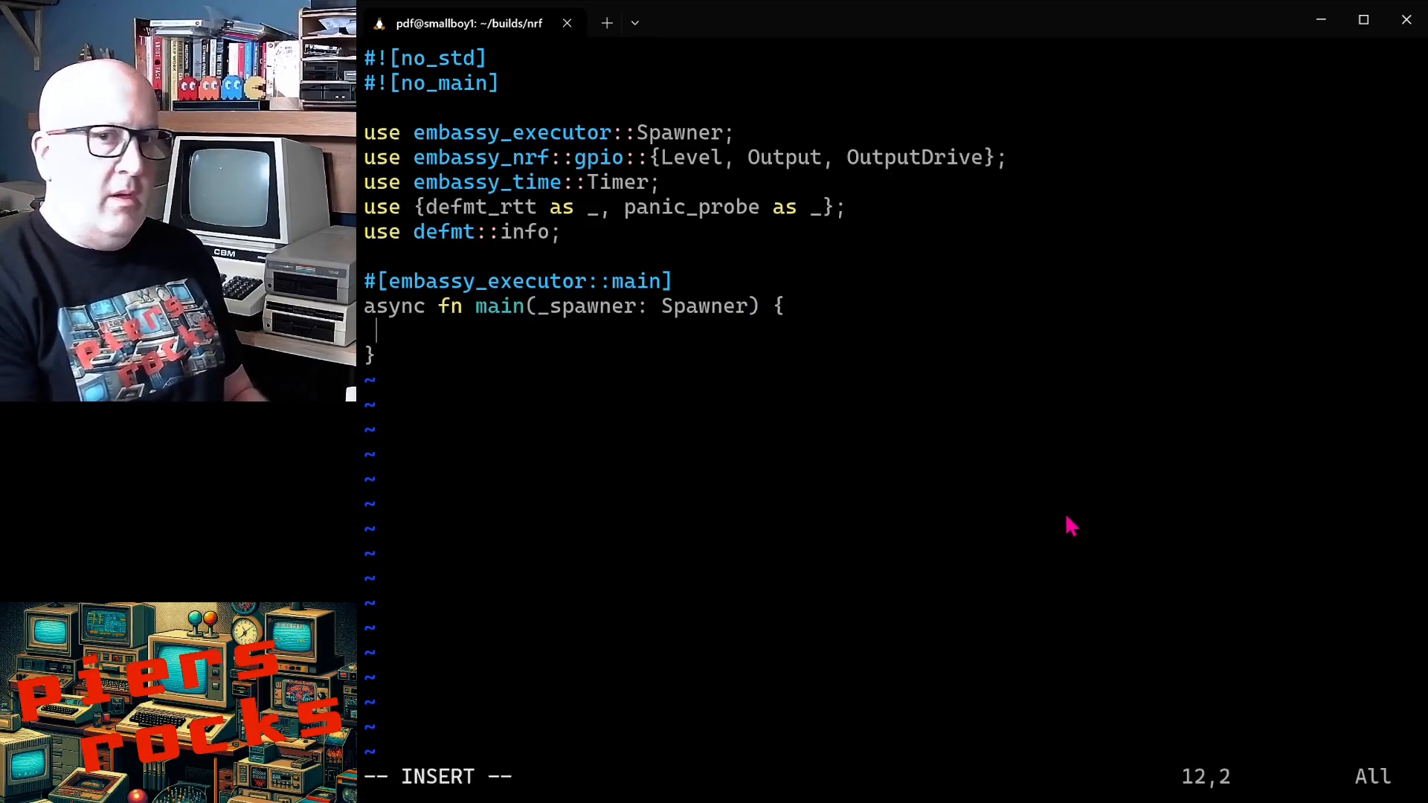
{"action": "type", "text": "let p"}
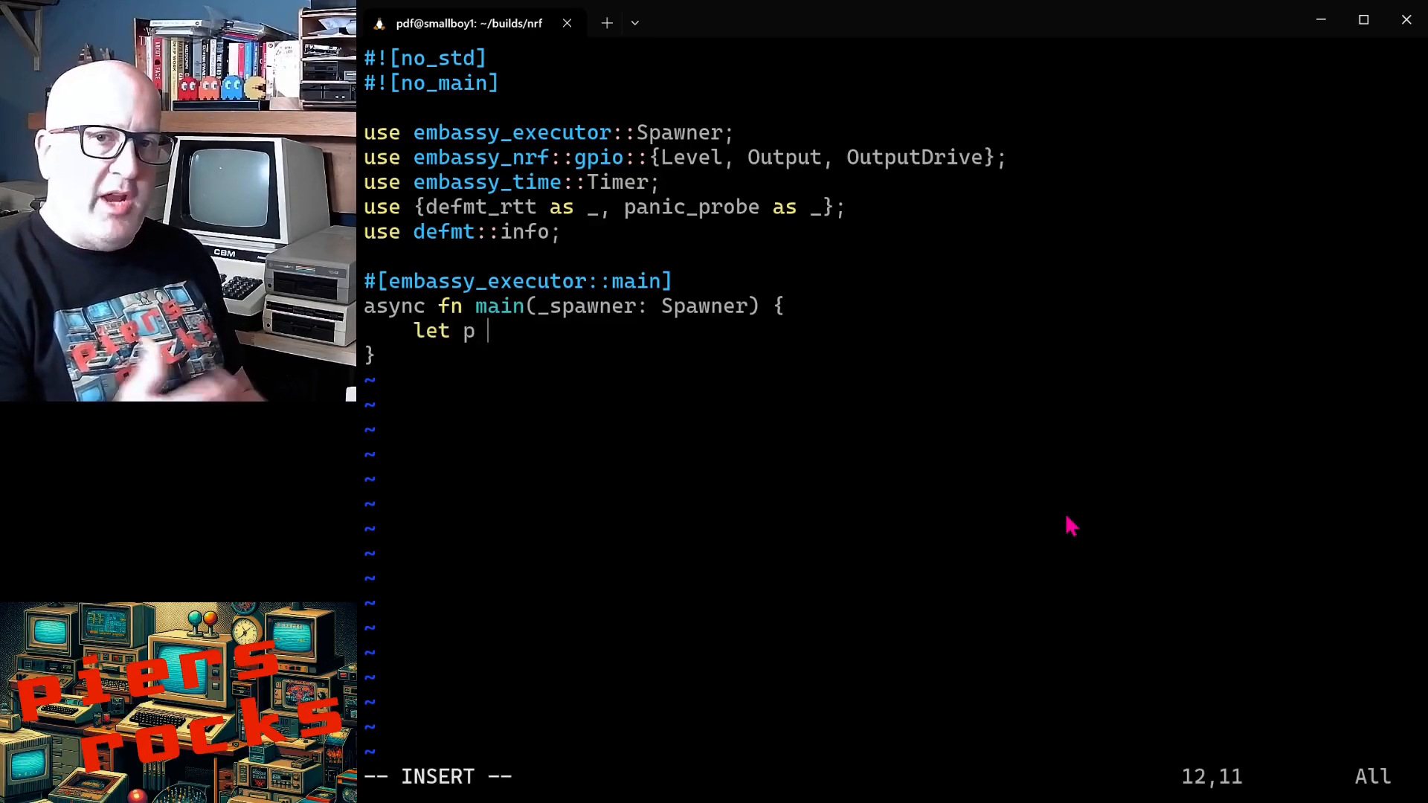
Step: Complete 'let p = embassy_nrf::init(Default::default());' and open a new line below
{"action": "type", "text": "="}
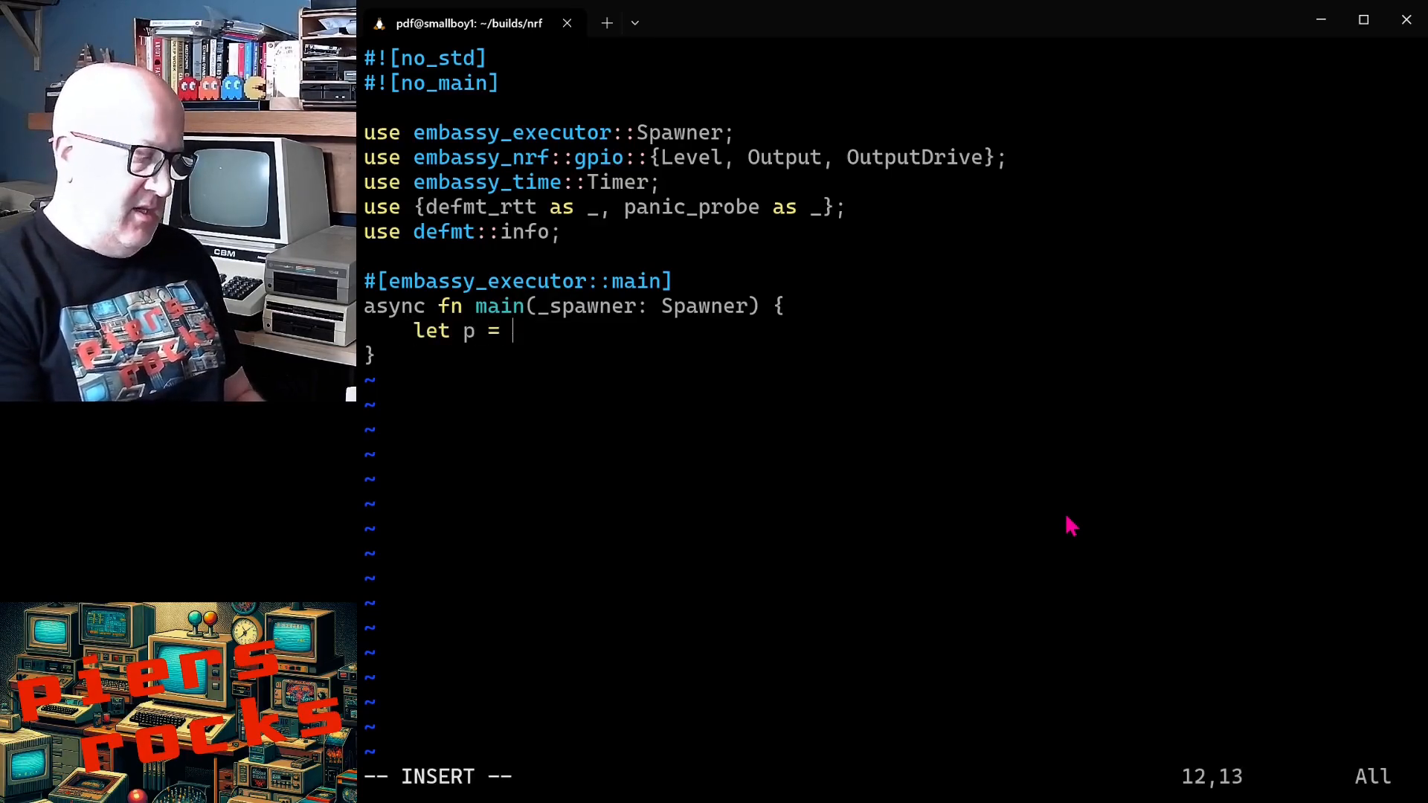
{"action": "type", "text": "embass"}
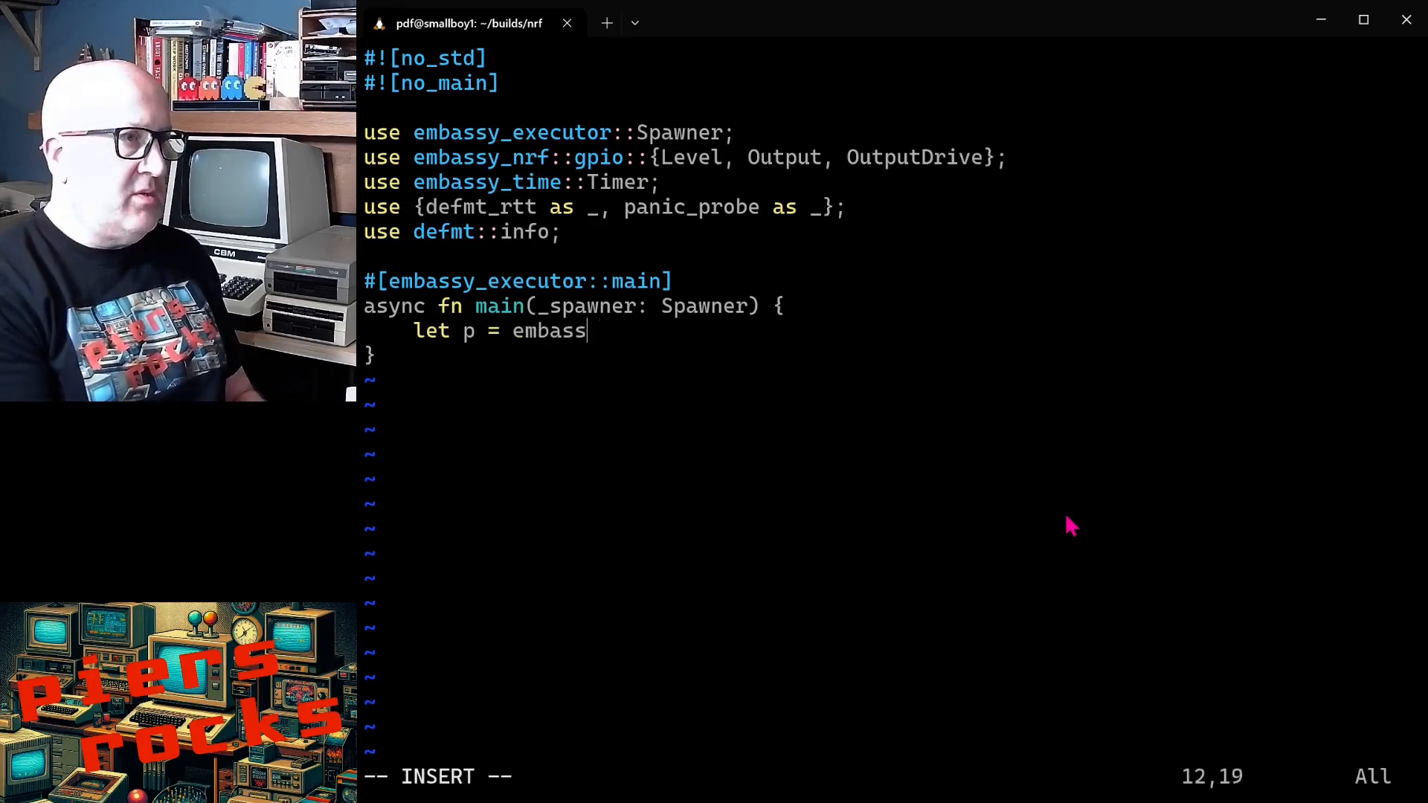
{"action": "type", "text": "y_nrf"}
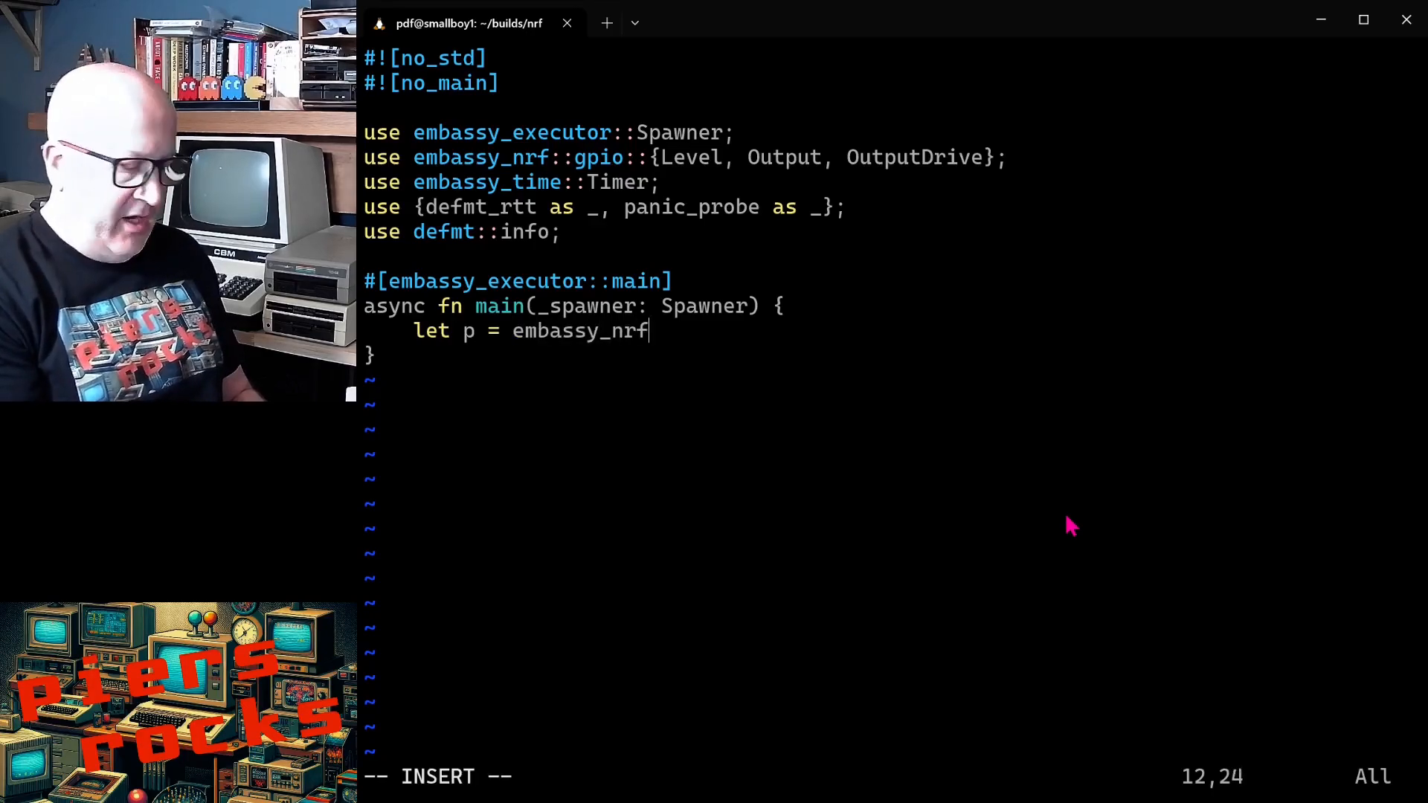
{"action": "type", "text": "::init(Def"}
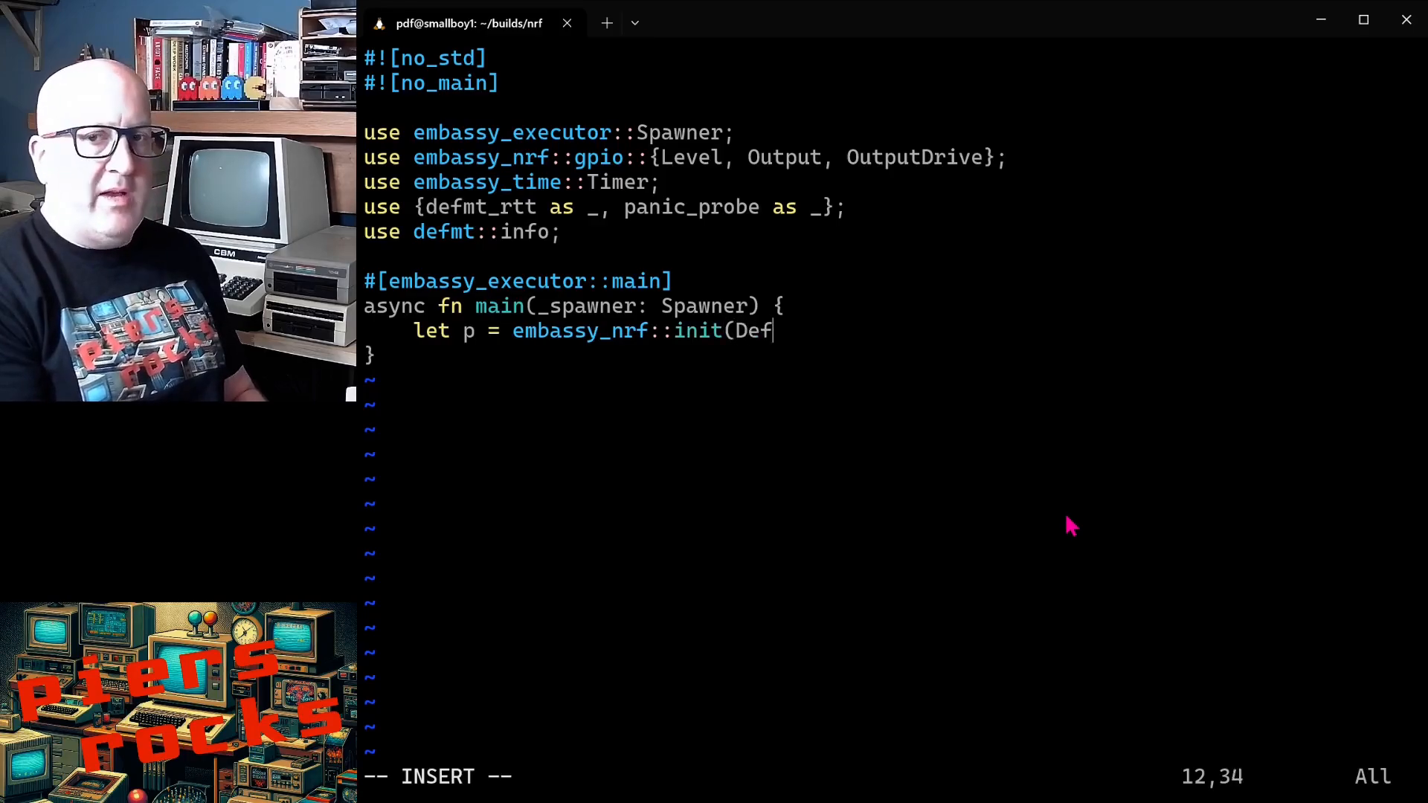
{"action": "type", "text": "ault::def"}
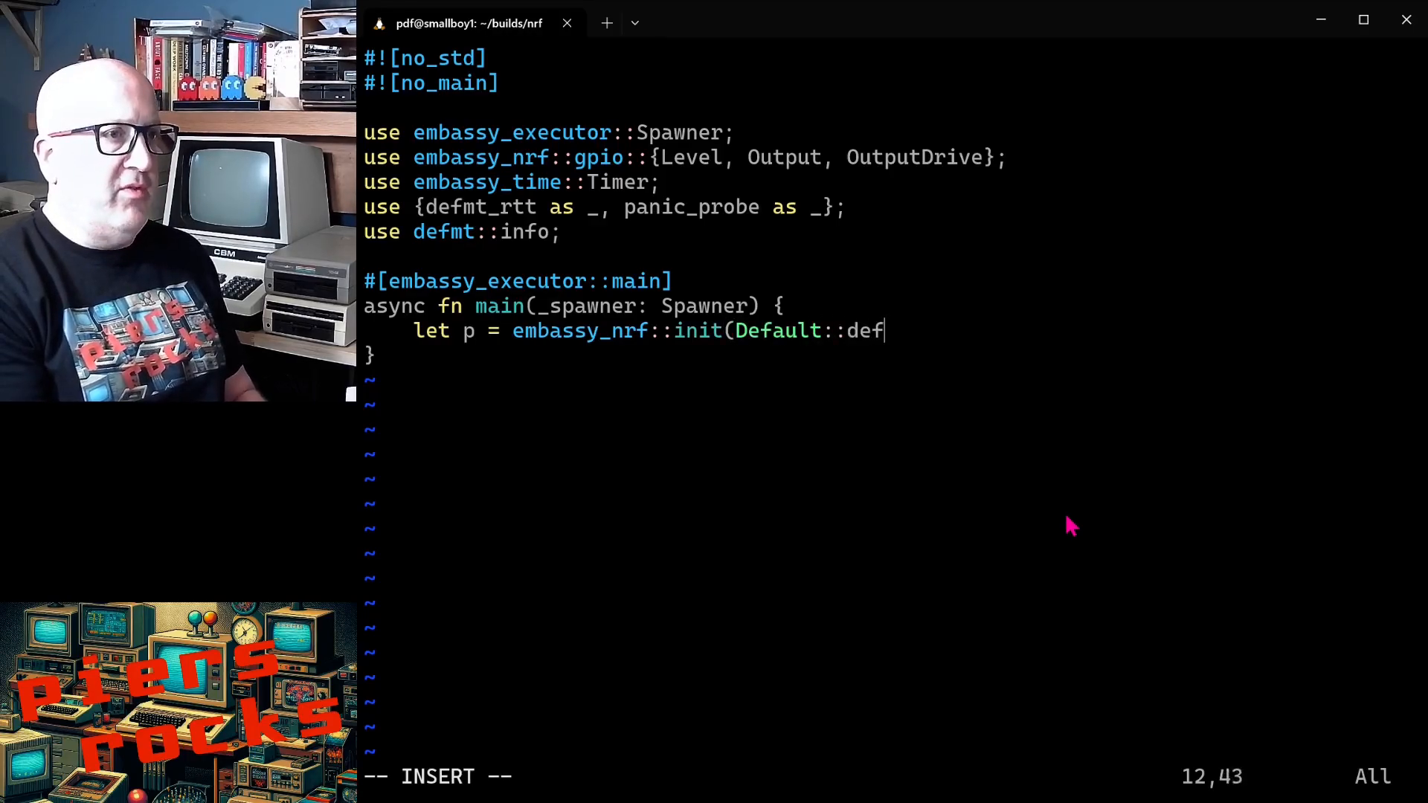
{"action": "type", "text": "ault()"}
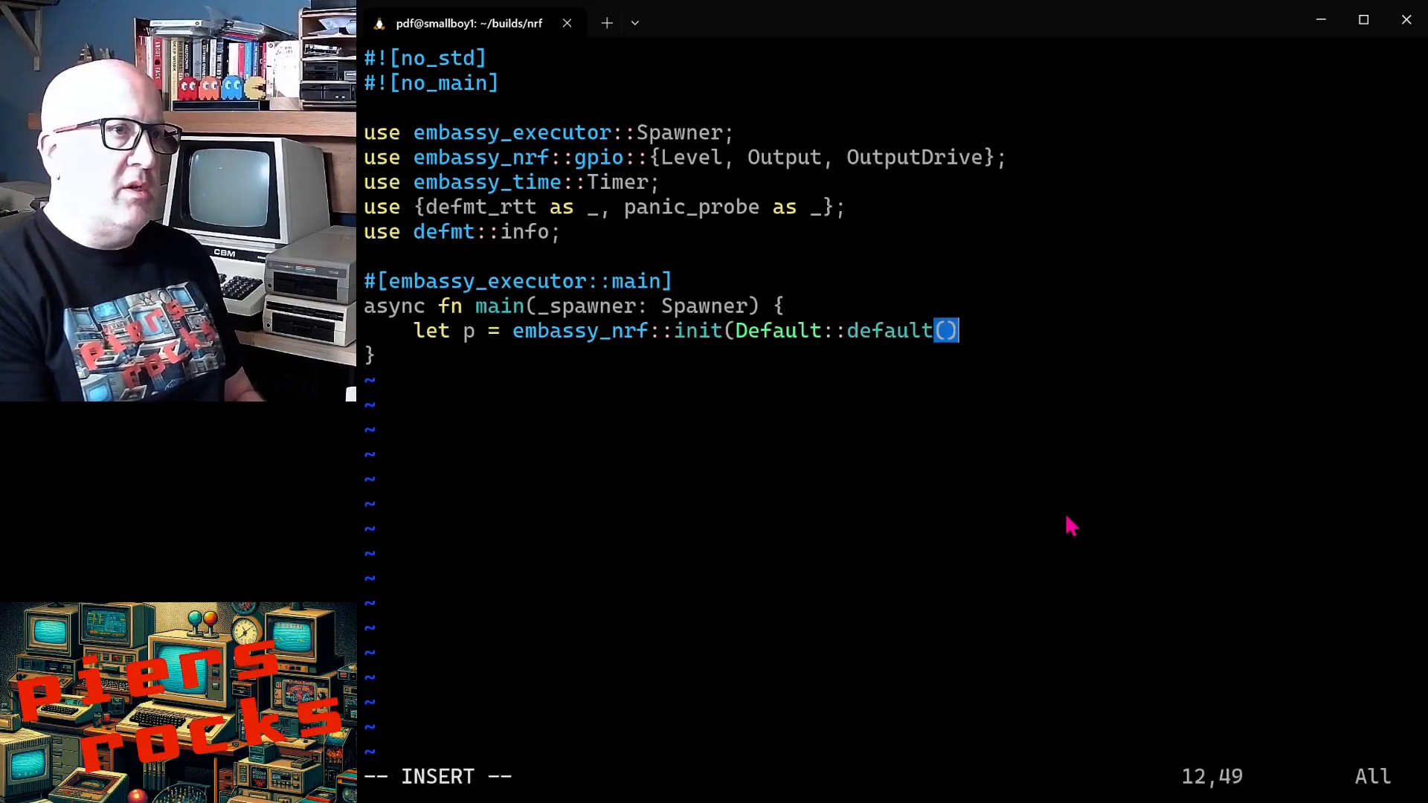
{"action": "type", "text": ");"}
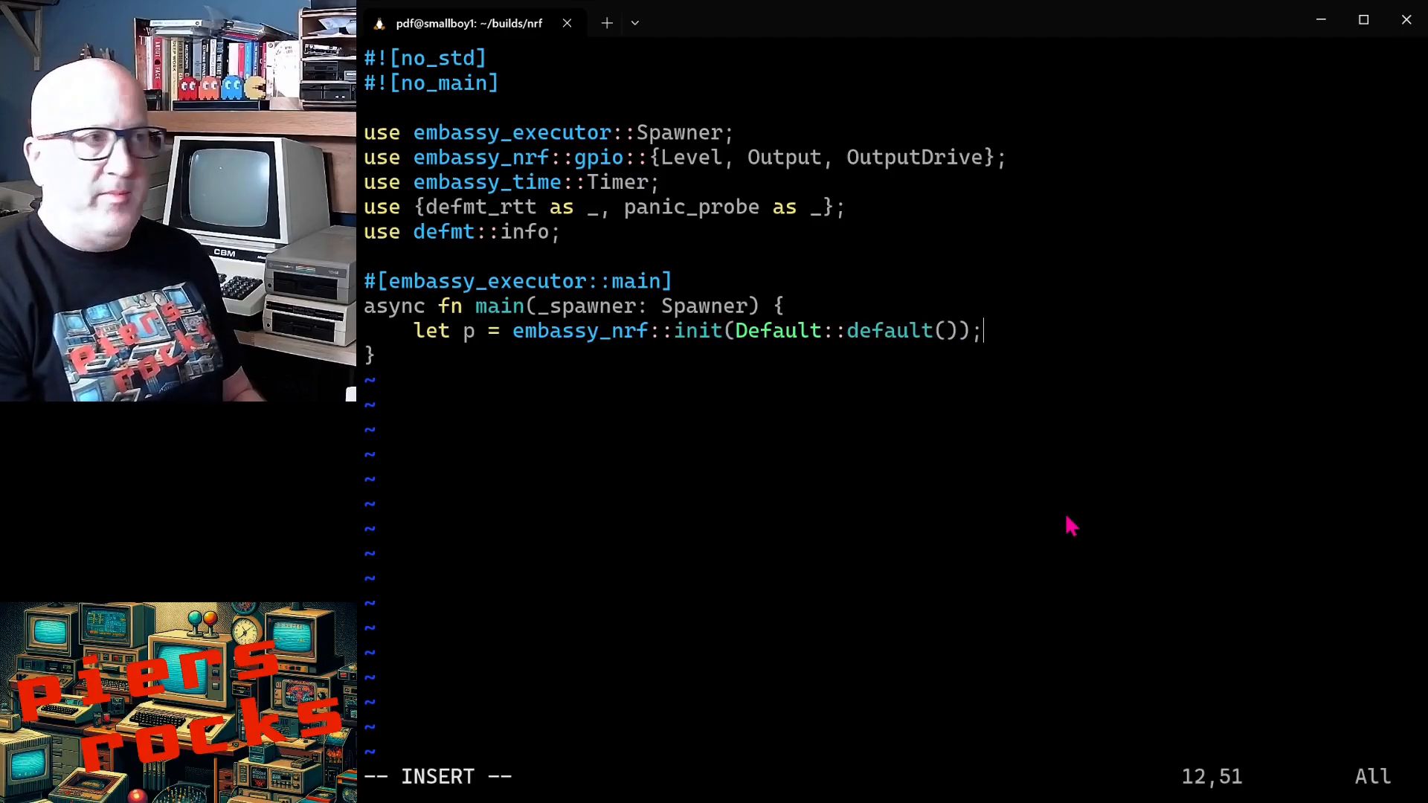
{"action": "key", "text": "Enter"}
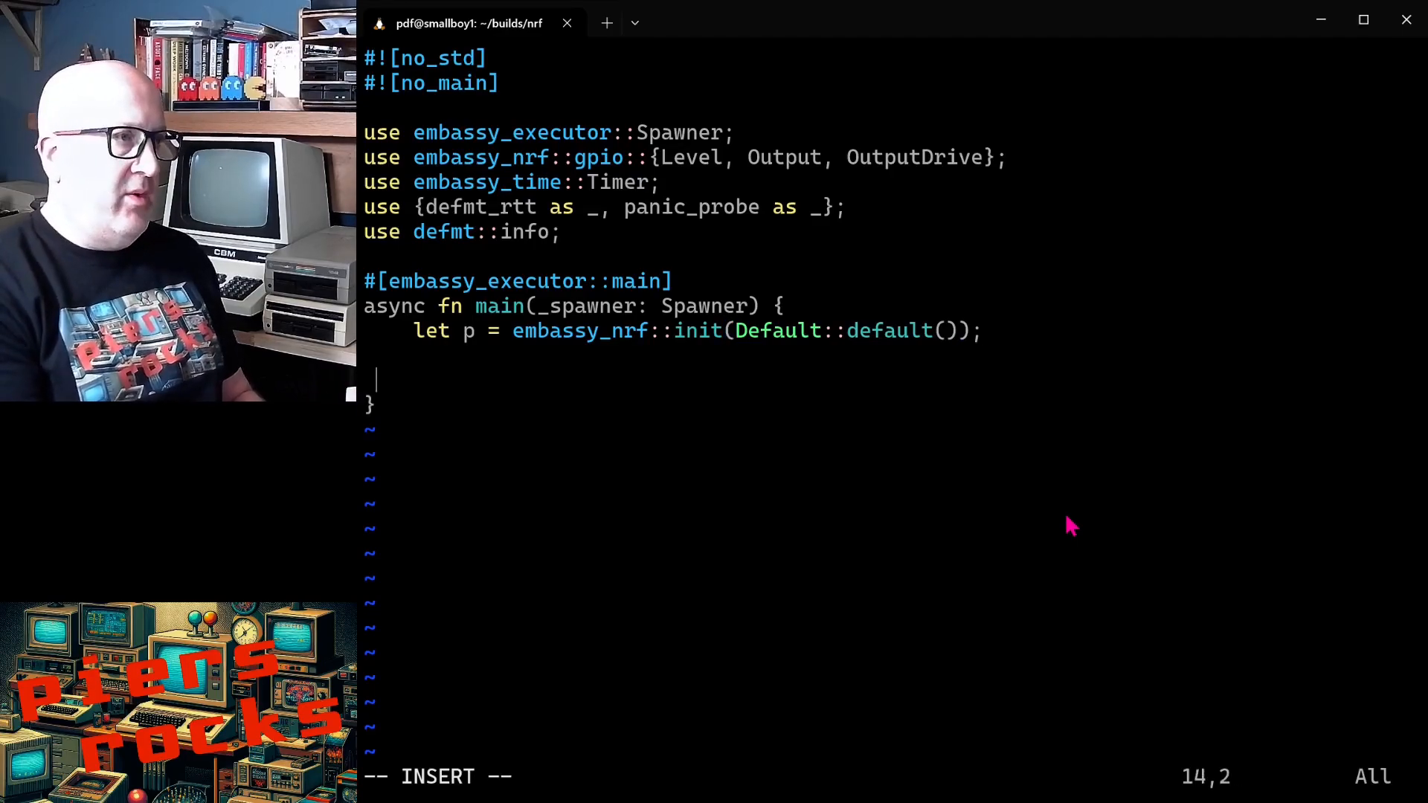
Step: Create a mutable led Output on P0_15 with Level::Low and OutputDrive::Standard
{"action": "type", "text": "let"}
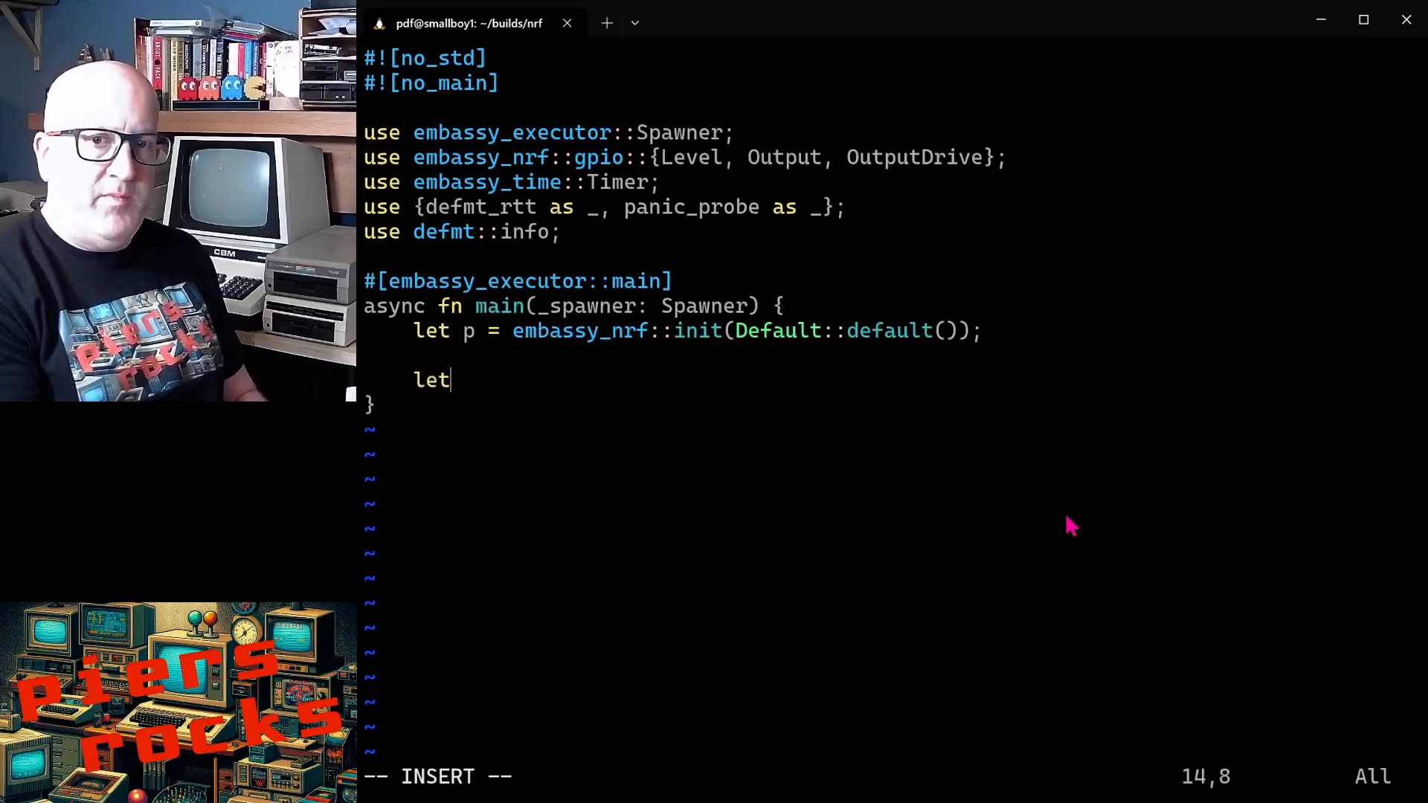
{"action": "type", "text": "mut led"}
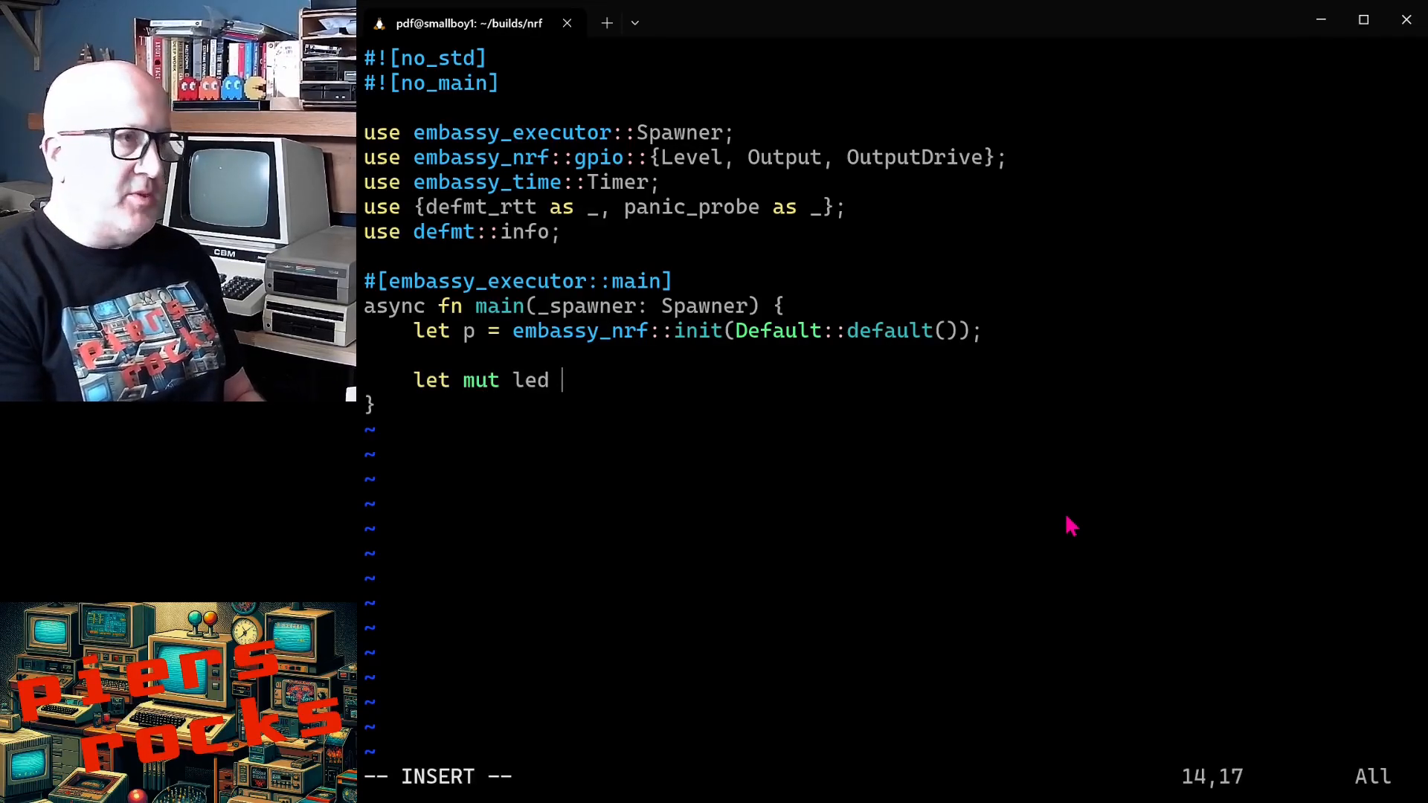
{"action": "type", "text": "= Output"}
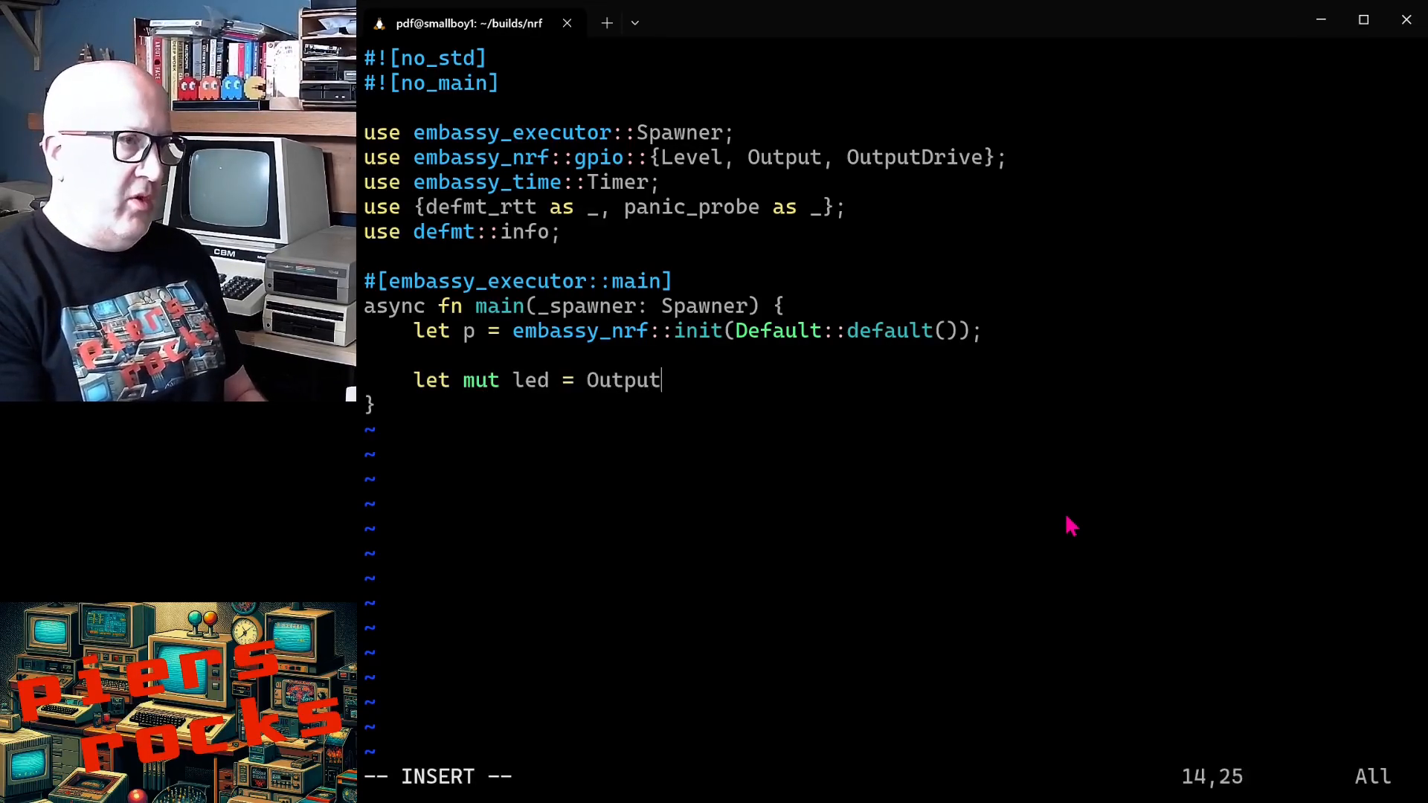
{"action": "type", "text": "::new("}
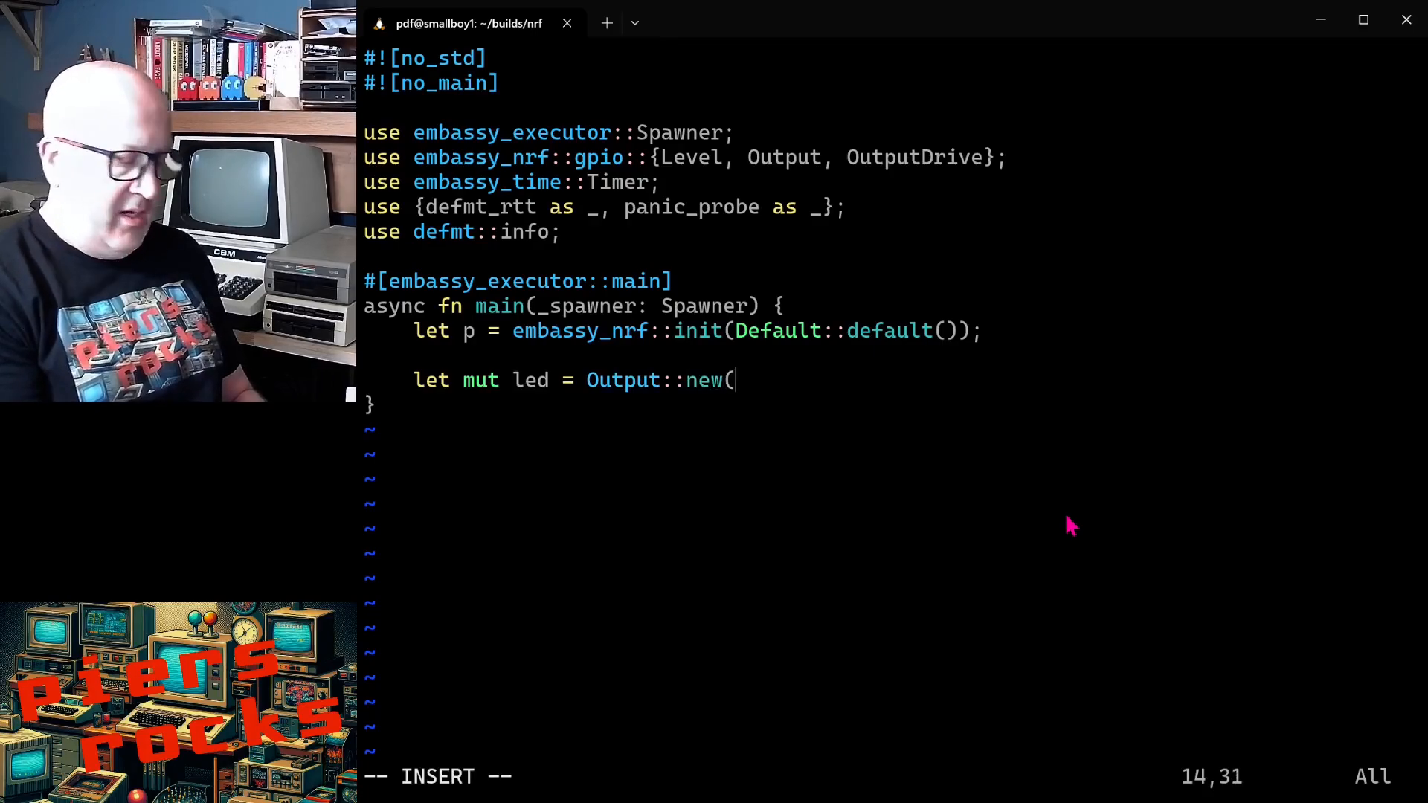
{"action": "type", "text": "p."}
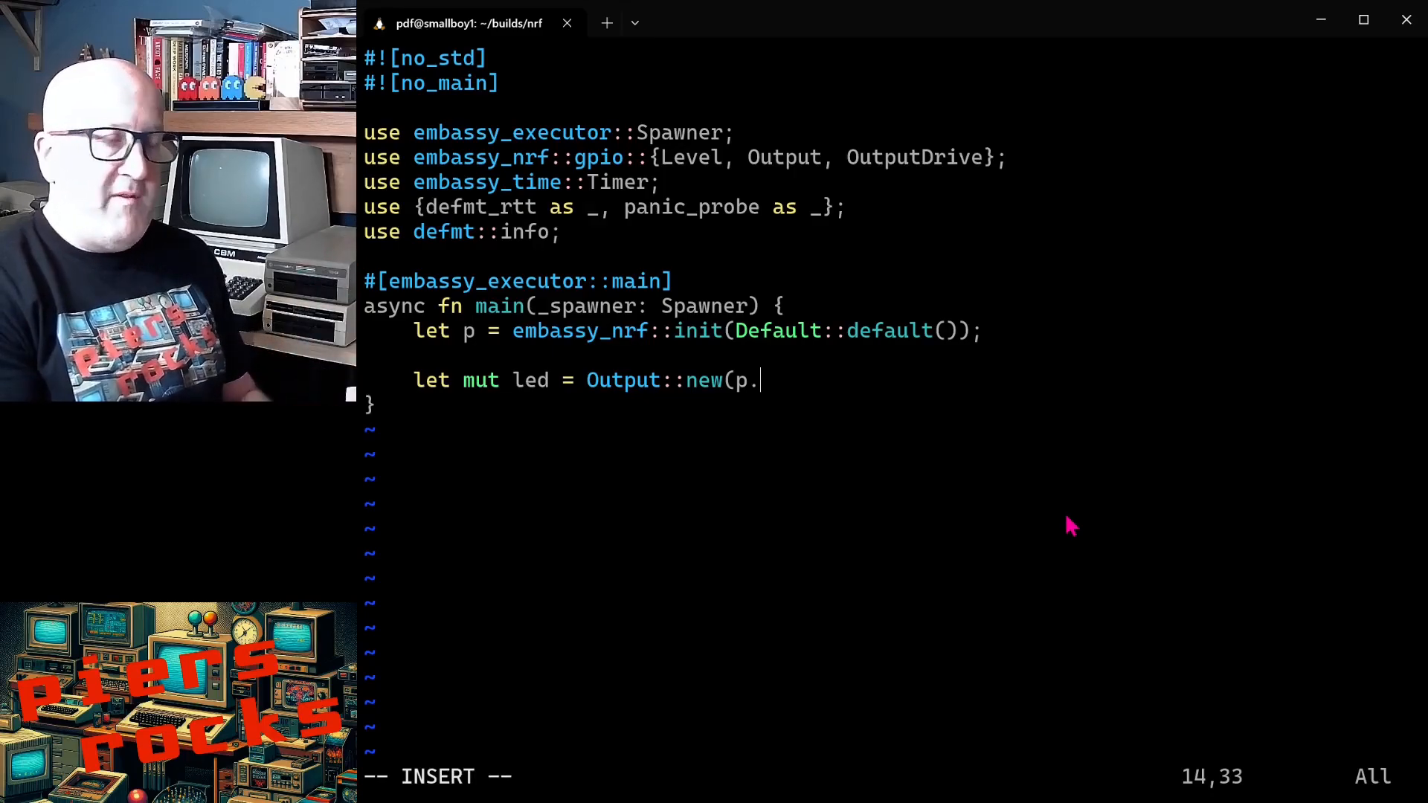
{"action": "type", "text": "P0_1"}
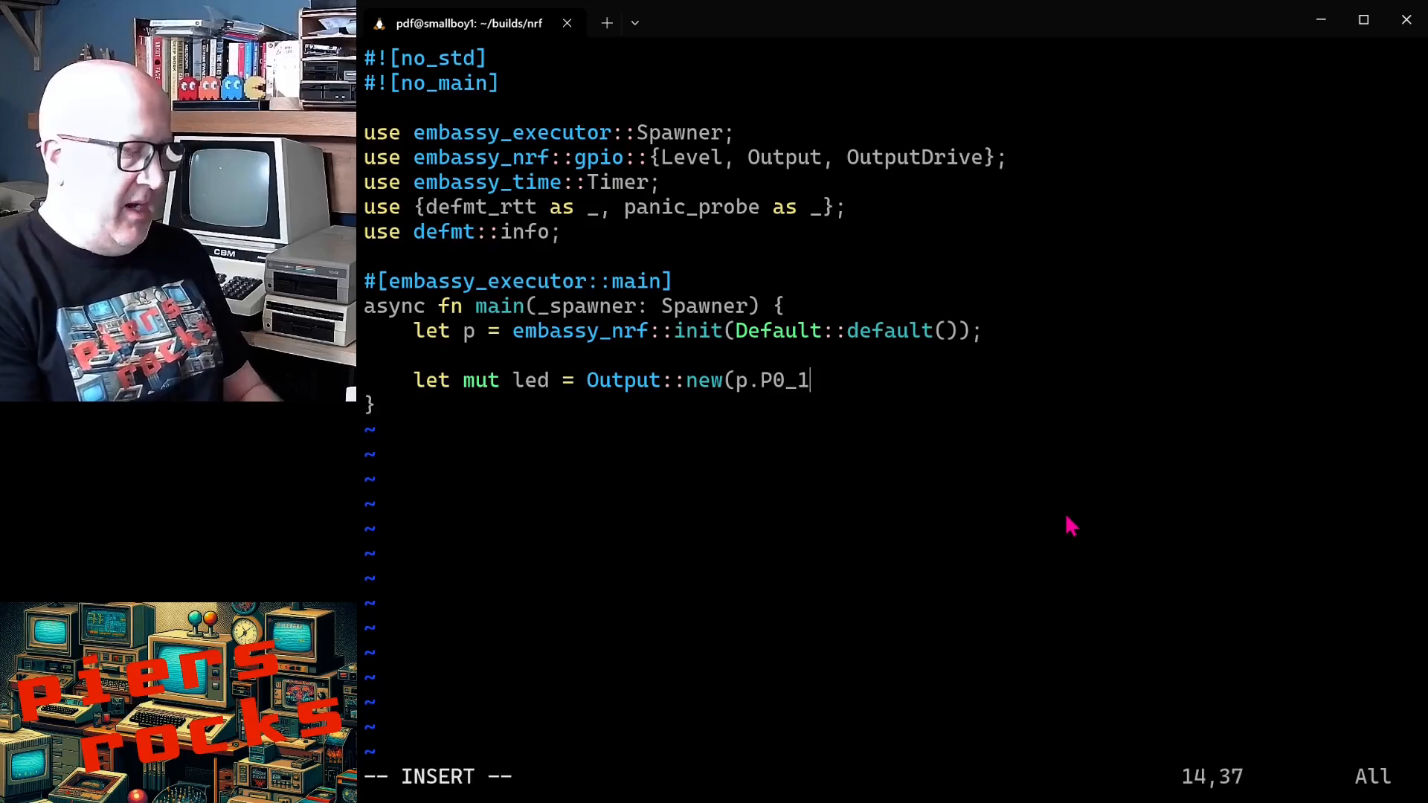
{"action": "type", "text": "5, Le"}
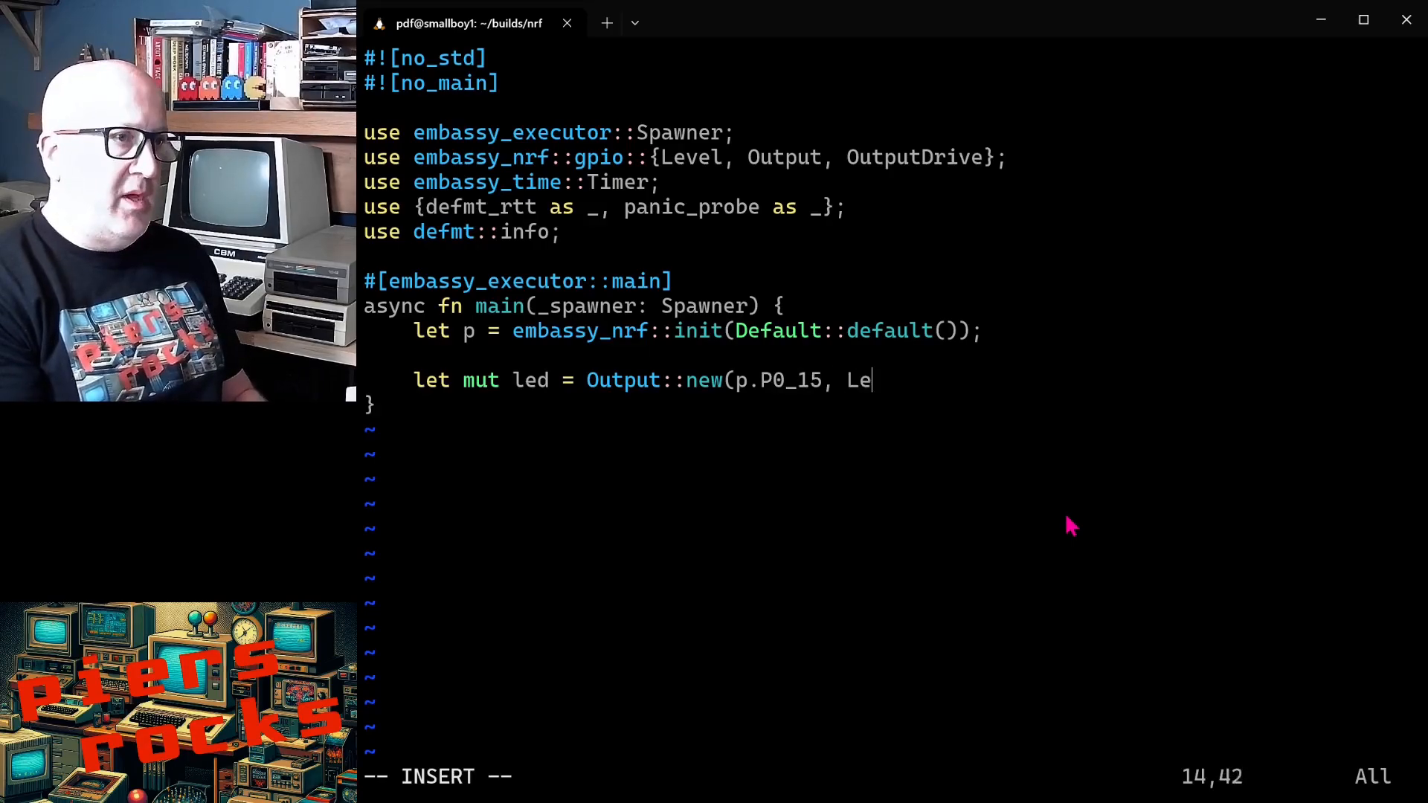
{"action": "type", "text": "vel::L"}
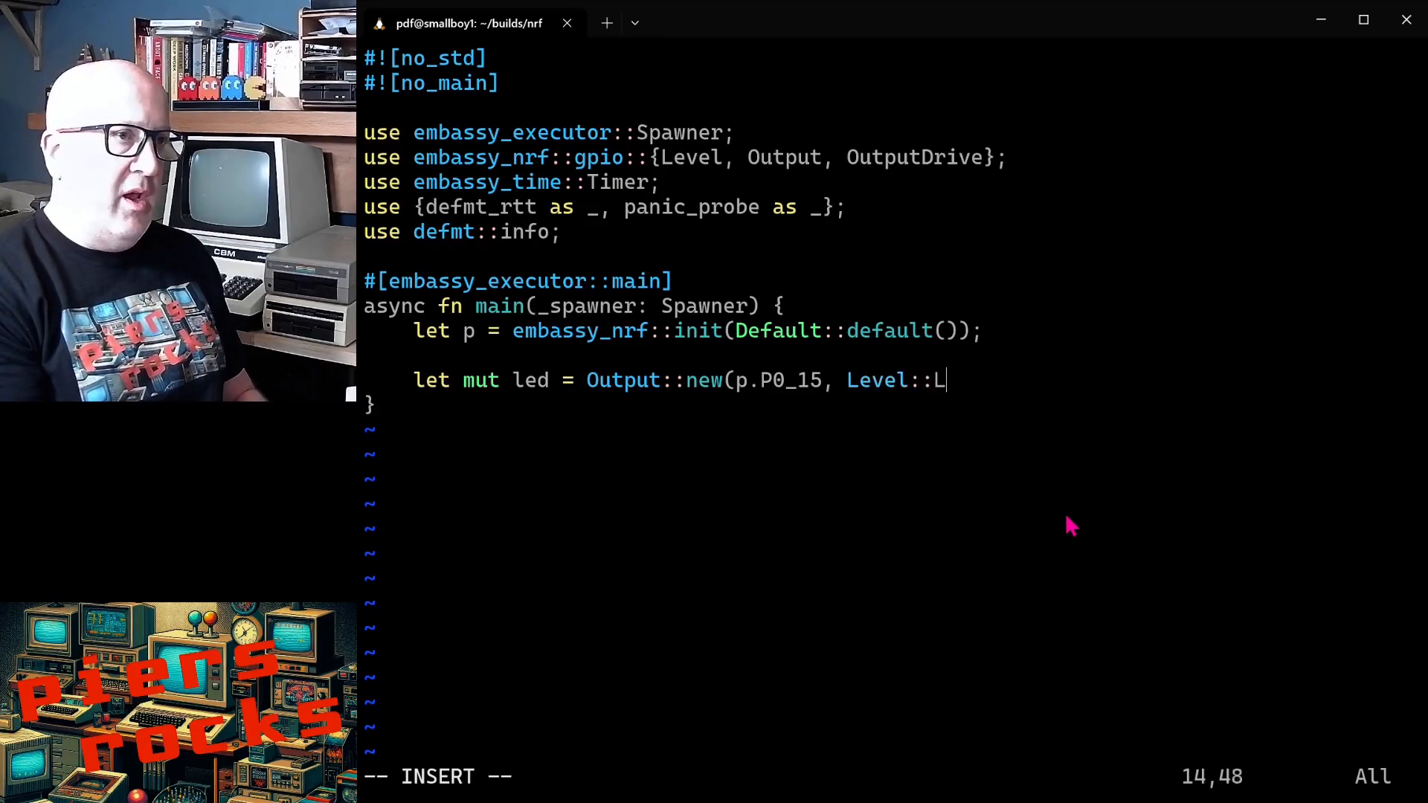
{"action": "type", "text": "ow,"}
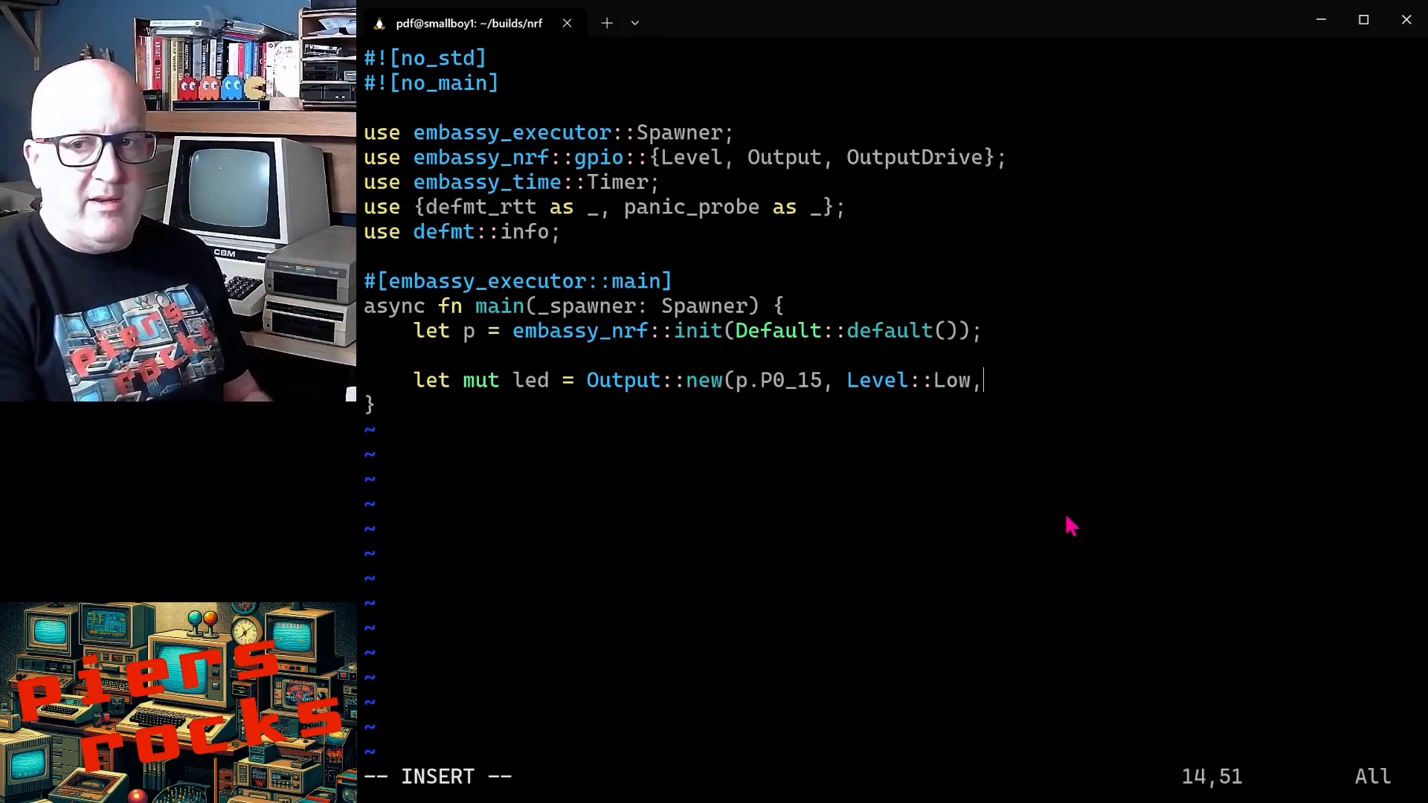
{"action": "type", "text": "Outpu"}
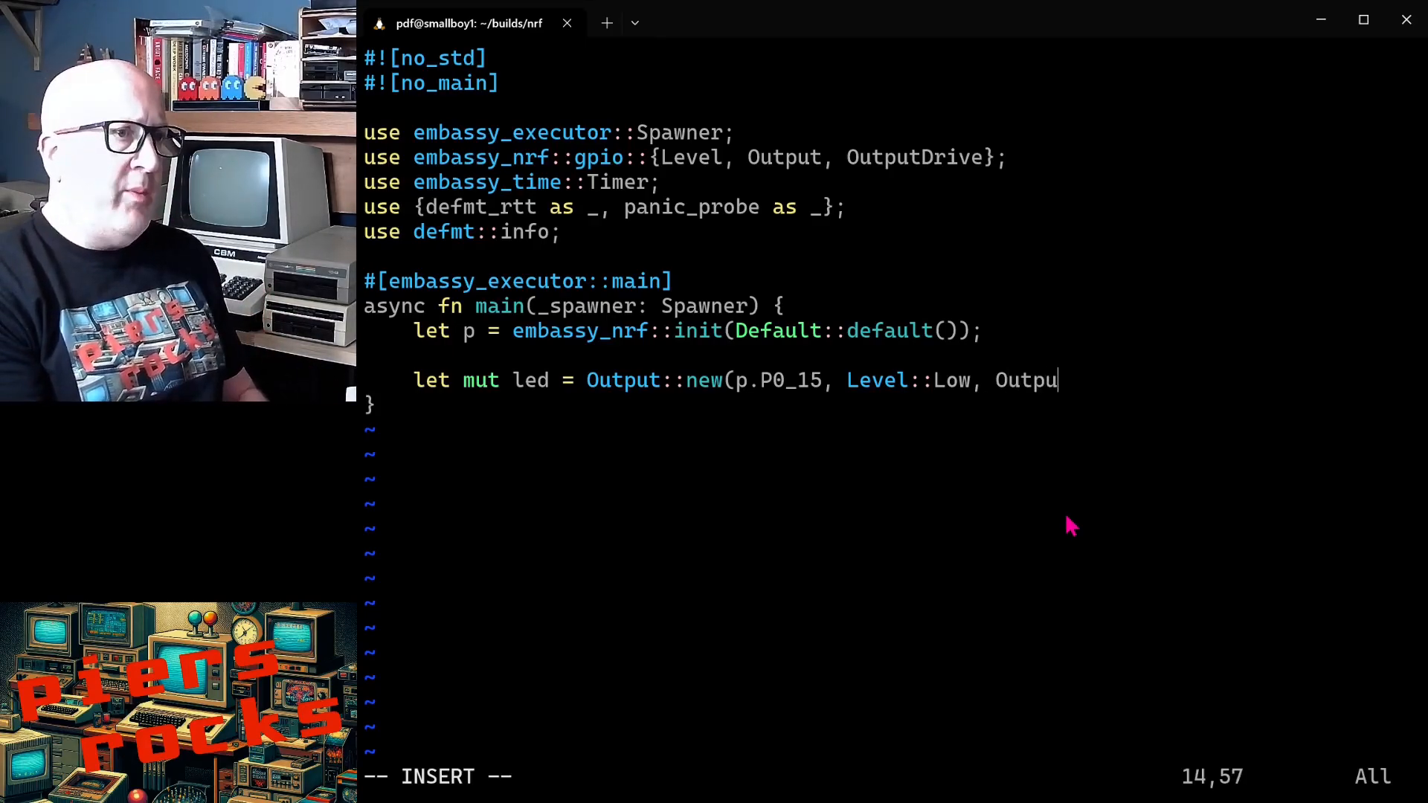
{"action": "type", "text": "tD"}
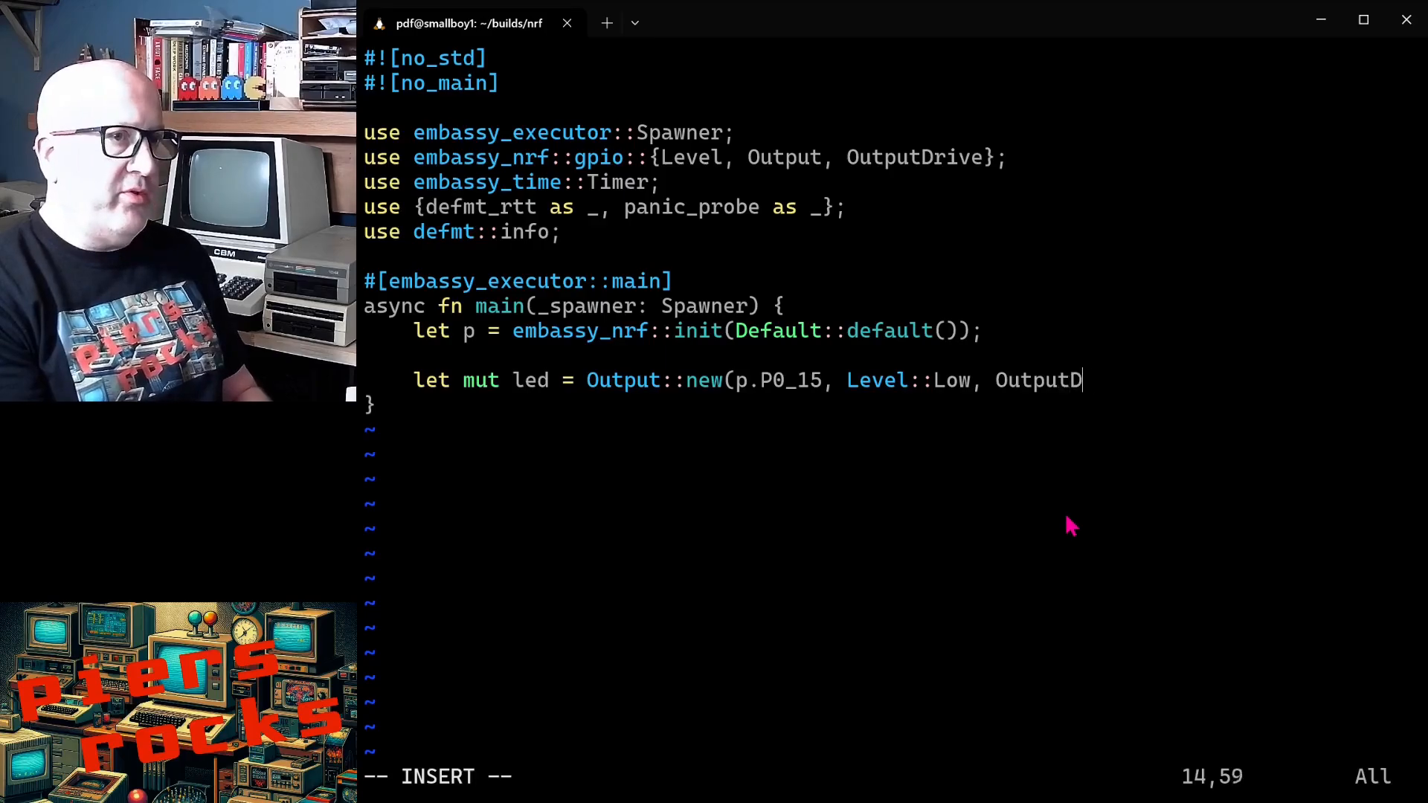
{"action": "type", "text": "rive::St"}
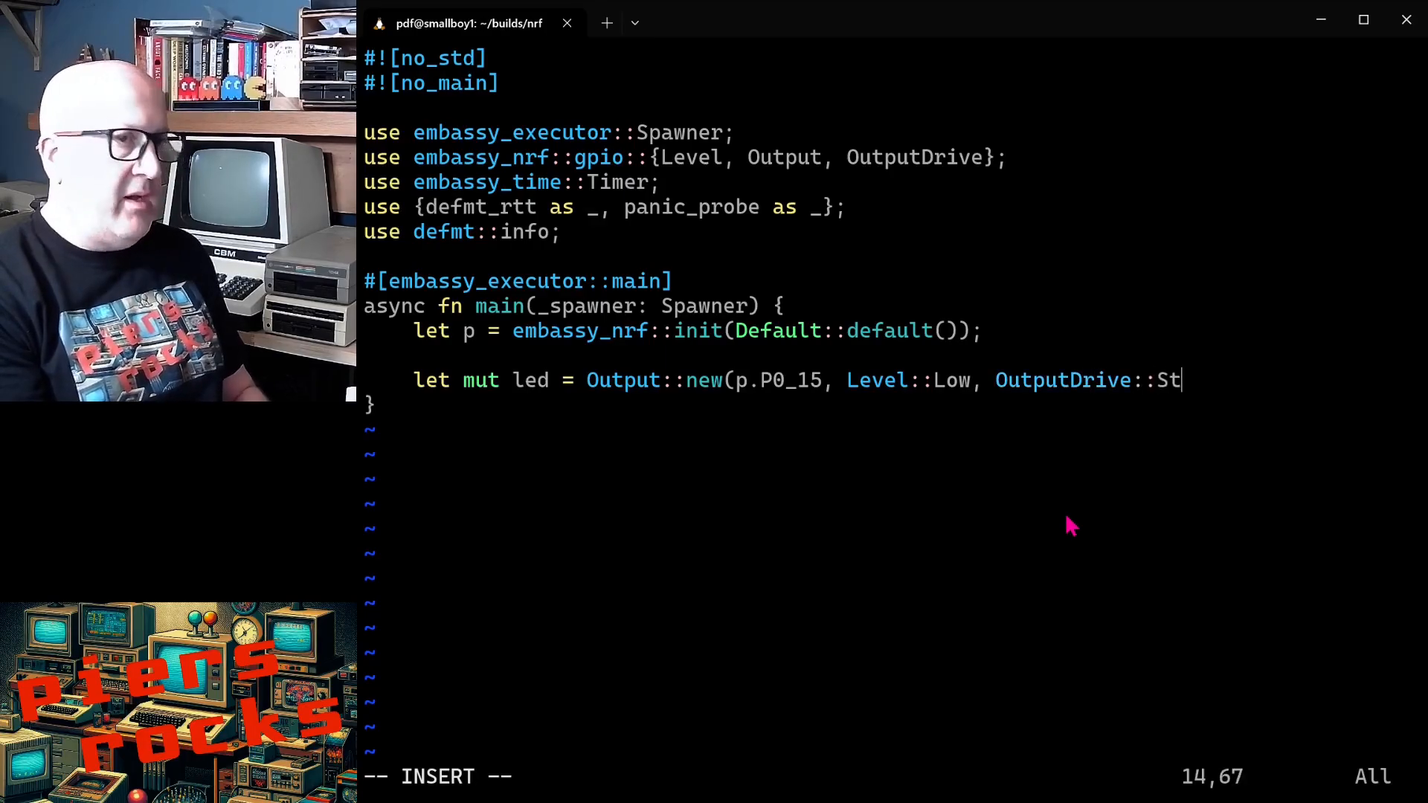
{"action": "type", "text": "andard);"}
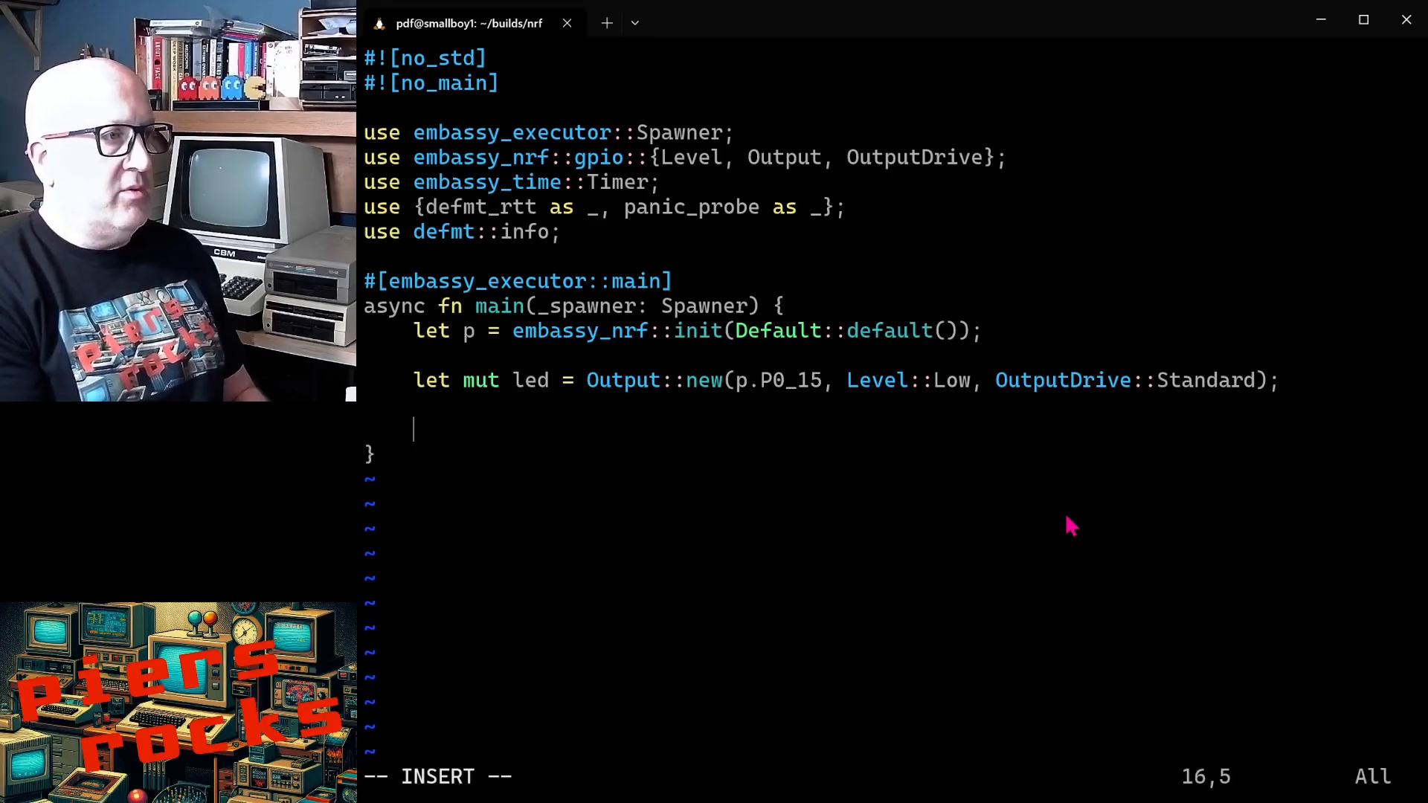
Step: Log a "Starting ..." message with info!
{"action": "type", "text": "info!(\"Sta"}
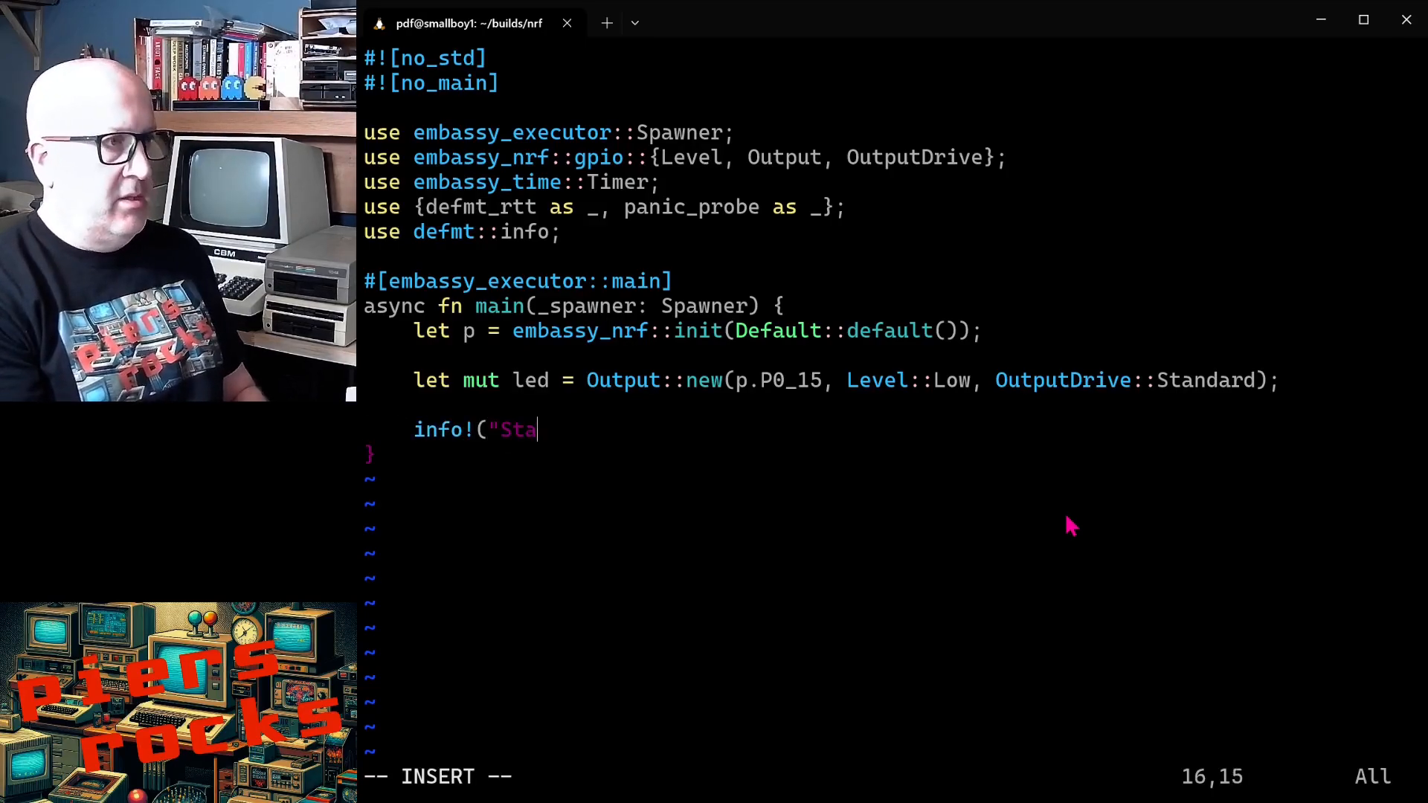
{"action": "type", "text": "rting ..>\""}
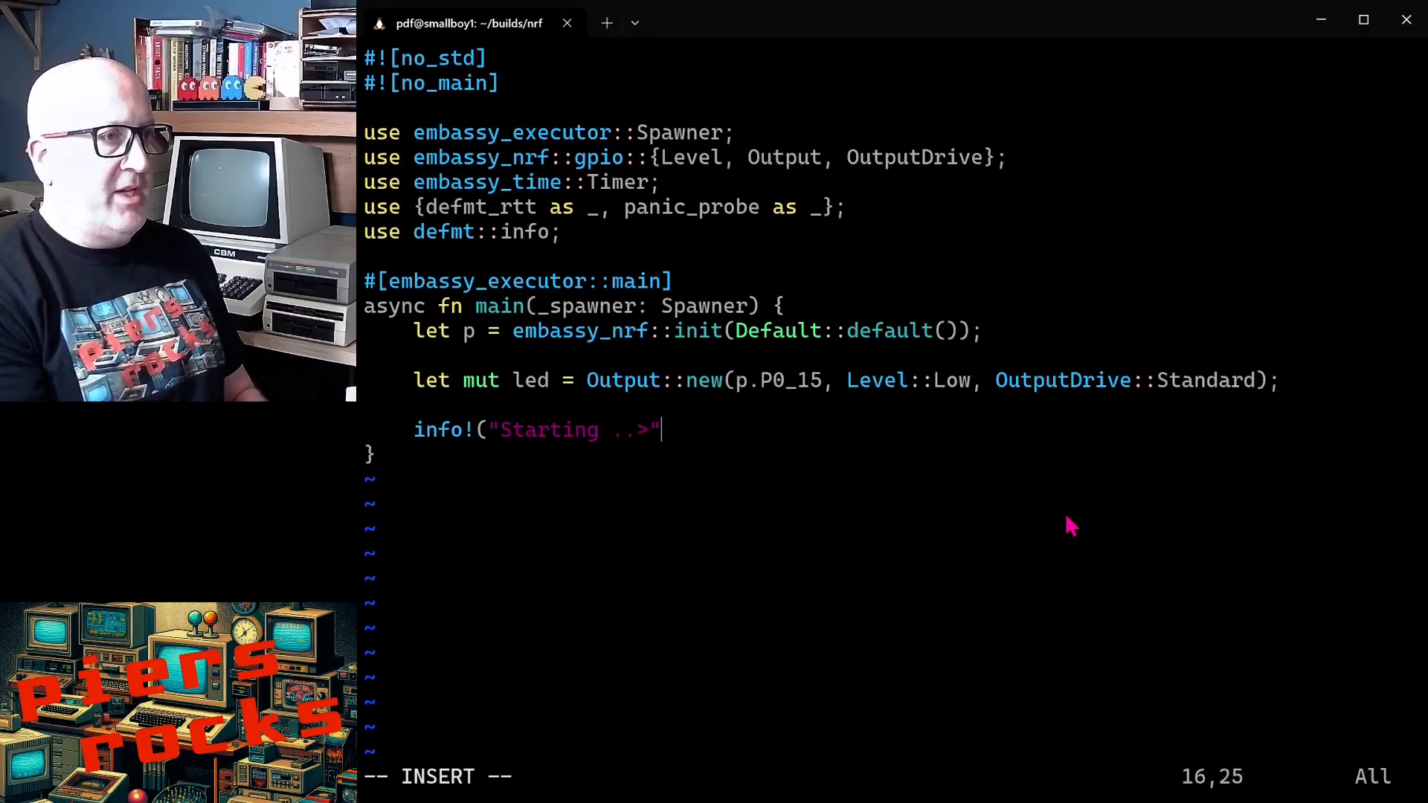
{"action": "type", "text": "\");"}
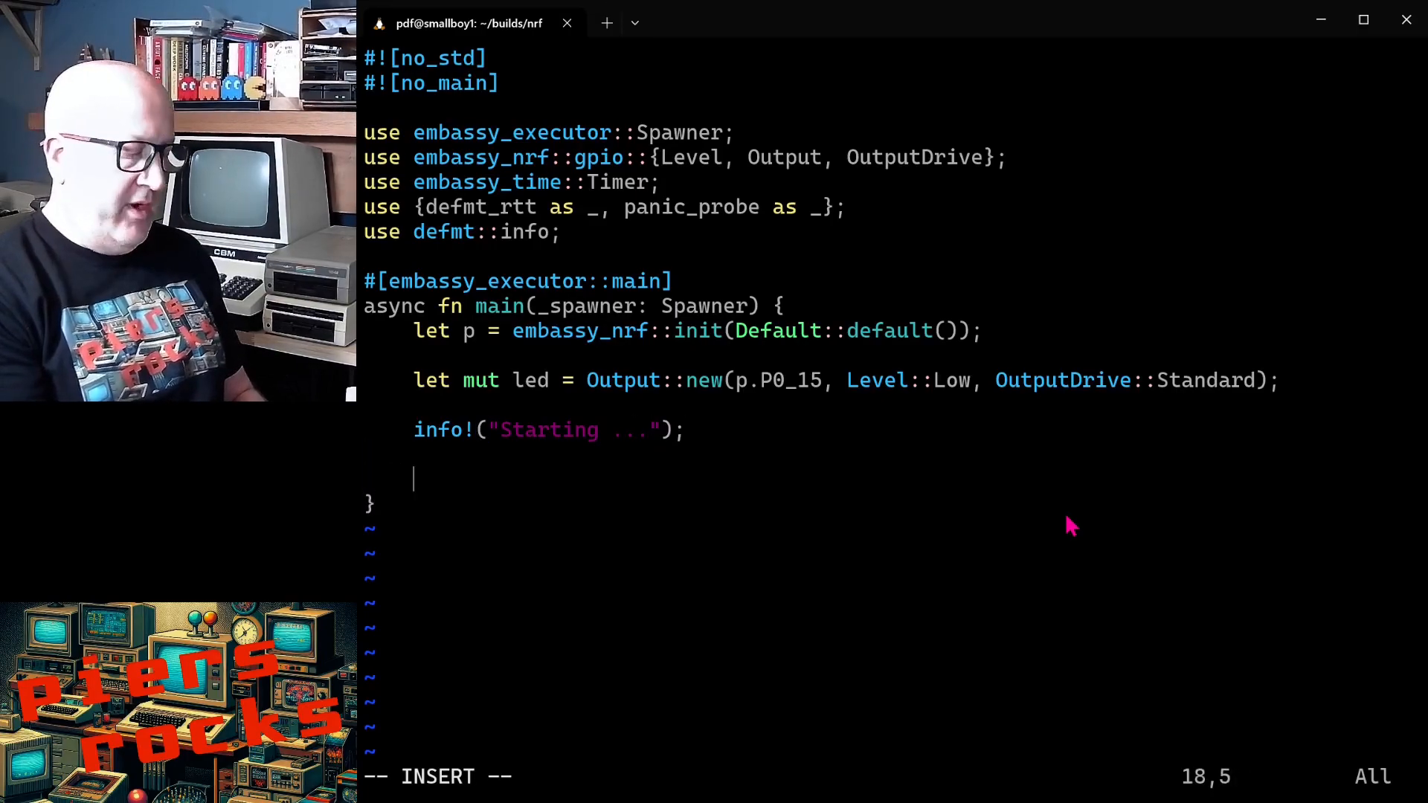
Step: Start a loop that sets the LED high and awaits Timer::after_millis(500)
{"action": "type", "text": "loop"}
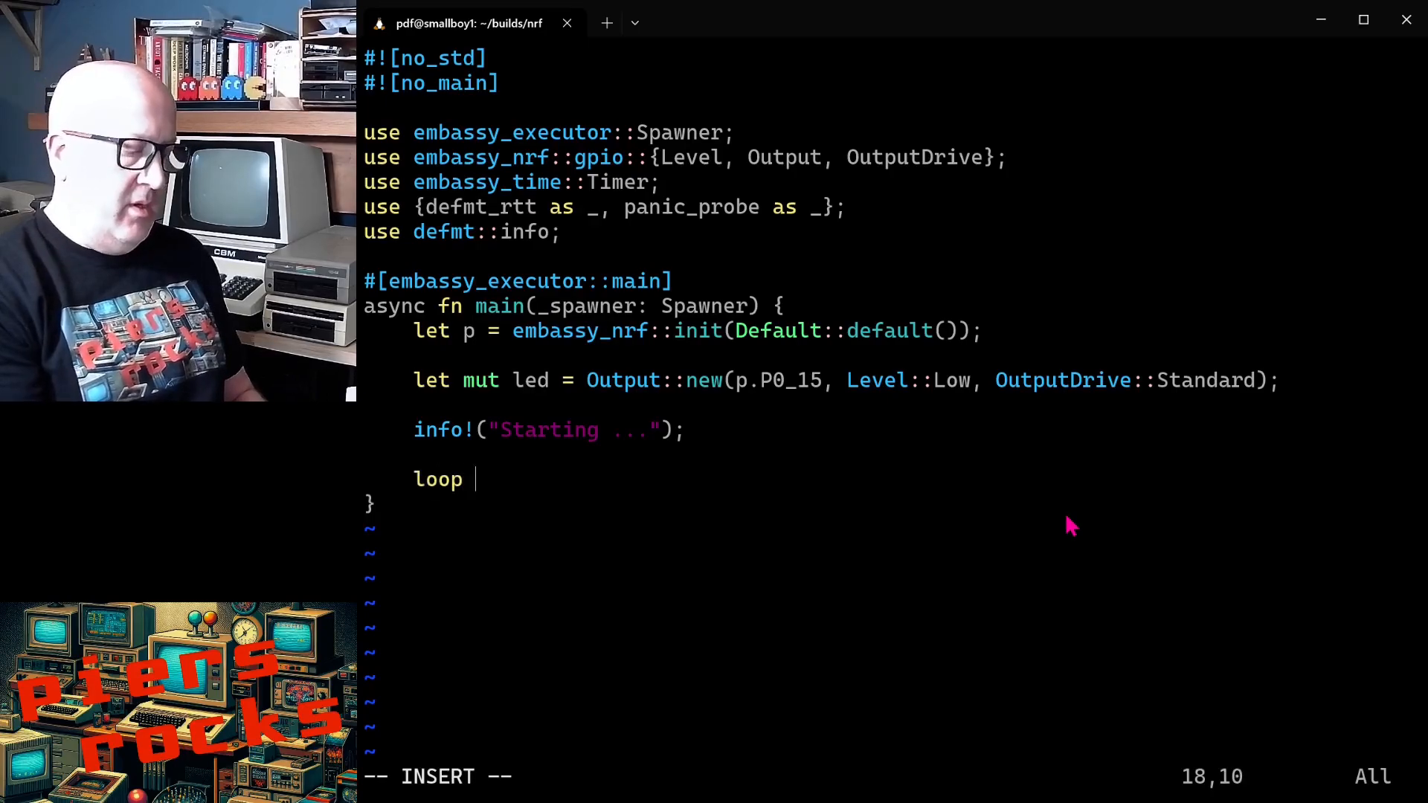
{"action": "type", "text": "{"}
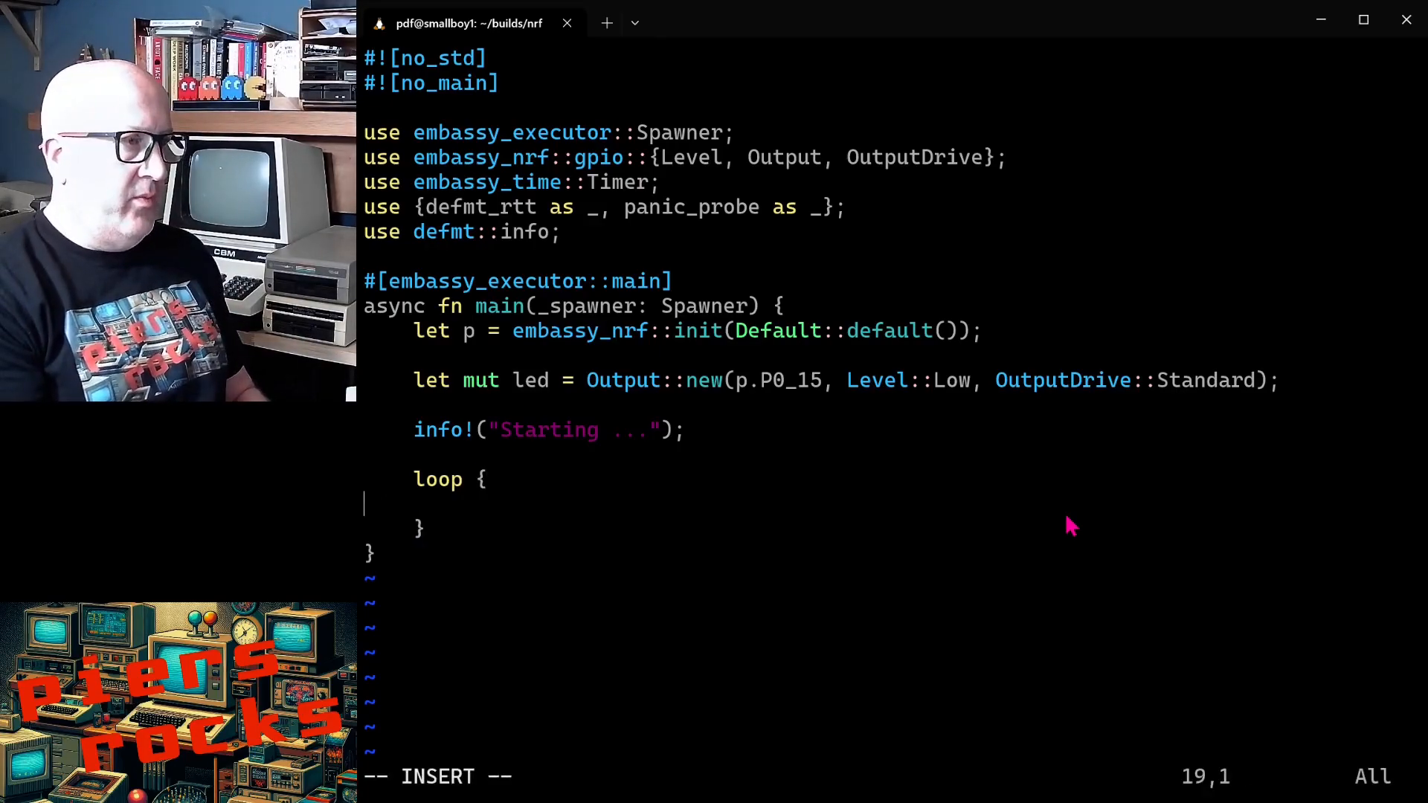
{"action": "type", "text": "led."}
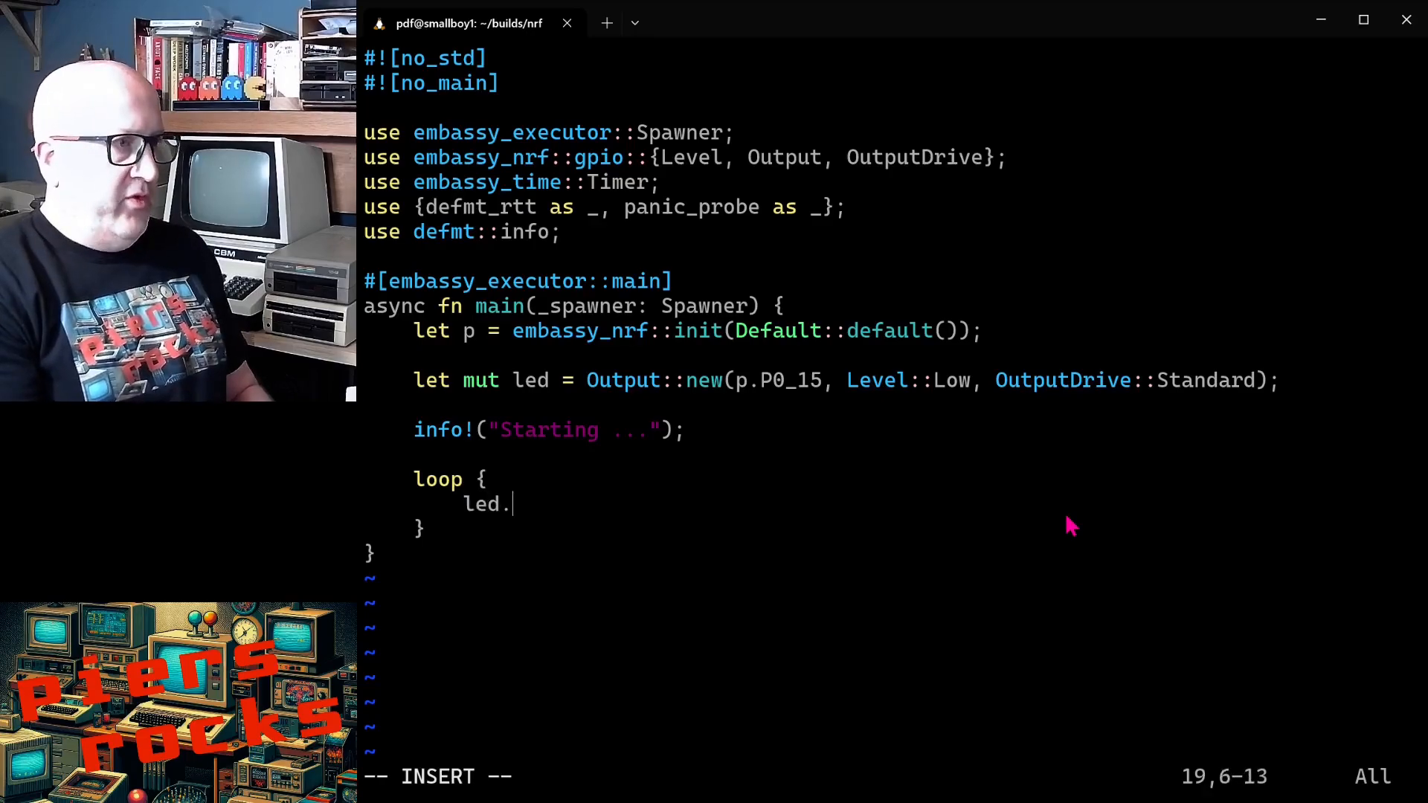
{"action": "type", "text": "set_high();"}
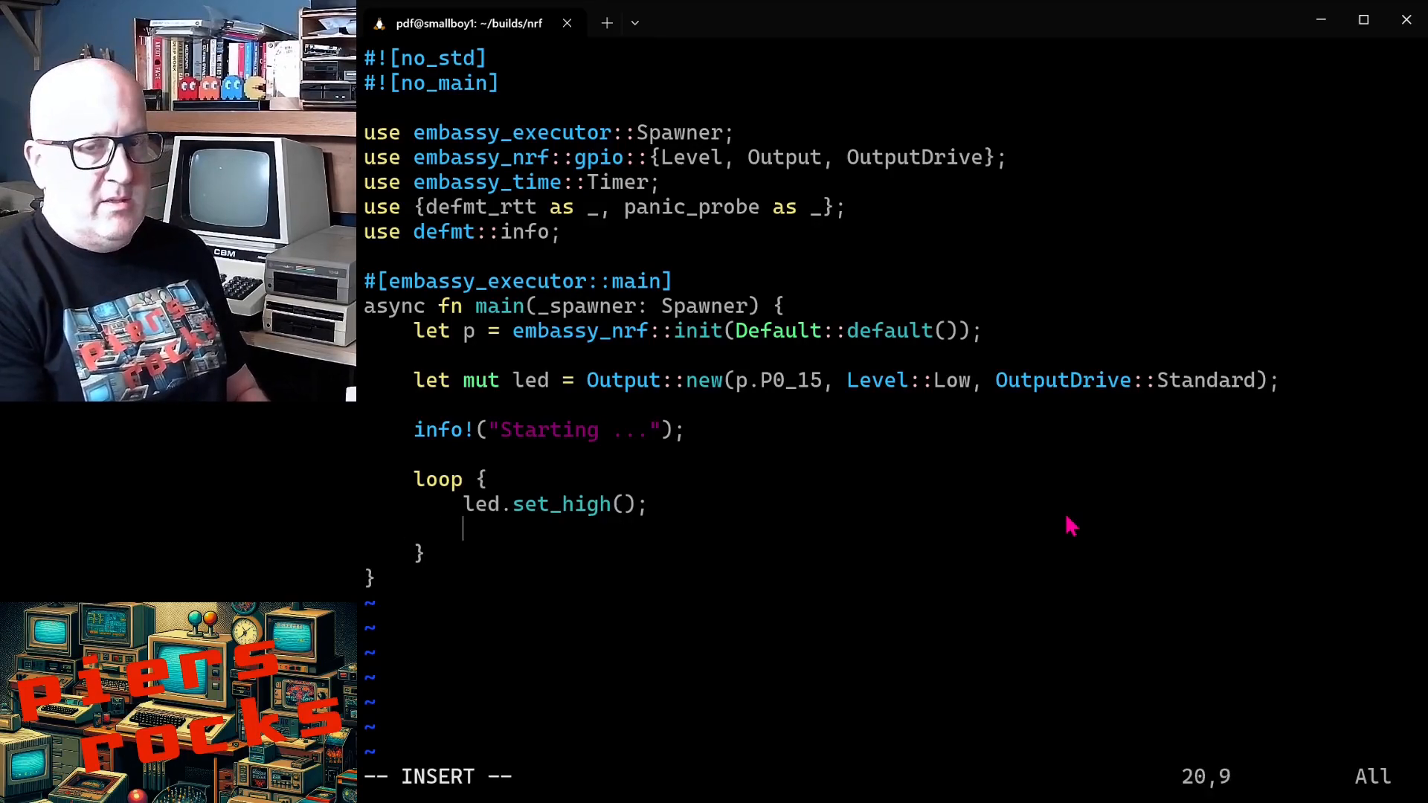
{"action": "type", "text": "Timer::after"}
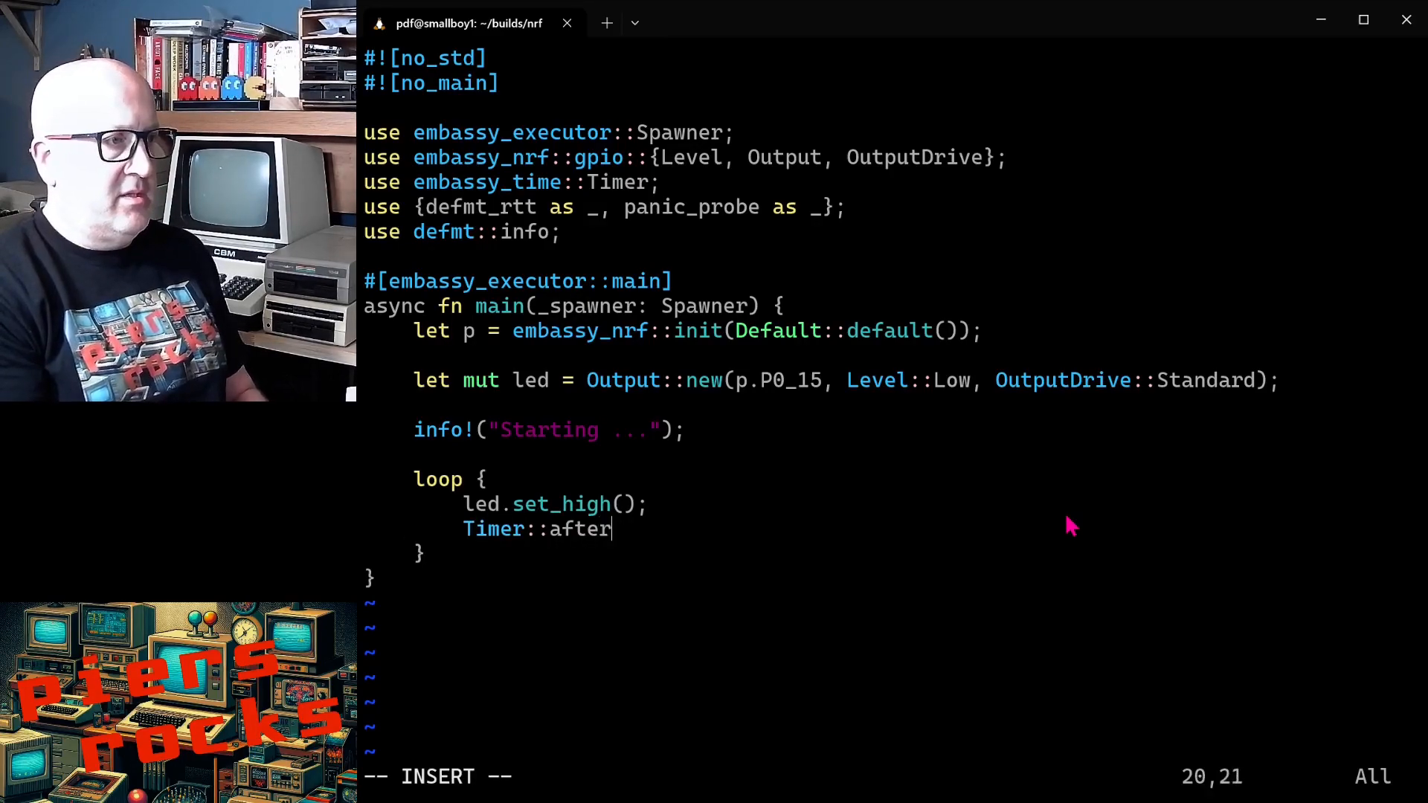
{"action": "type", "text": "_millis(500"}
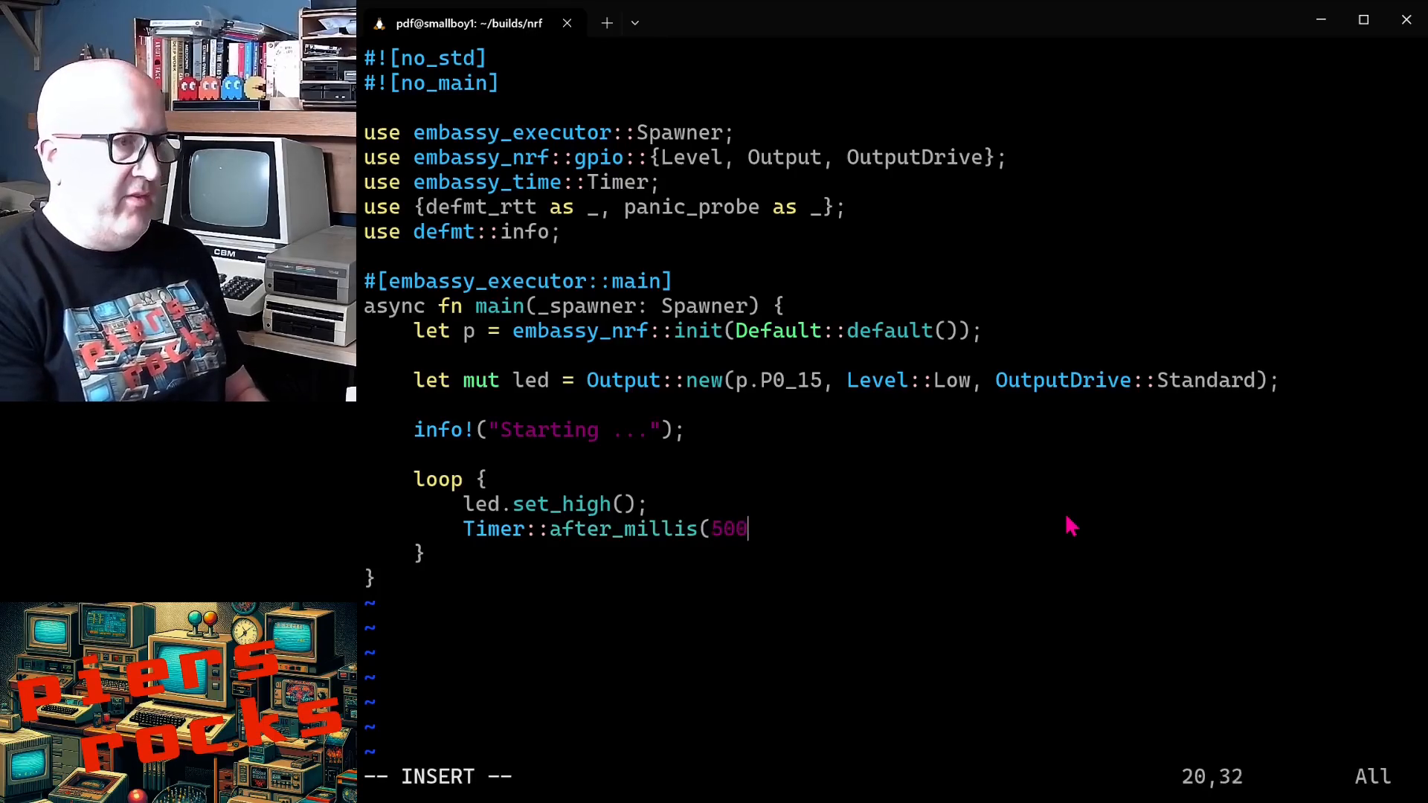
{"action": "type", "text": ").await"}
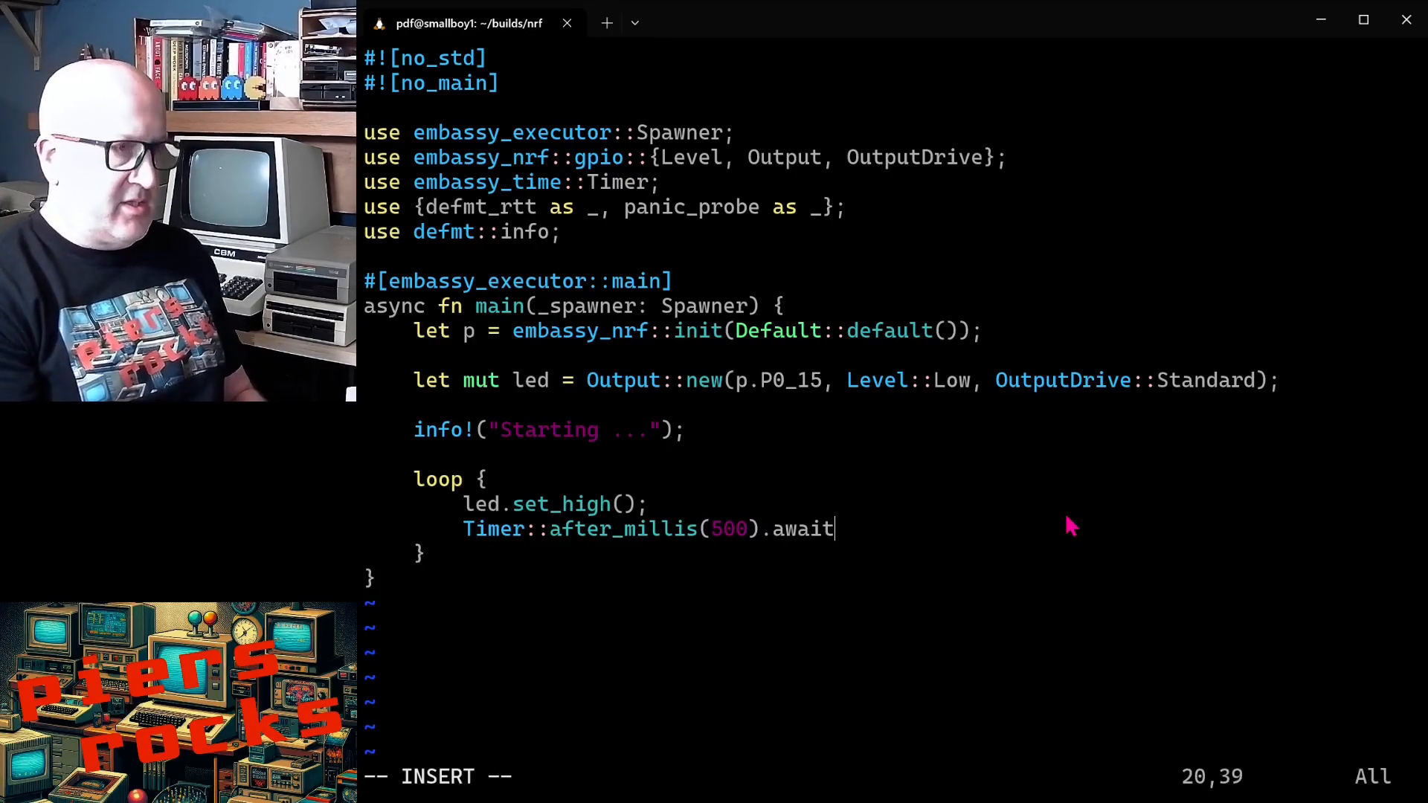
{"action": "type", "text": ";"}
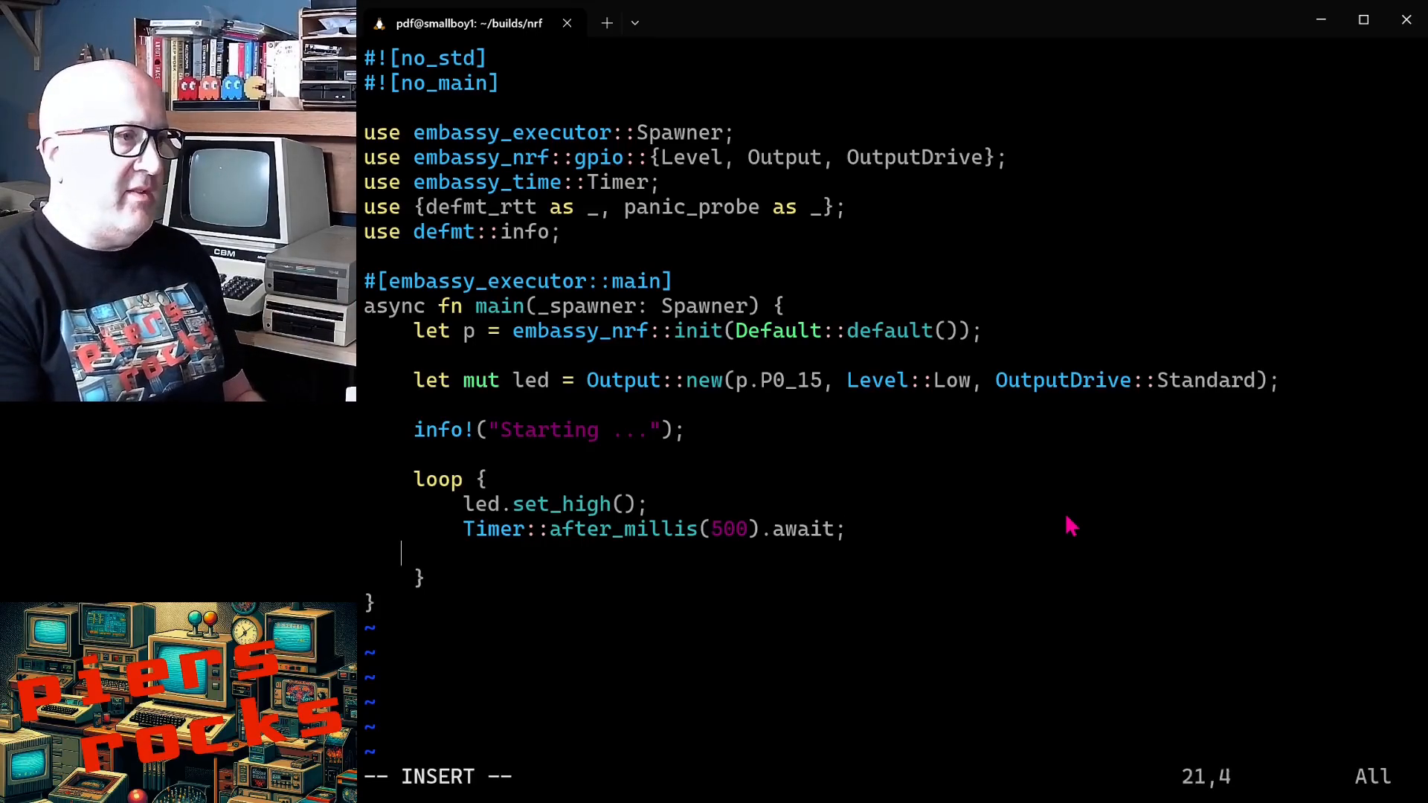
Step: Set the LED low and await another 500 ms timer in the loop
{"action": "type", "text": "led.set_low();"}
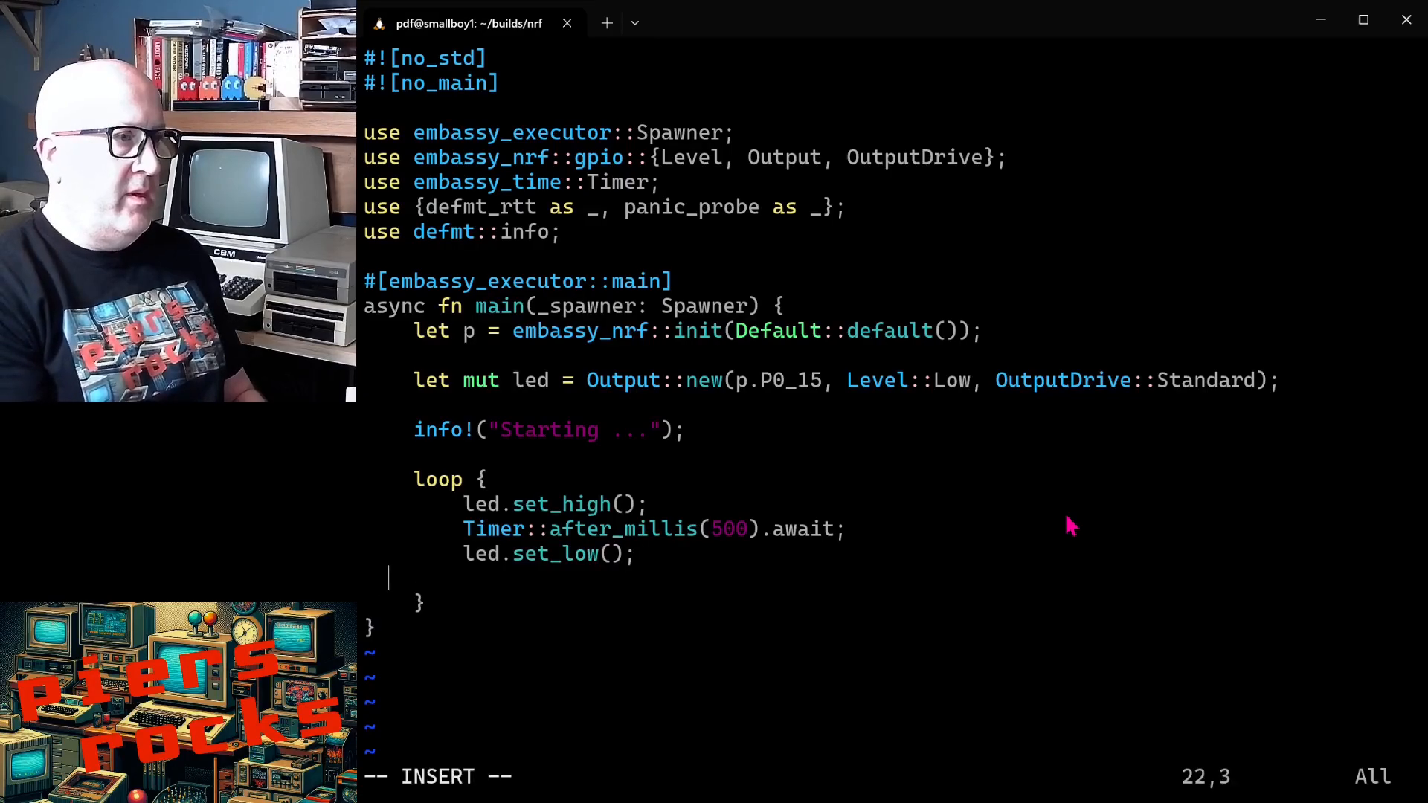
{"action": "type", "text": "Timer::a"}
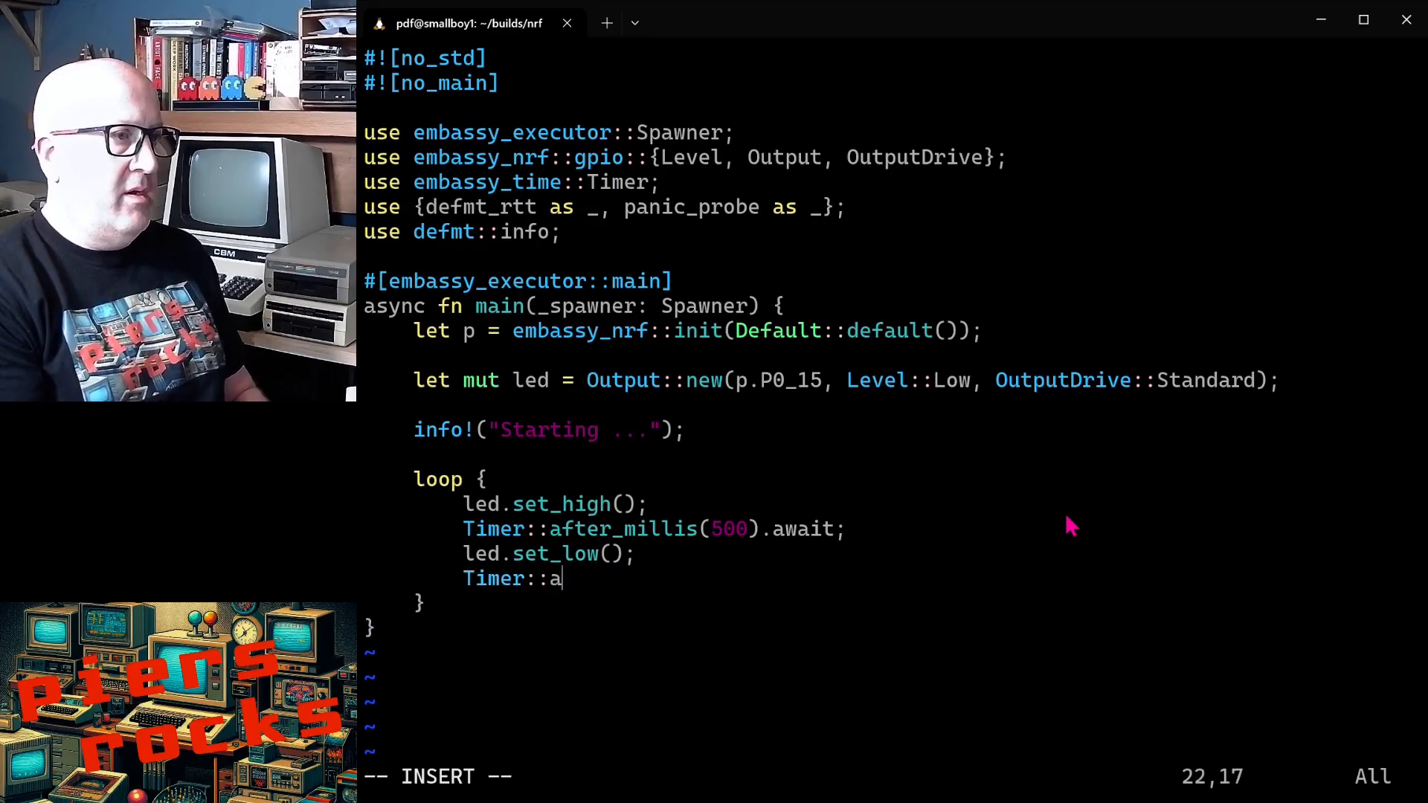
{"action": "type", "text": "fter_millis"}
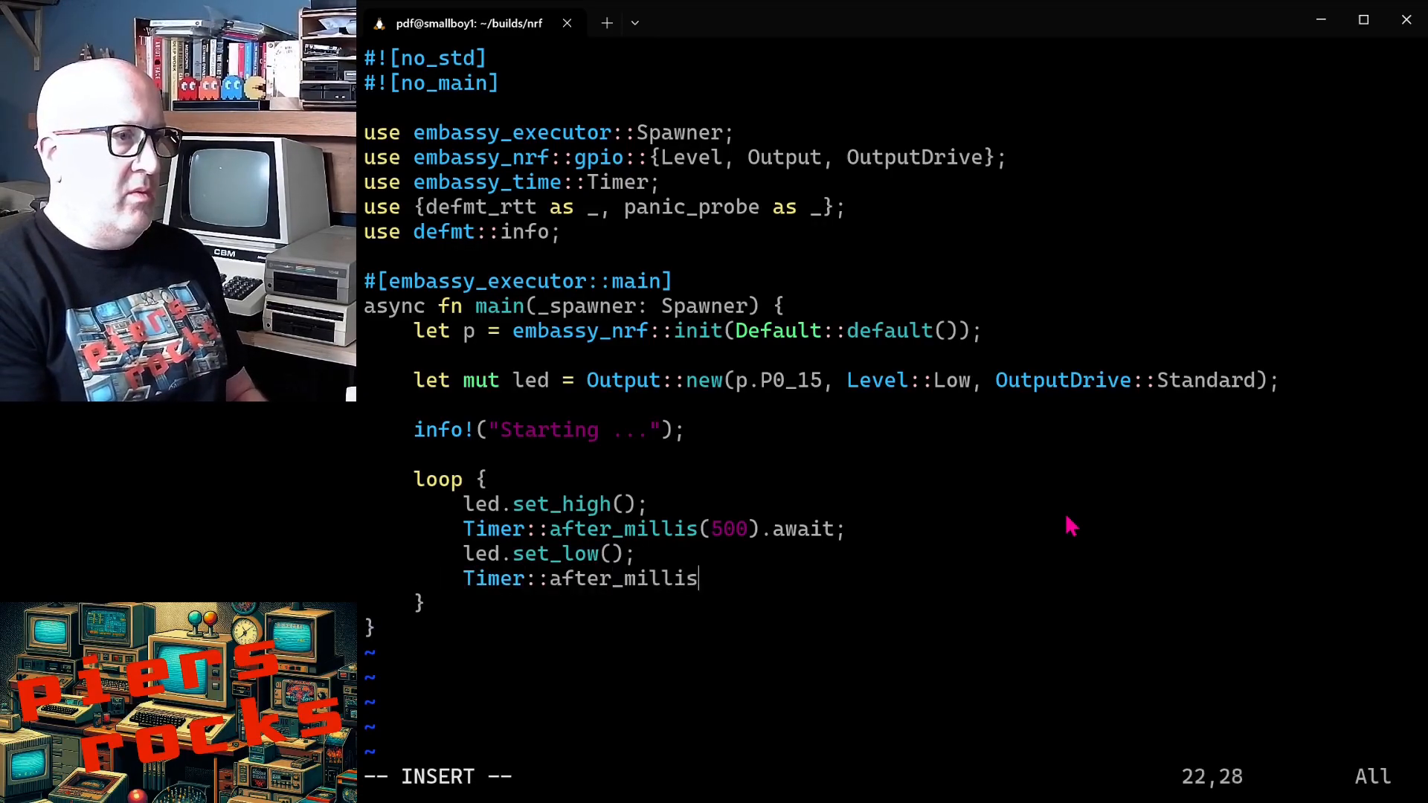
{"action": "type", "text": "(500)."}
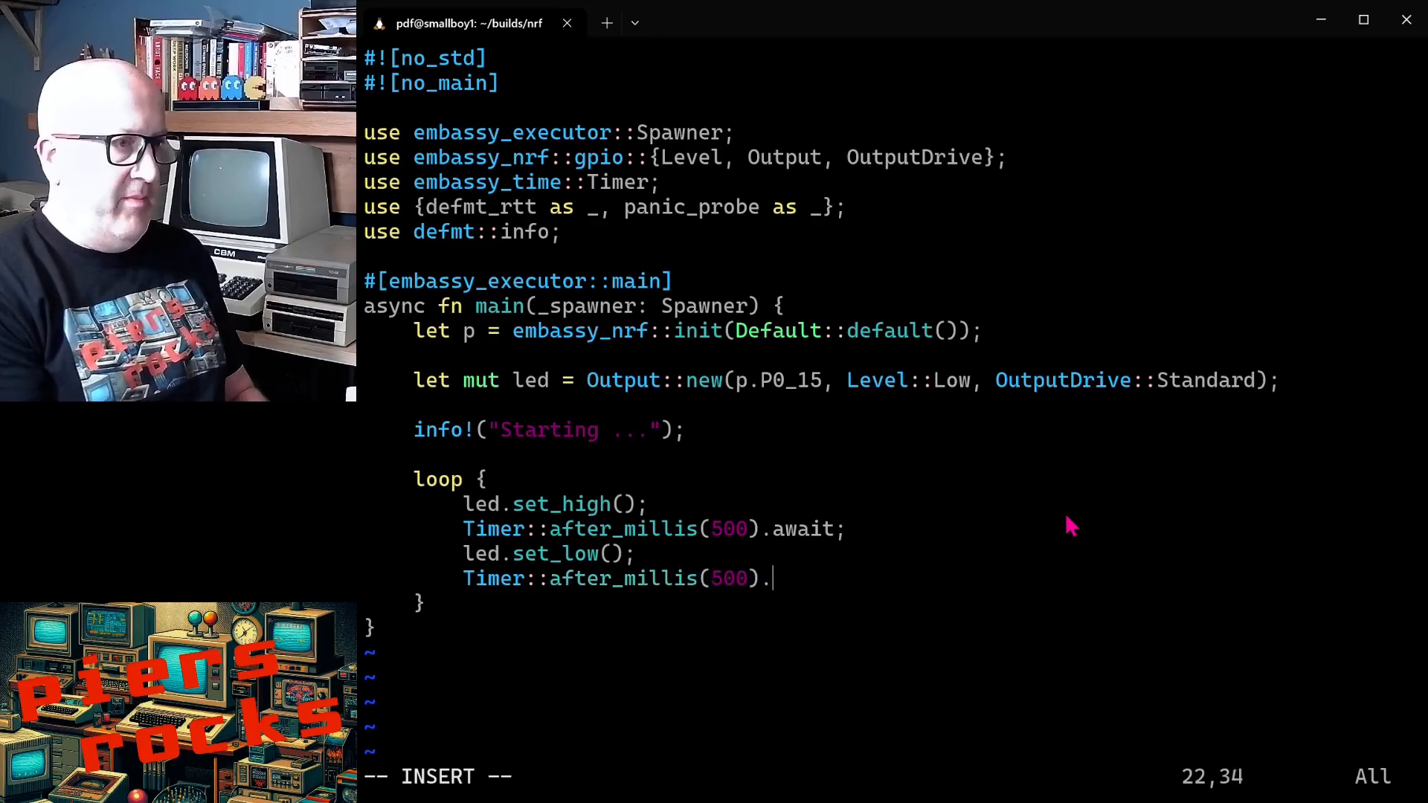
{"action": "type", "text": "await"}
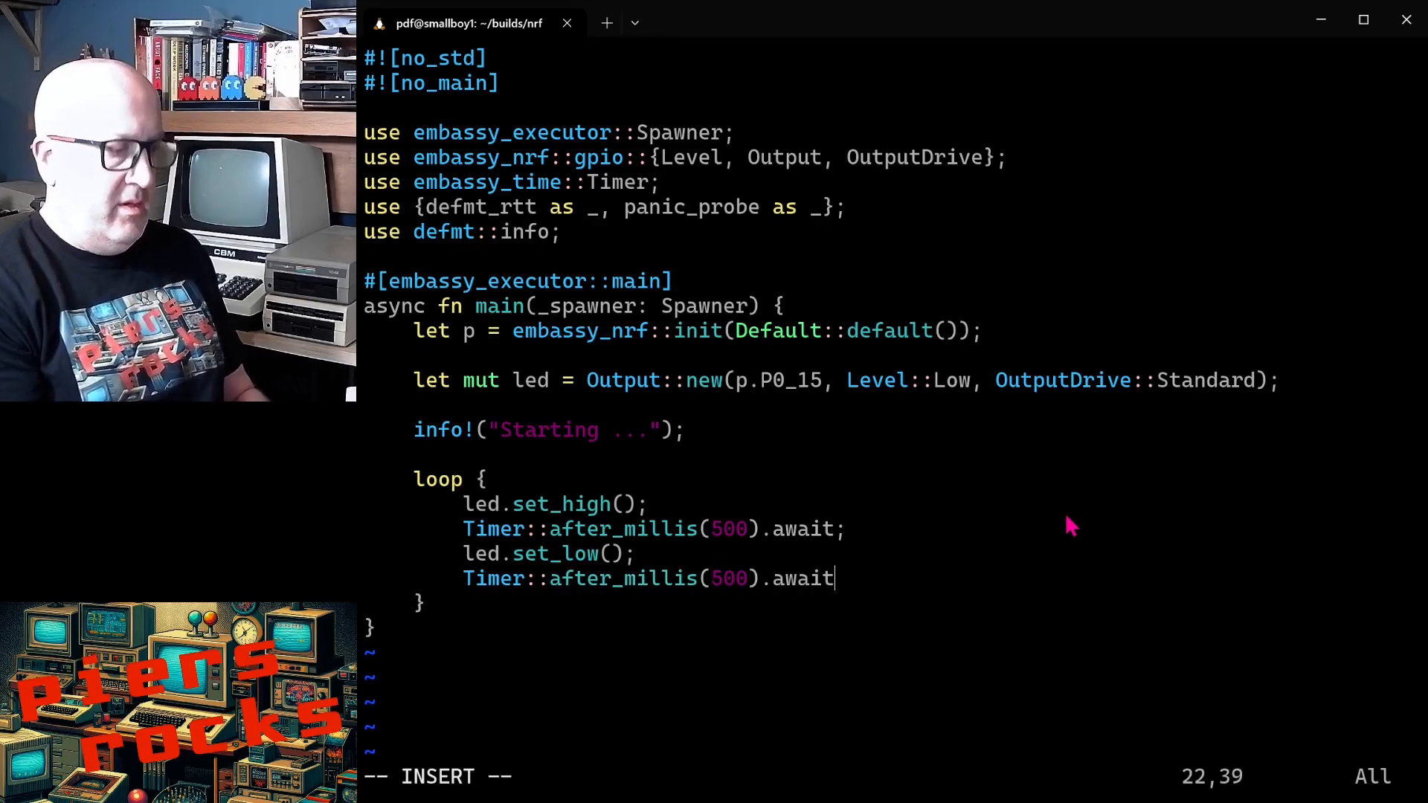
{"action": "type", "text": ";"}
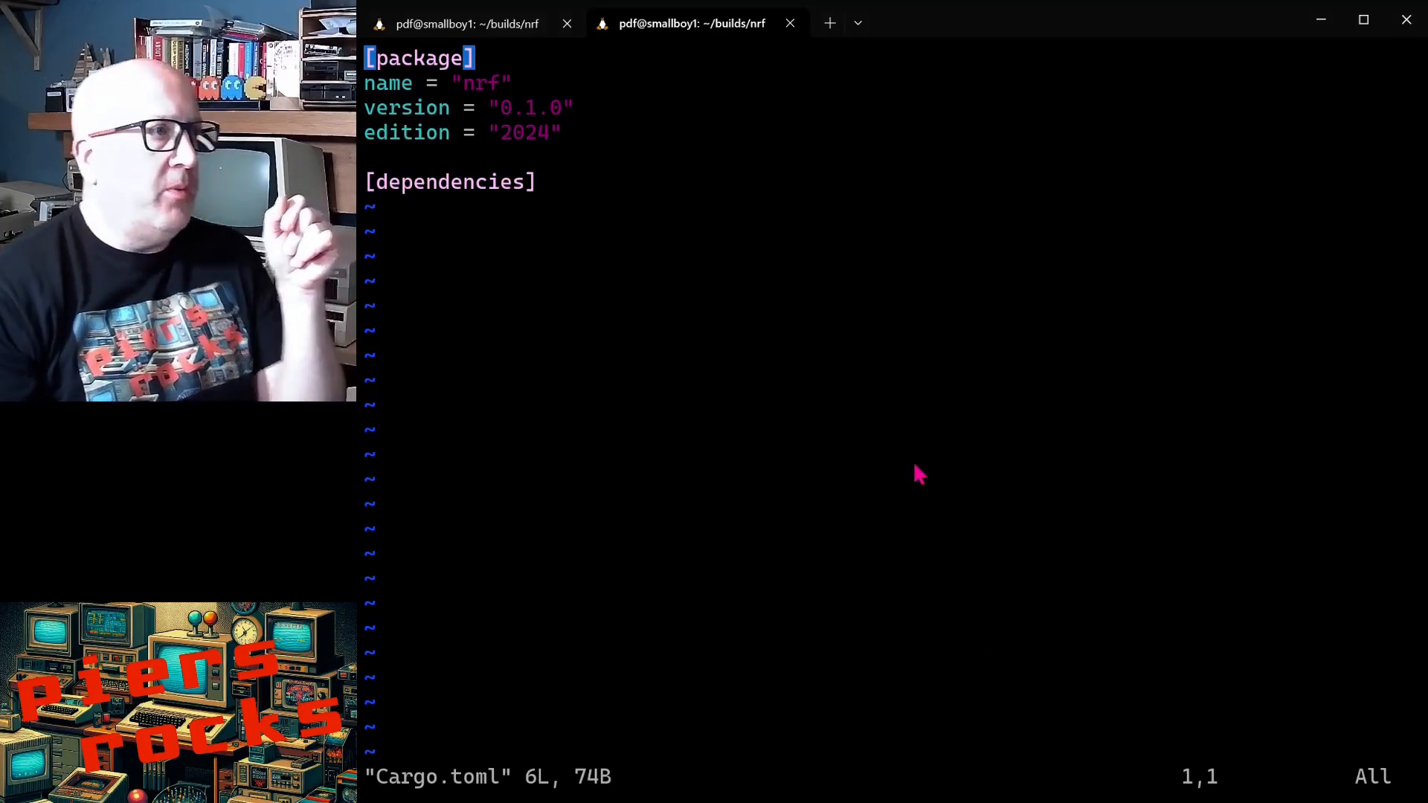
Step: Enter insert mode in Cargo.toml to add the embassy, defmt, cortex-m and panic-probe dependencies
{"action": "key", "text": "i"}
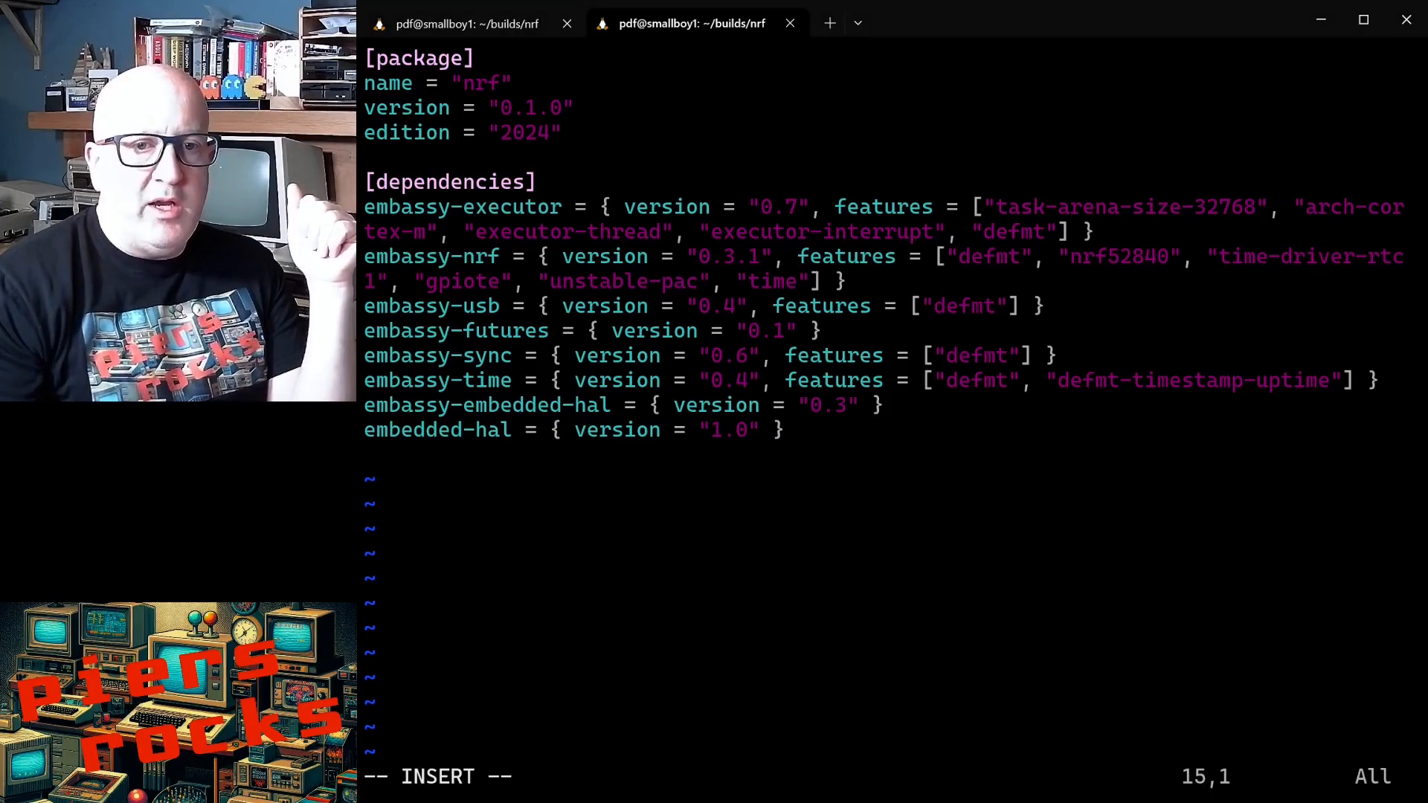
{"action": "mouse_move", "coordinate": [1002, 519]}
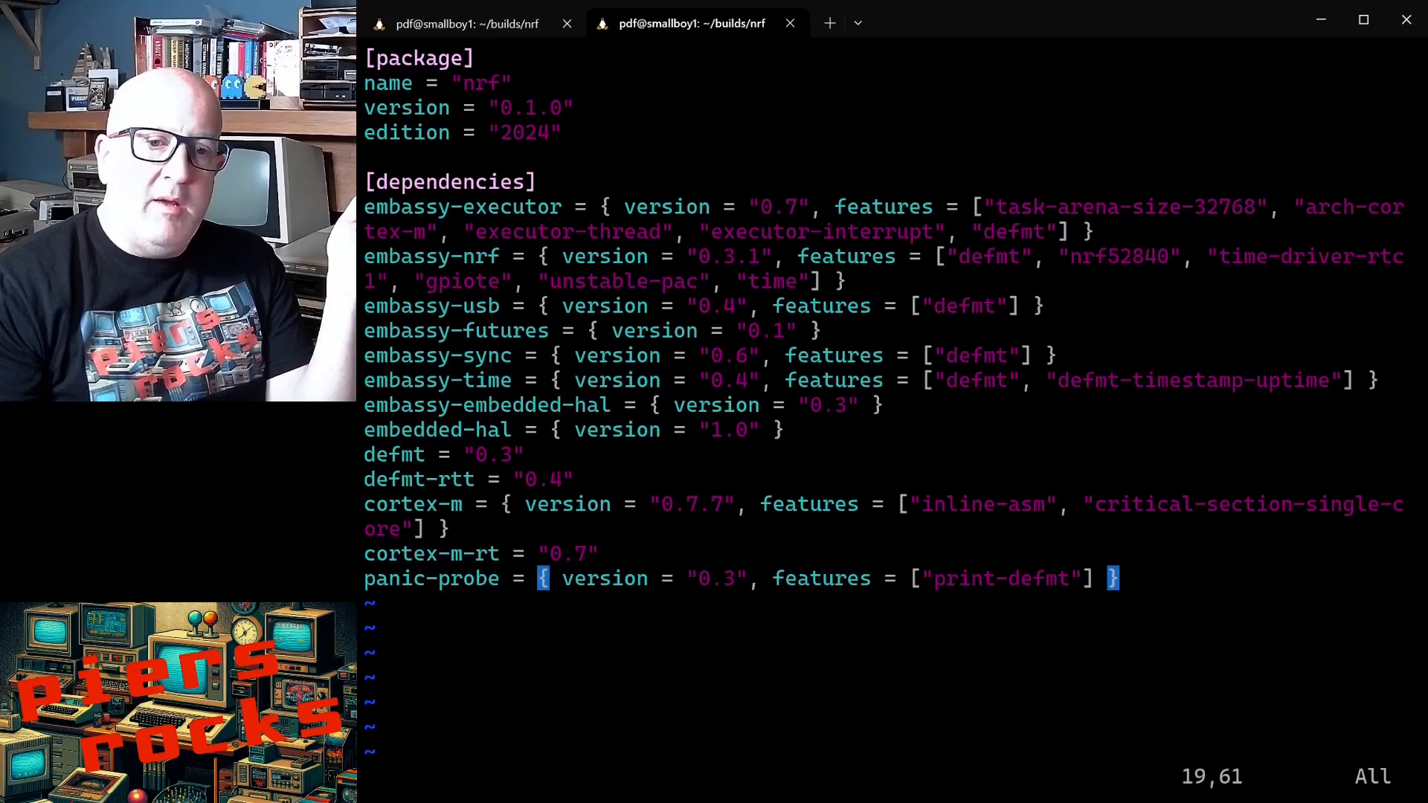
{"action": "mouse_move", "coordinate": [1079, 709]}
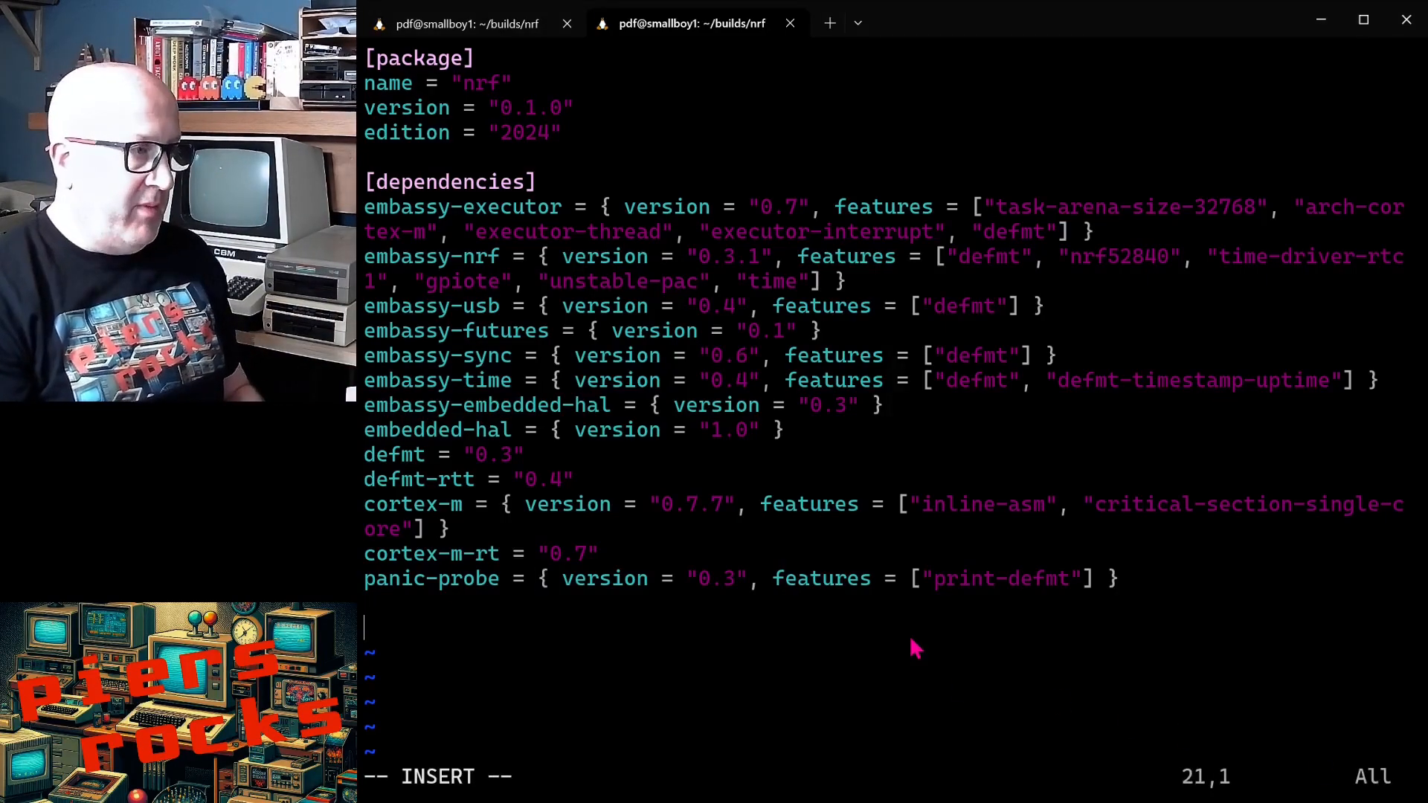
Step: Paste the [patch.crates-io] section pinning embassy crates to a git revision
{"action": "key", "text": "ctrl+shift+v"}
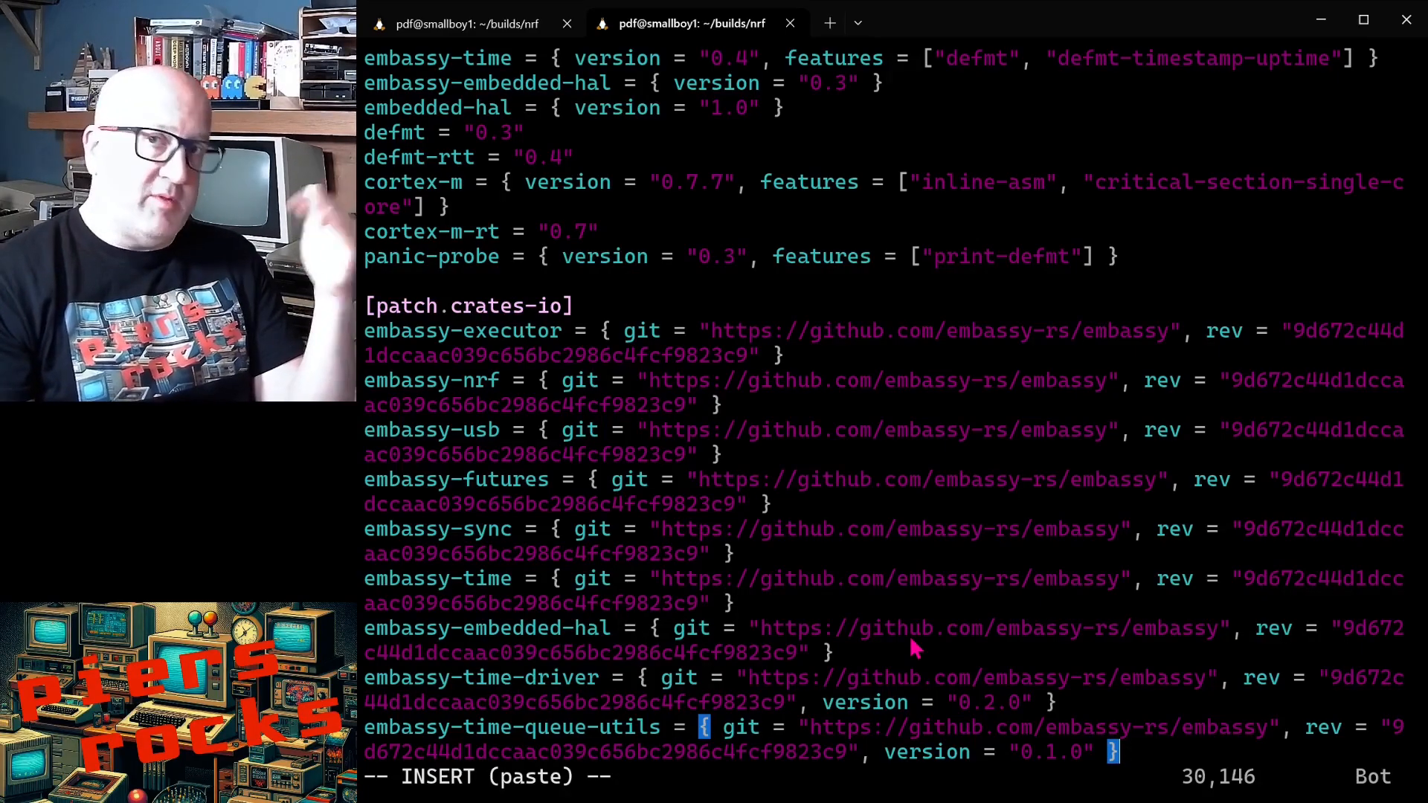
{"action": "mouse_move", "coordinate": [1357, 751]}
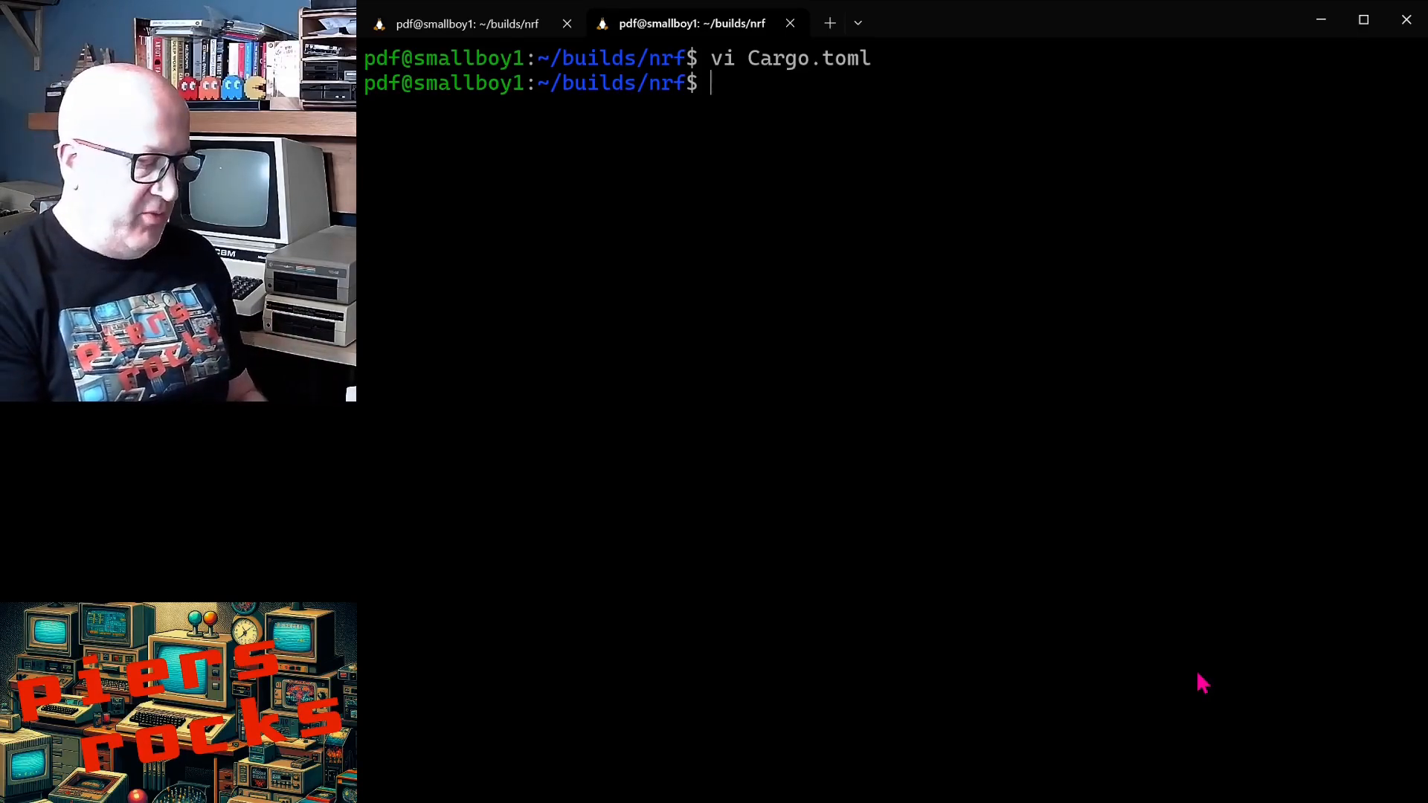
Step: Make a .cargo directory and open a new .cargo/config.toml in vim
{"action": "type", "text": "mkdir .cargo"}
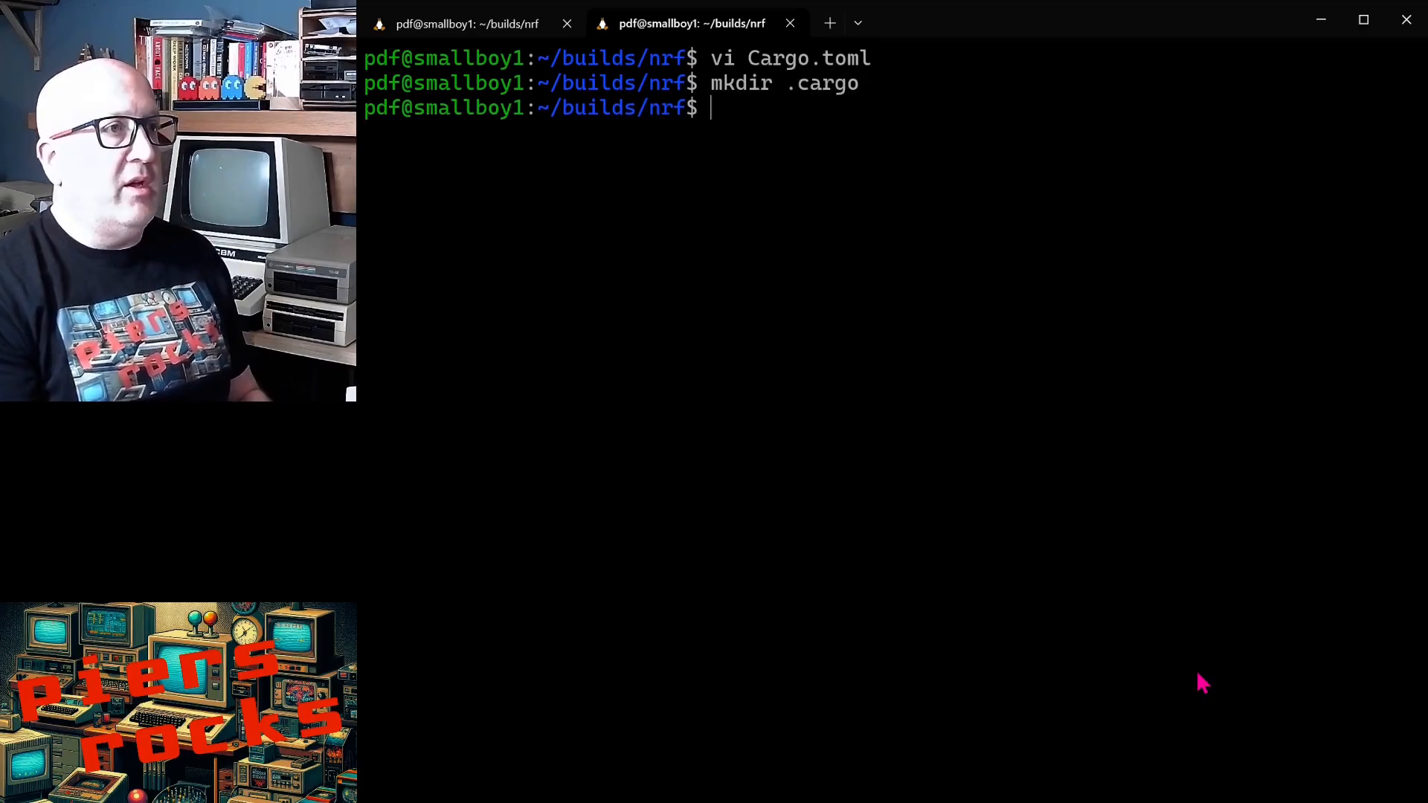
{"action": "type", "text": "vi .cargo/"}
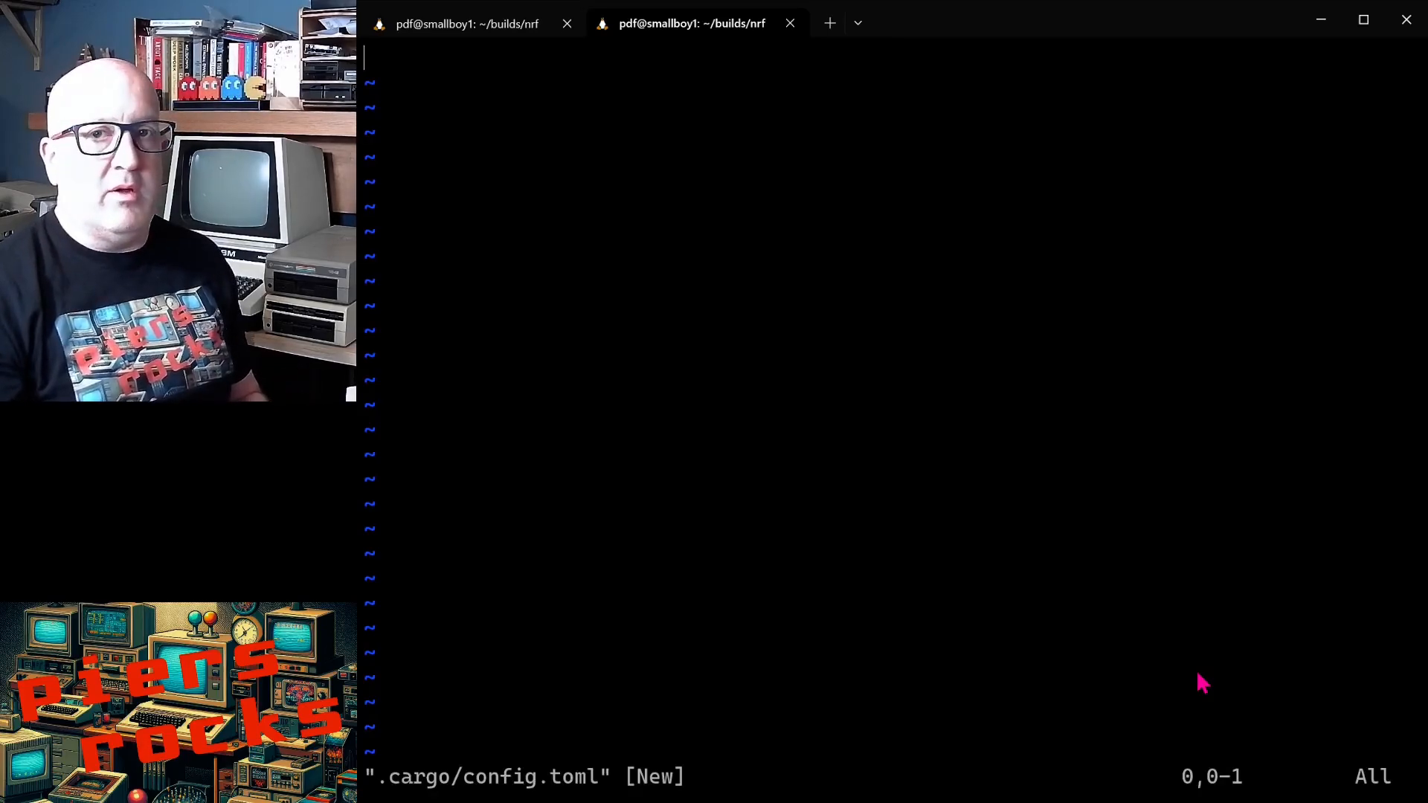
Step: Write a [build] section and probe-rs runner for nRF52840_xxAA into .cargo/config.toml
{"action": "key", "text": "i"}
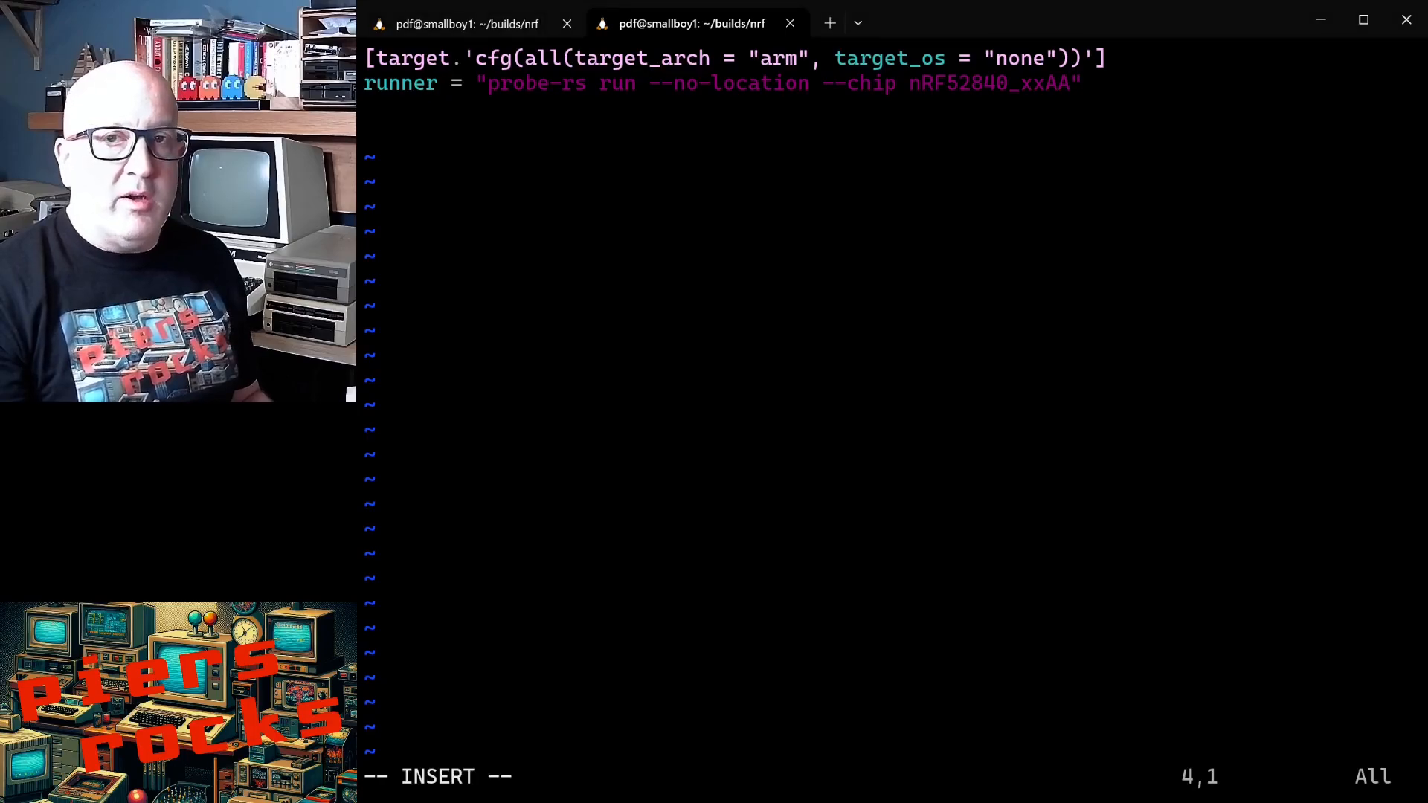
{"action": "type", "text": "[build]"}
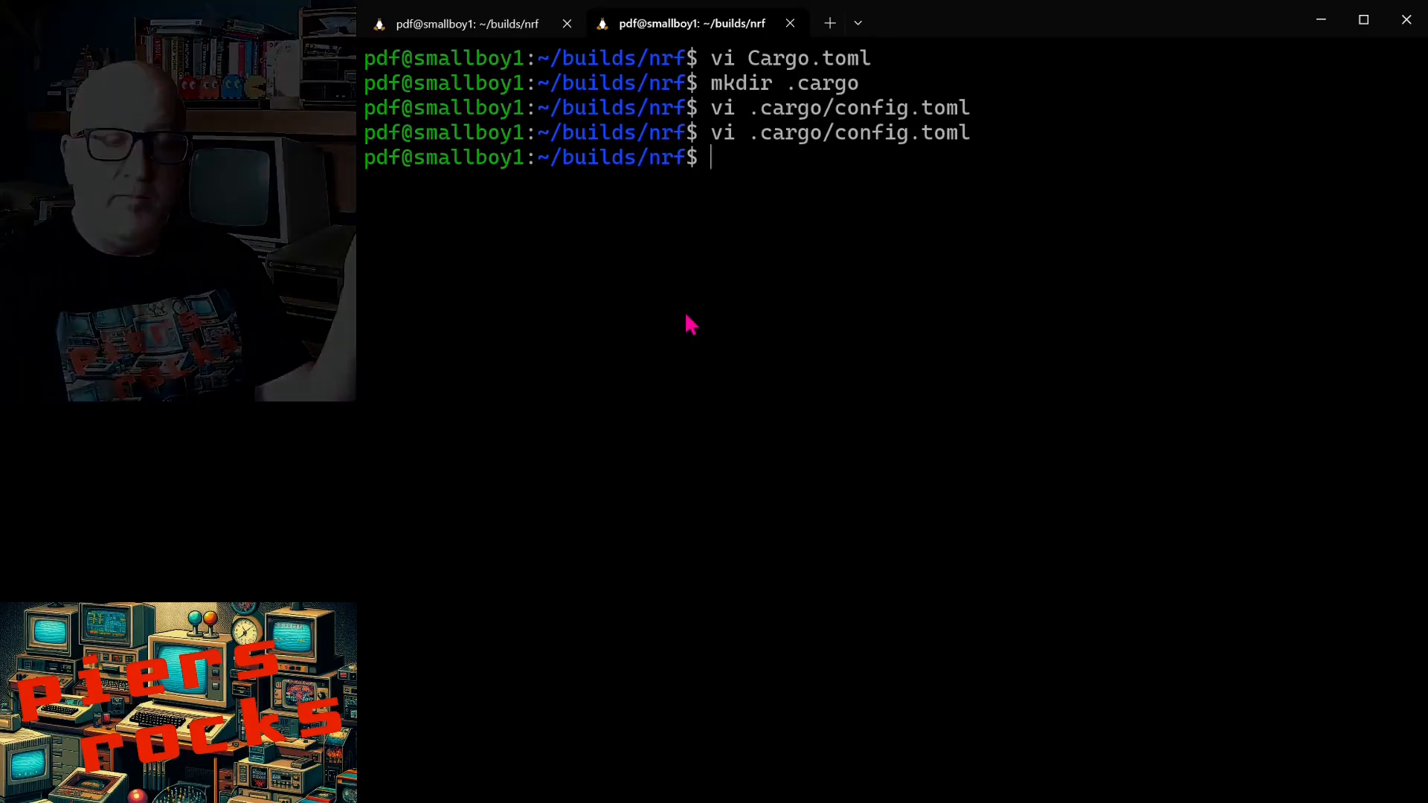
{"action": "mouse_move", "coordinate": [767, 366]}
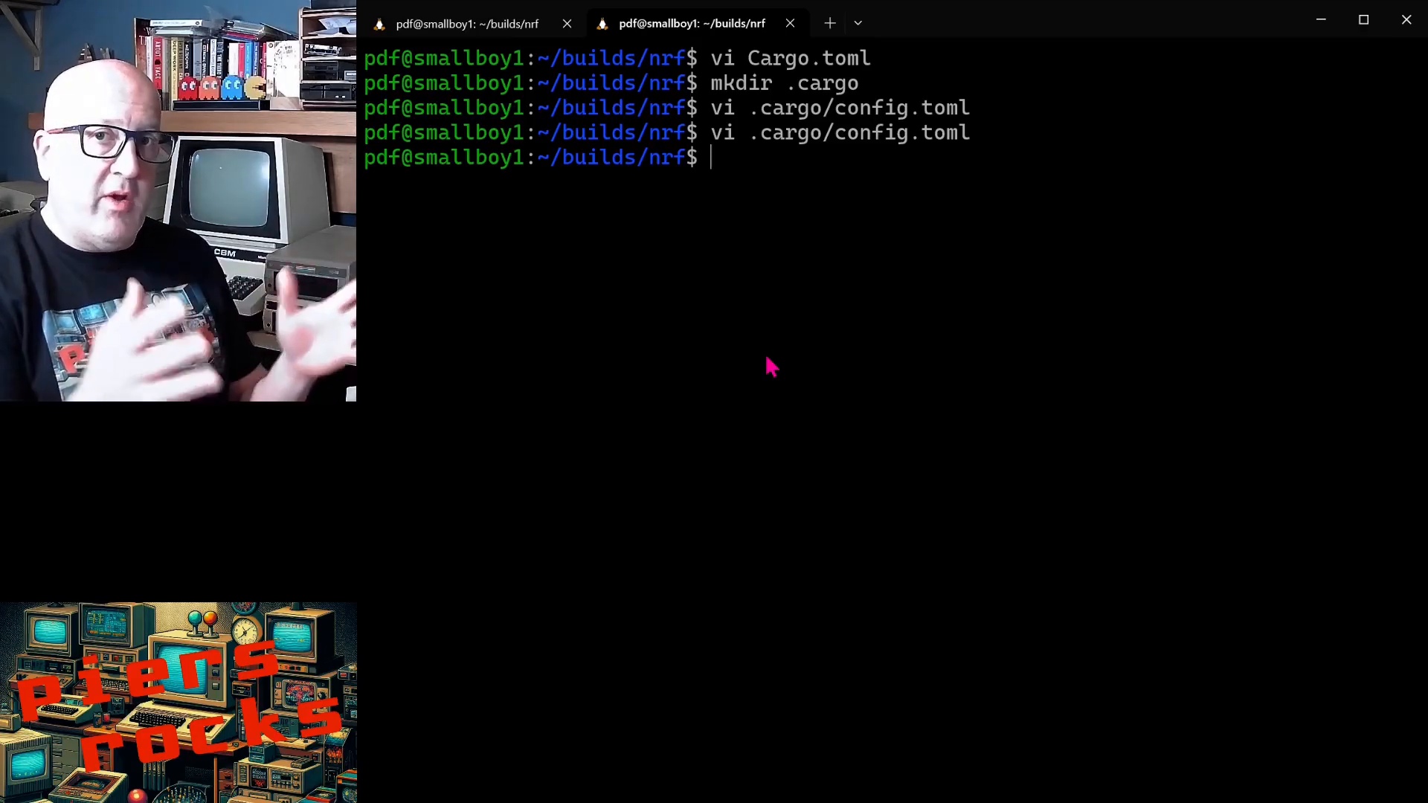
{"action": "type", "text": "rustup"}
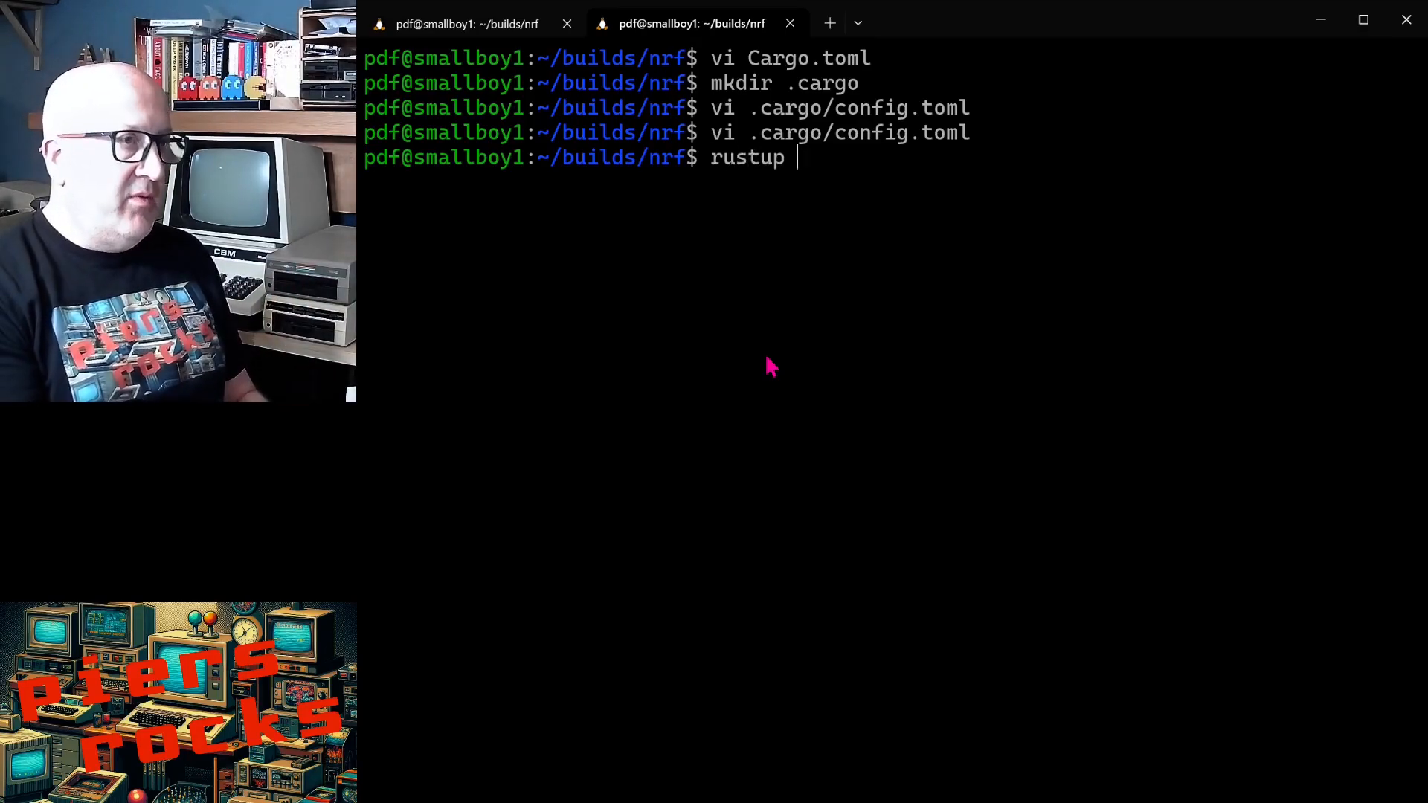
Step: Install the thumbv7em-none-eabi target's rust-std component with rustup
{"action": "type", "text": "target insta"}
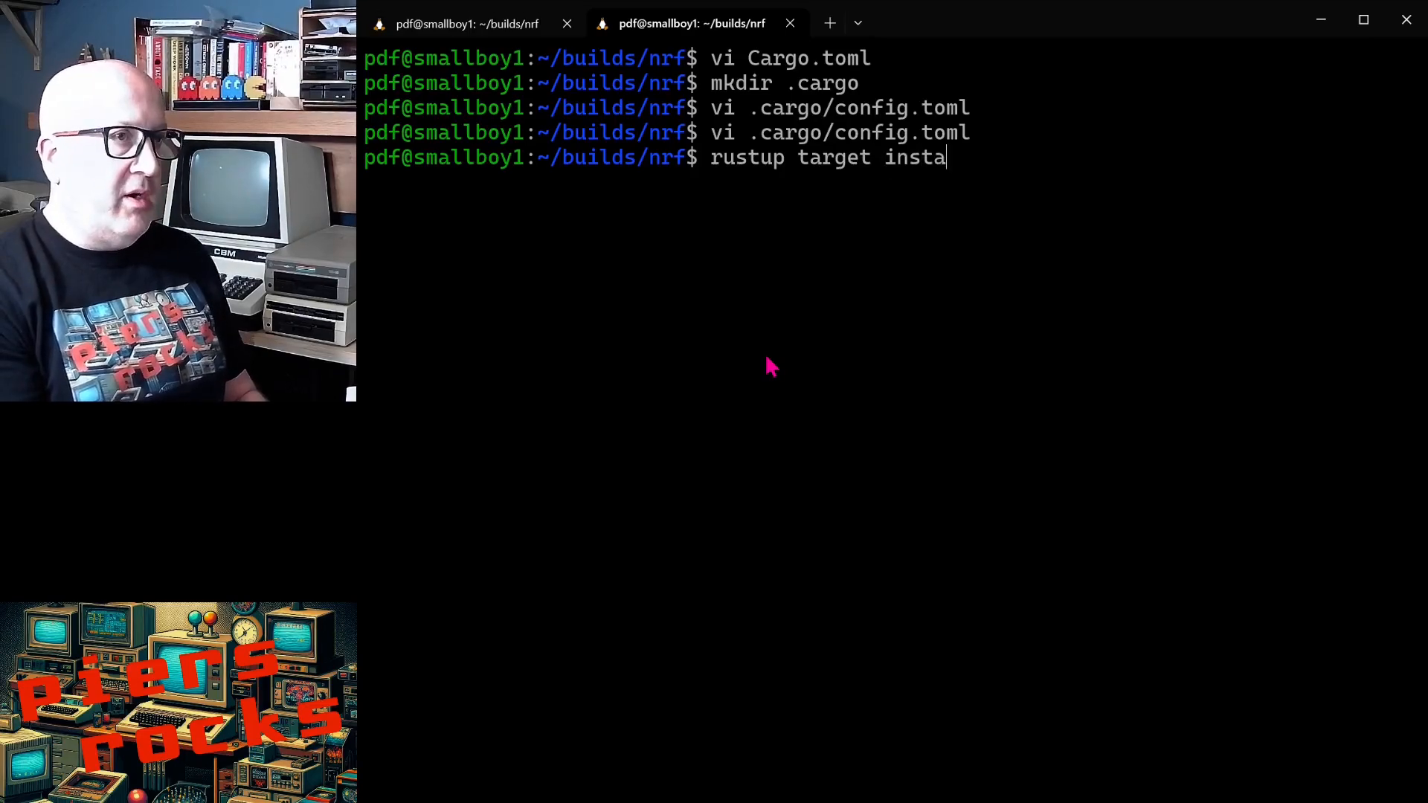
{"action": "type", "text": "ll thumb"}
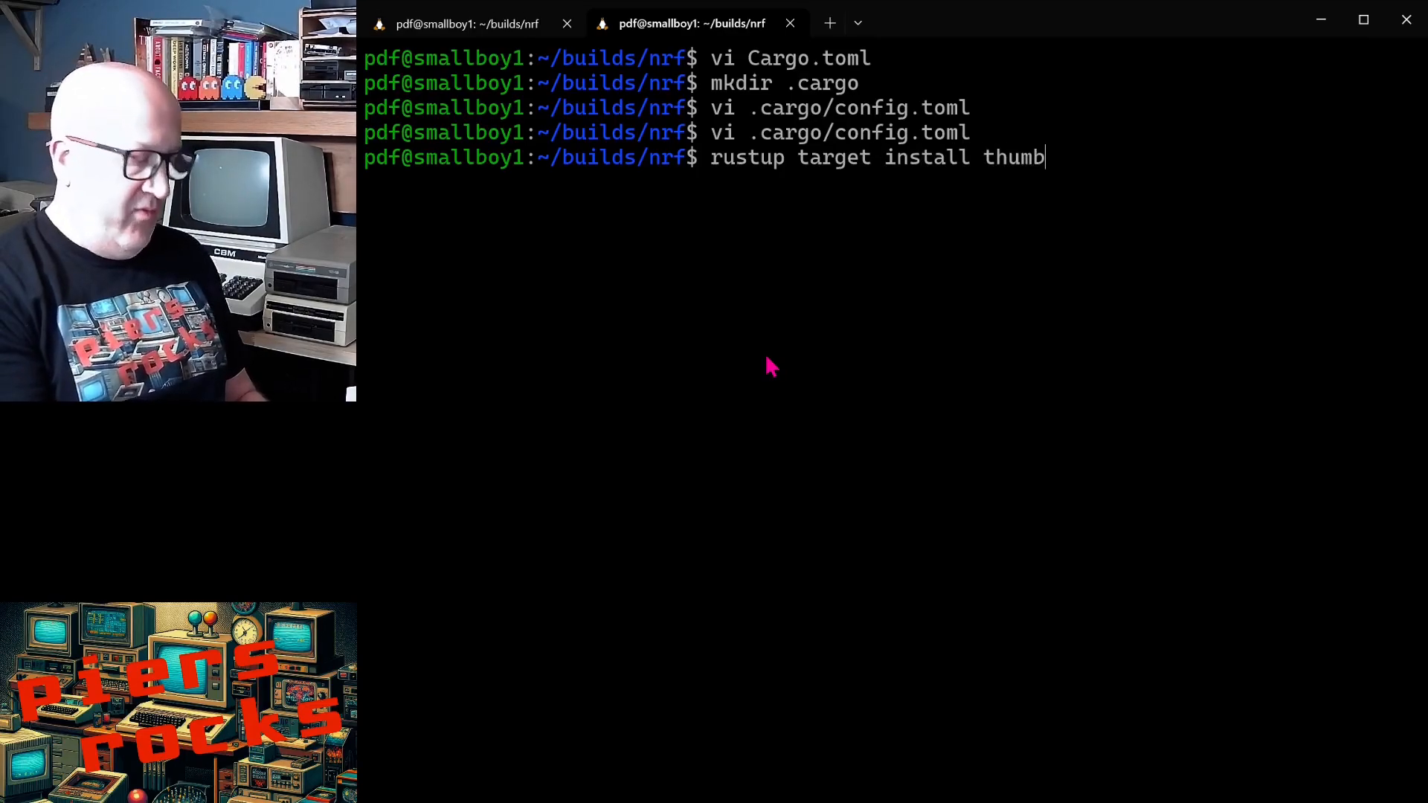
{"action": "type", "text": "v7em-"}
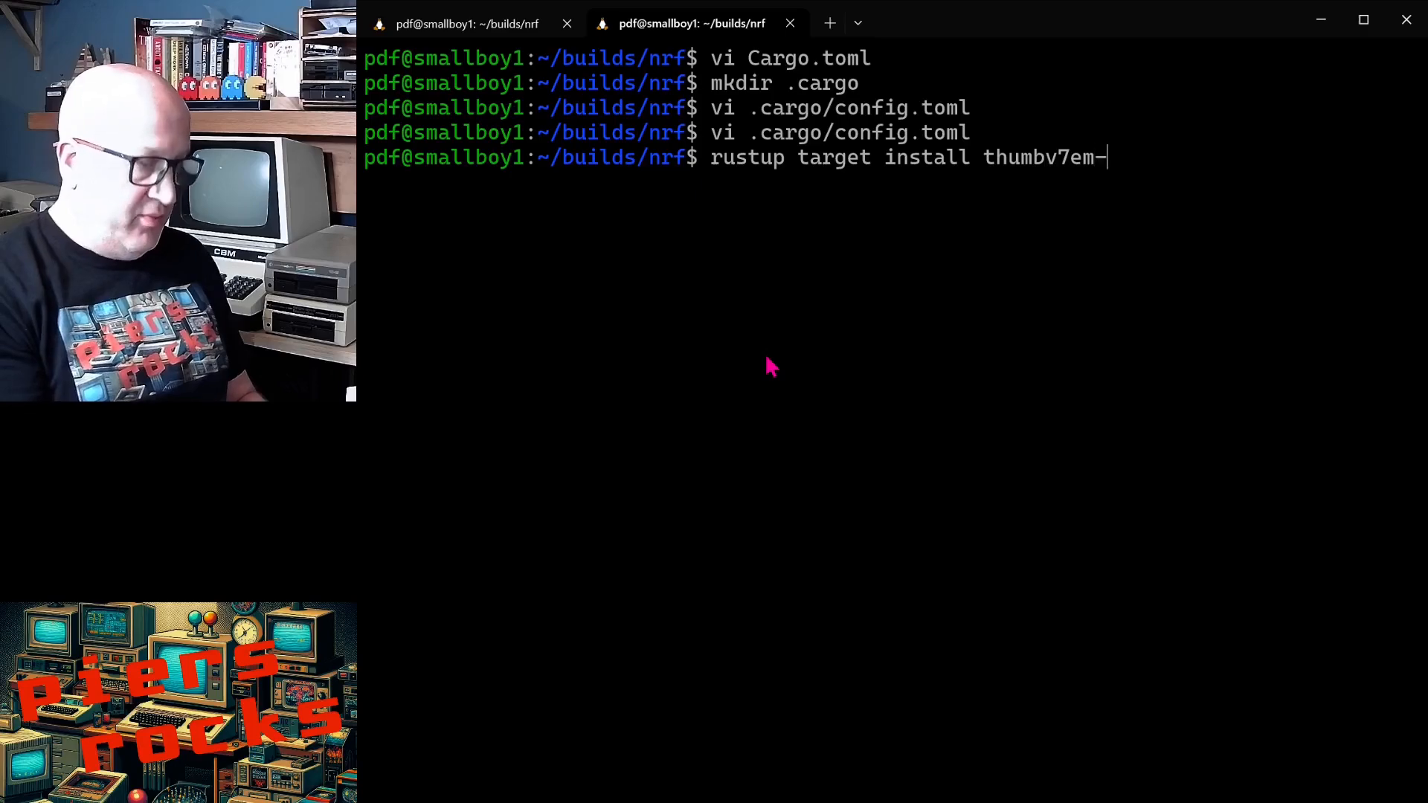
{"action": "type", "text": "none-eabi"}
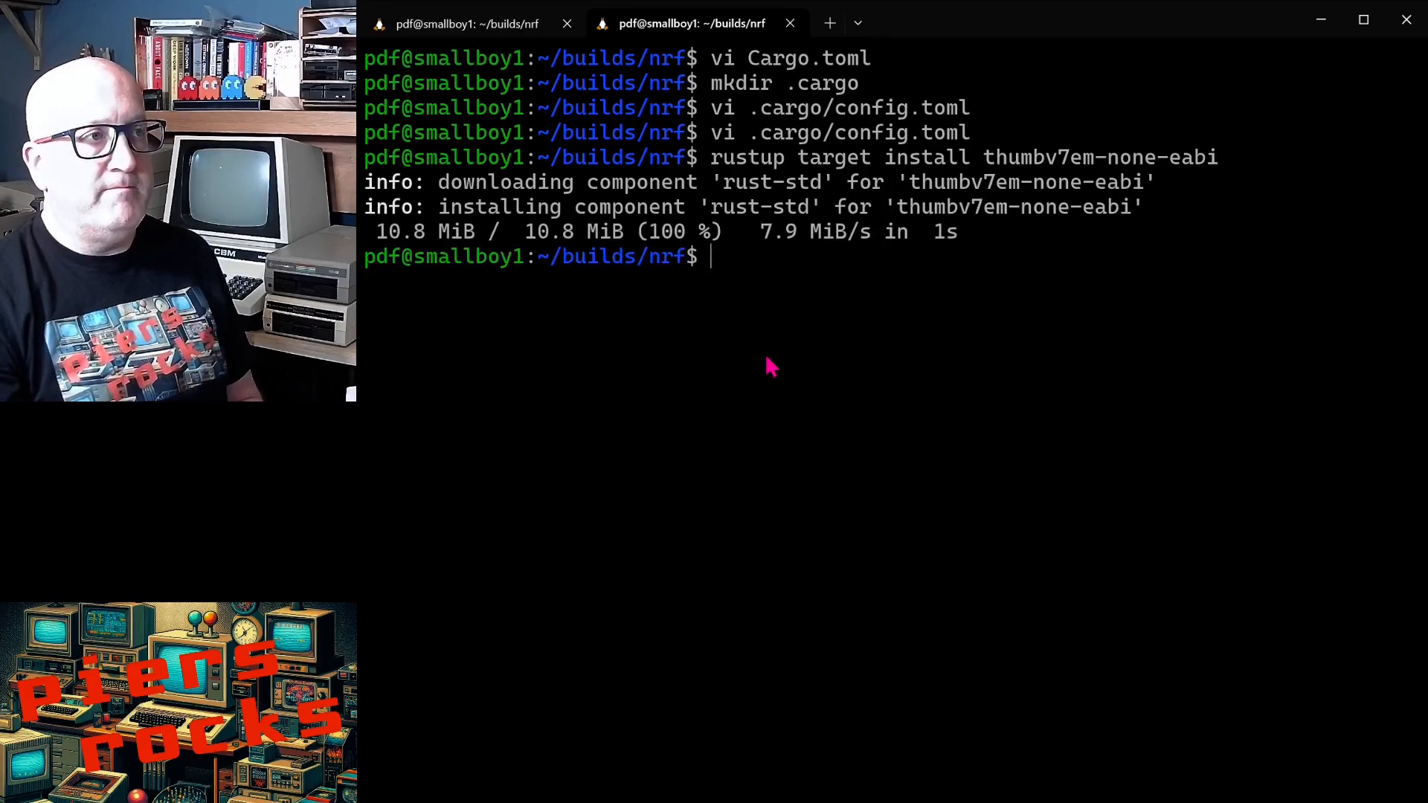
{"action": "type", "text": "carg"}
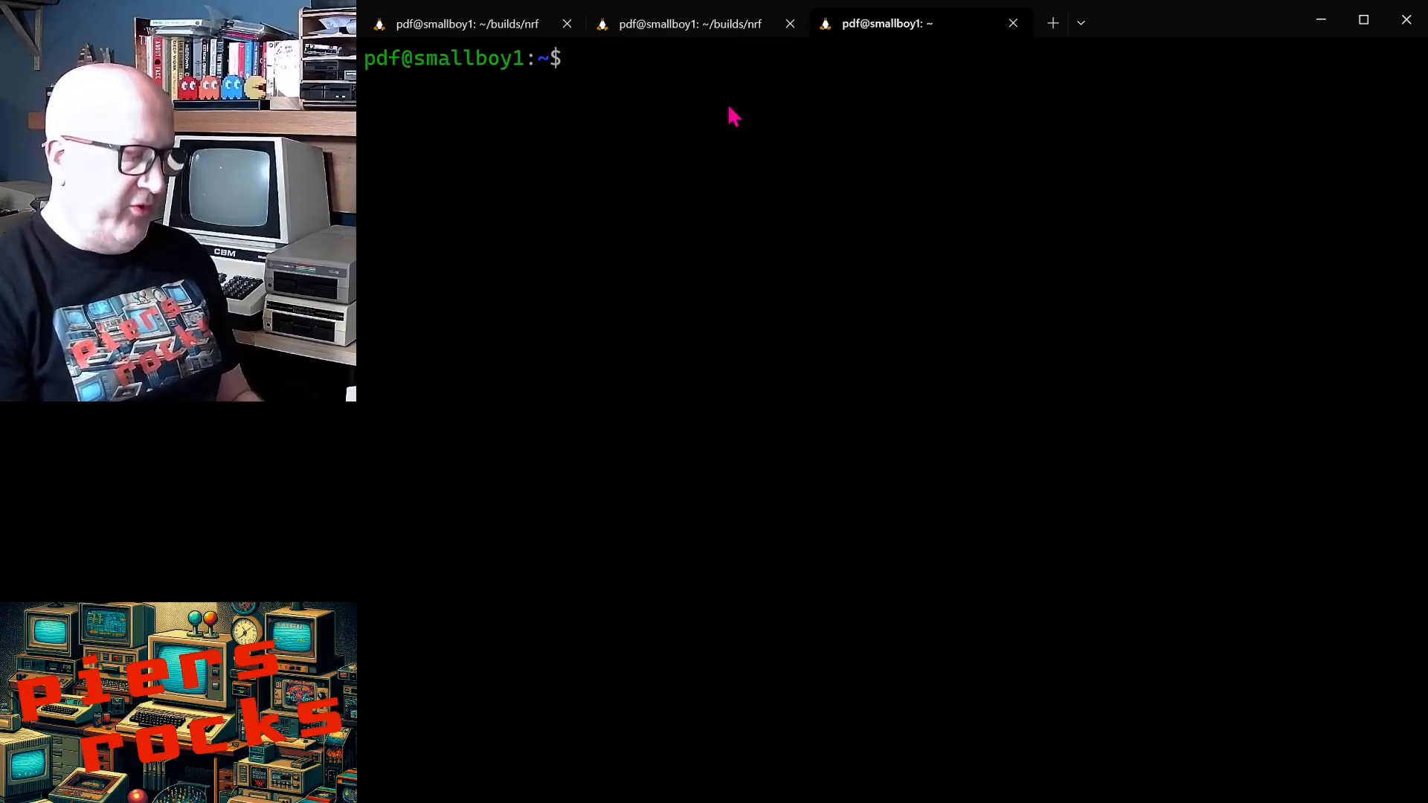
Step: Check sudo dmesg for the Raspberry Pi Debug Probe appearing as ttyACM0
{"action": "type", "text": "sudo dmesg -c"}
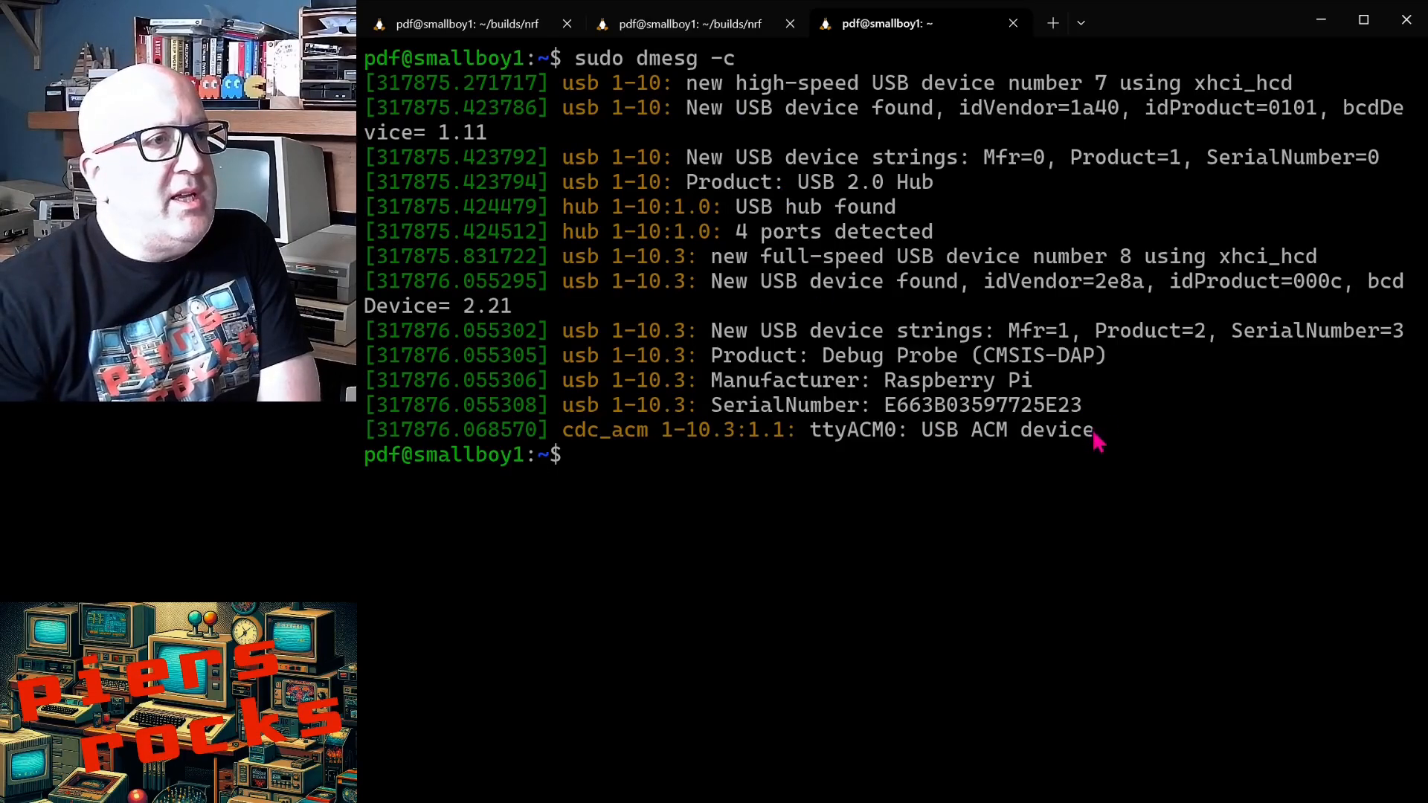
{"action": "left_click_drag", "start_coordinate": [446, 330], "coordinate": [1093, 429]}
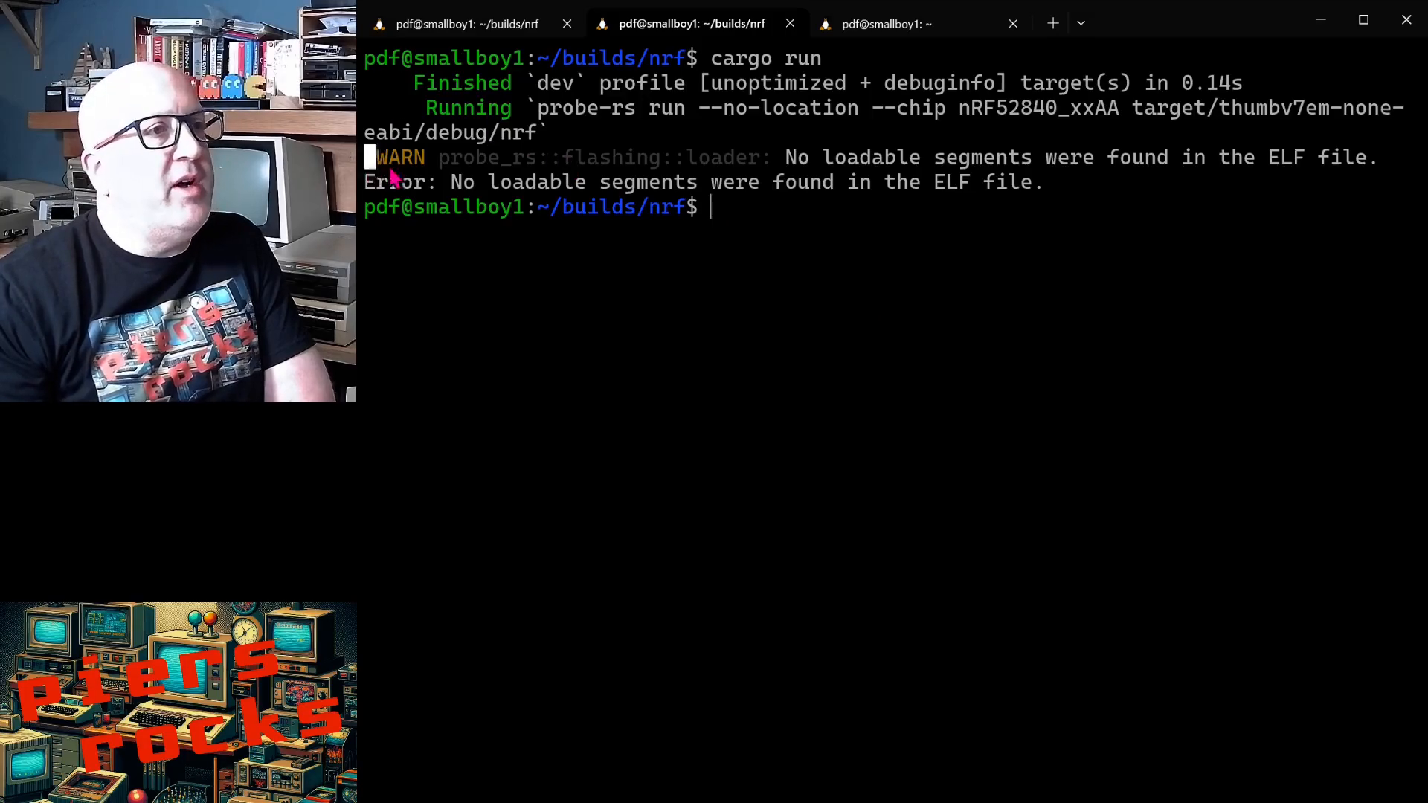
Step: Copy memory.x and build.rs from embassy/examples/nrf52840 into the nrf project
{"action": "left_click_drag", "start_coordinate": [364, 157], "coordinate": [1056, 187]}
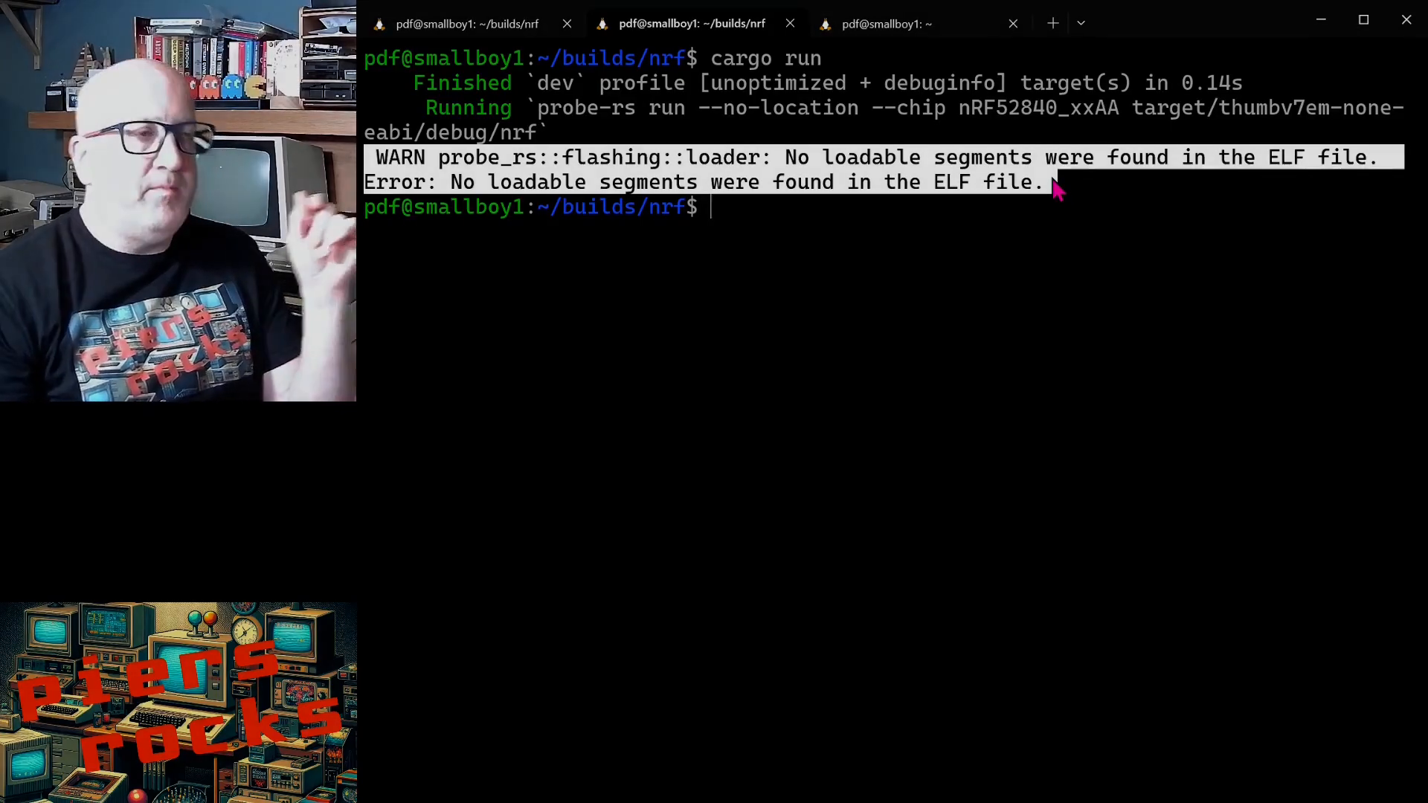
{"action": "type", "text": "cp ../embassy/examples/nrf52840/memory.x ."}
{"action": "type", "text": "cp ../embassy/examples/nrf52840/build.rs ."}
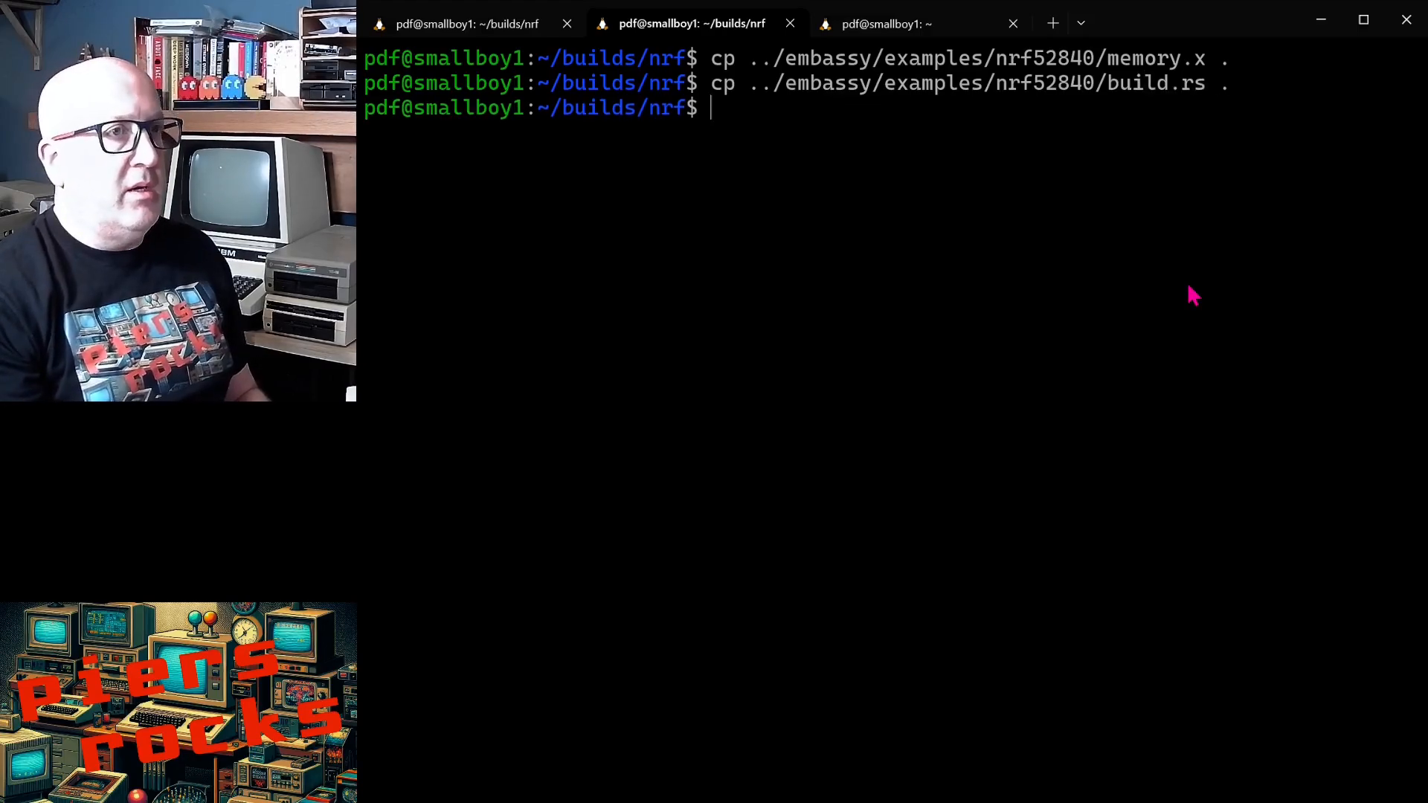
{"action": "type", "text": "vi memory.x"}
{"action": "type", "text": "vi b"}
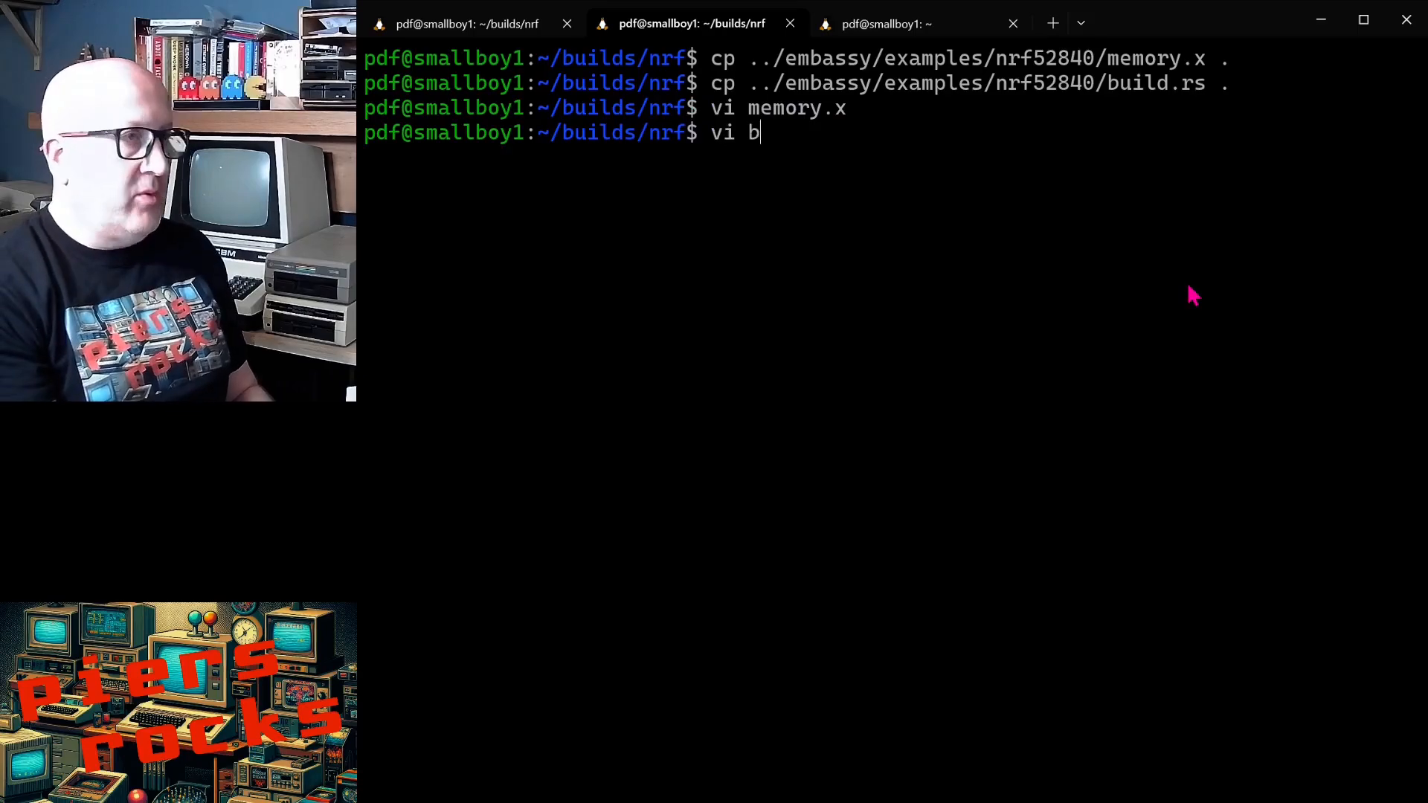
{"action": "key", "text": "Return"}
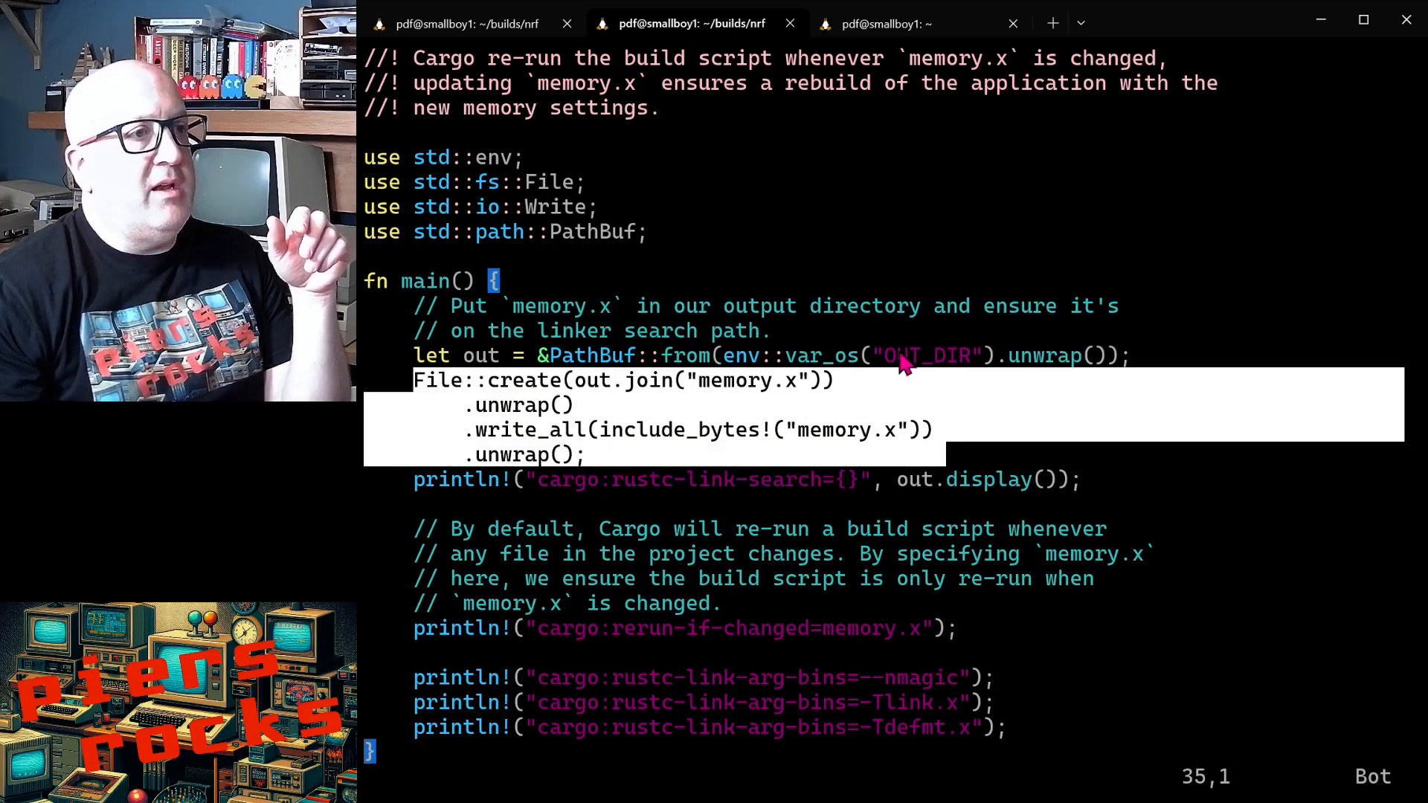
{"action": "double_click", "coordinate": [926, 356]}
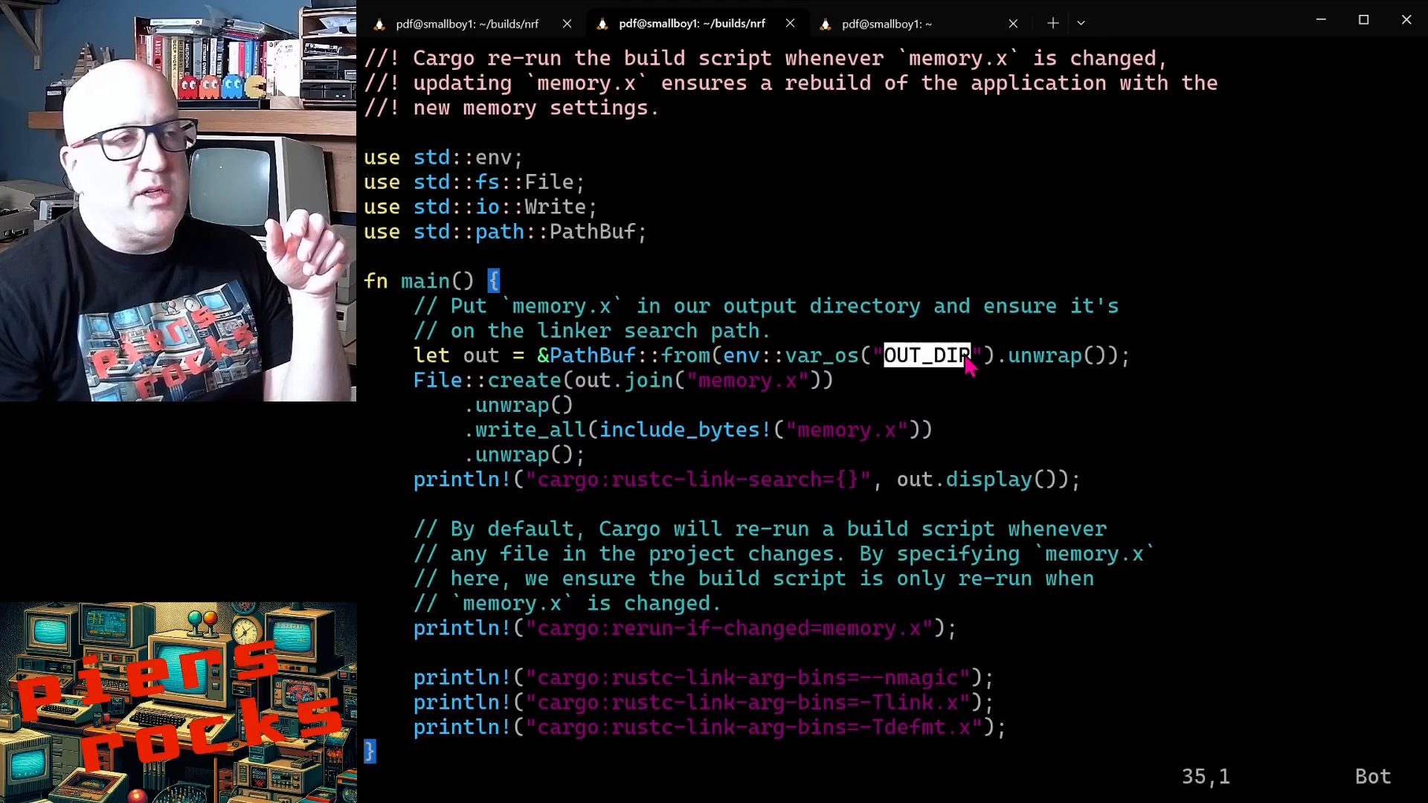
{"action": "mouse_move", "coordinate": [428, 642]}
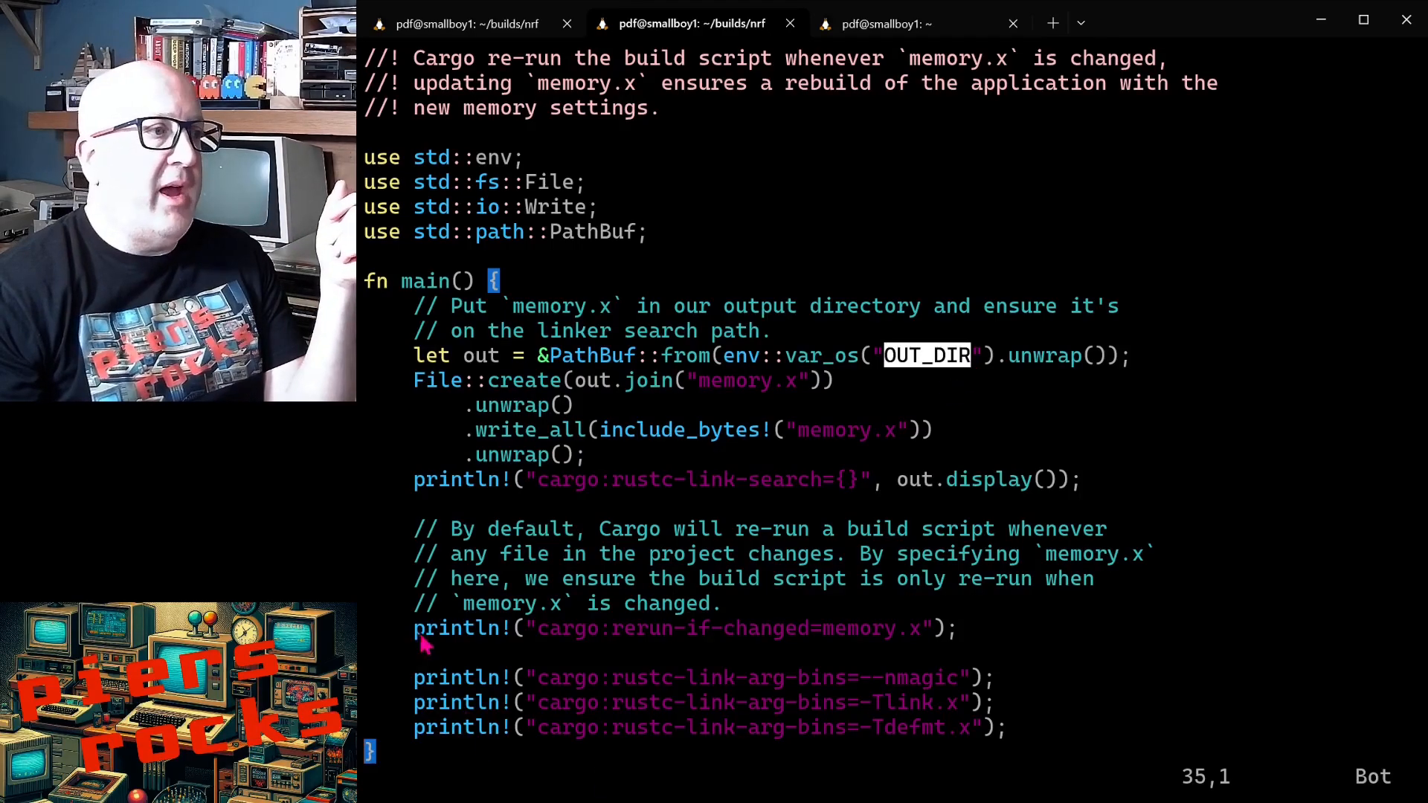
{"action": "left_click_drag", "start_coordinate": [413, 628], "coordinate": [993, 726]}
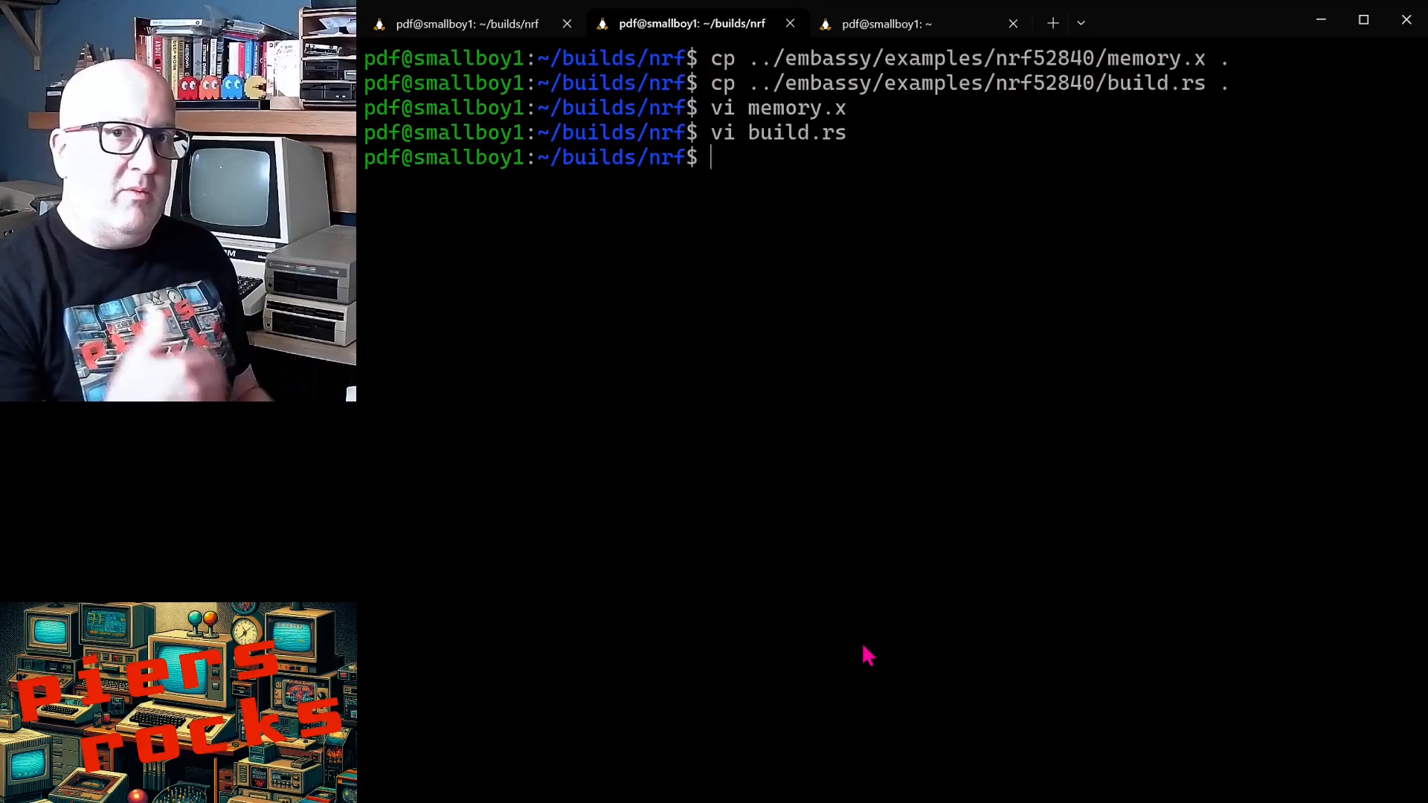
Step: Build the nrf project with cargo until it compiles with the dev profile
{"action": "type", "text": "cargo build"}
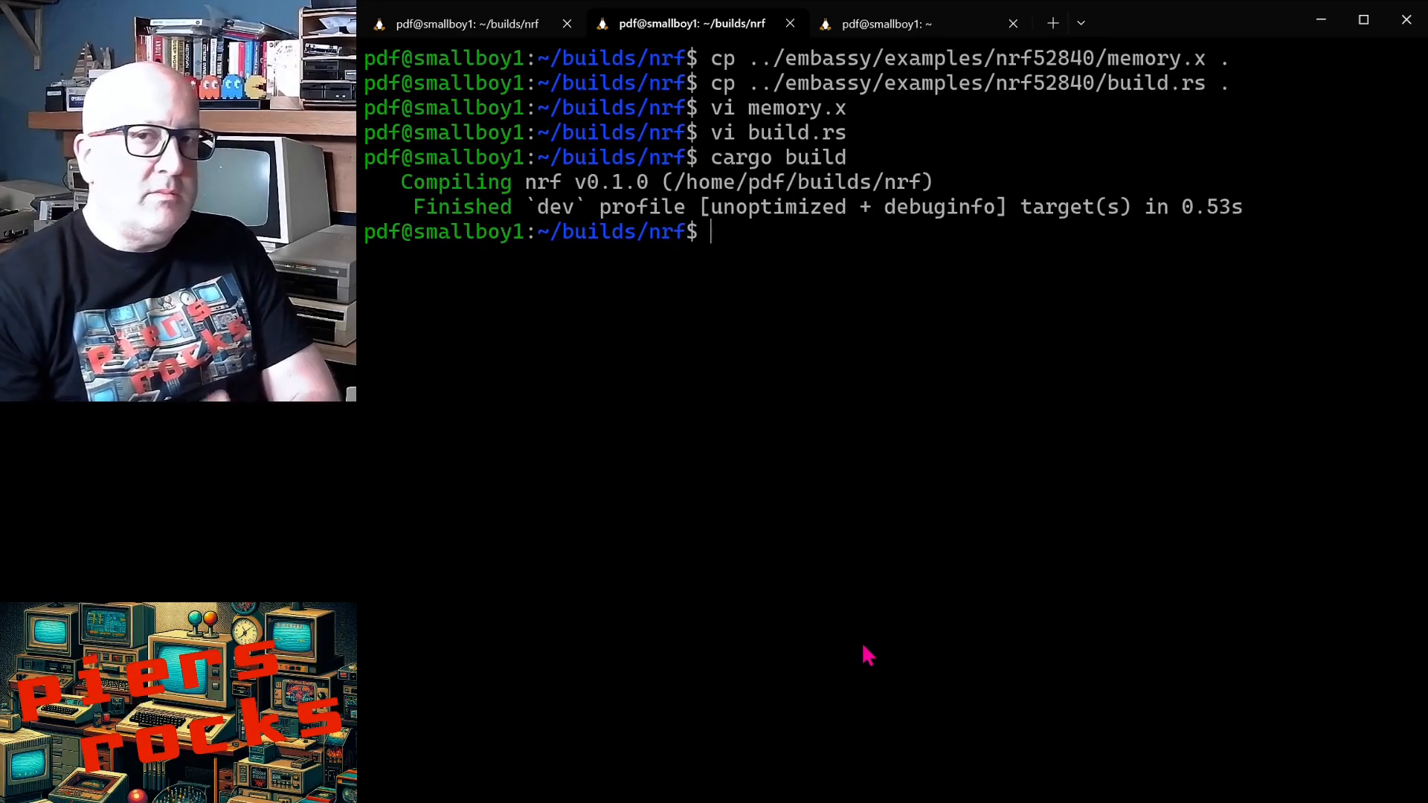
{"action": "type", "text": "cargor"}
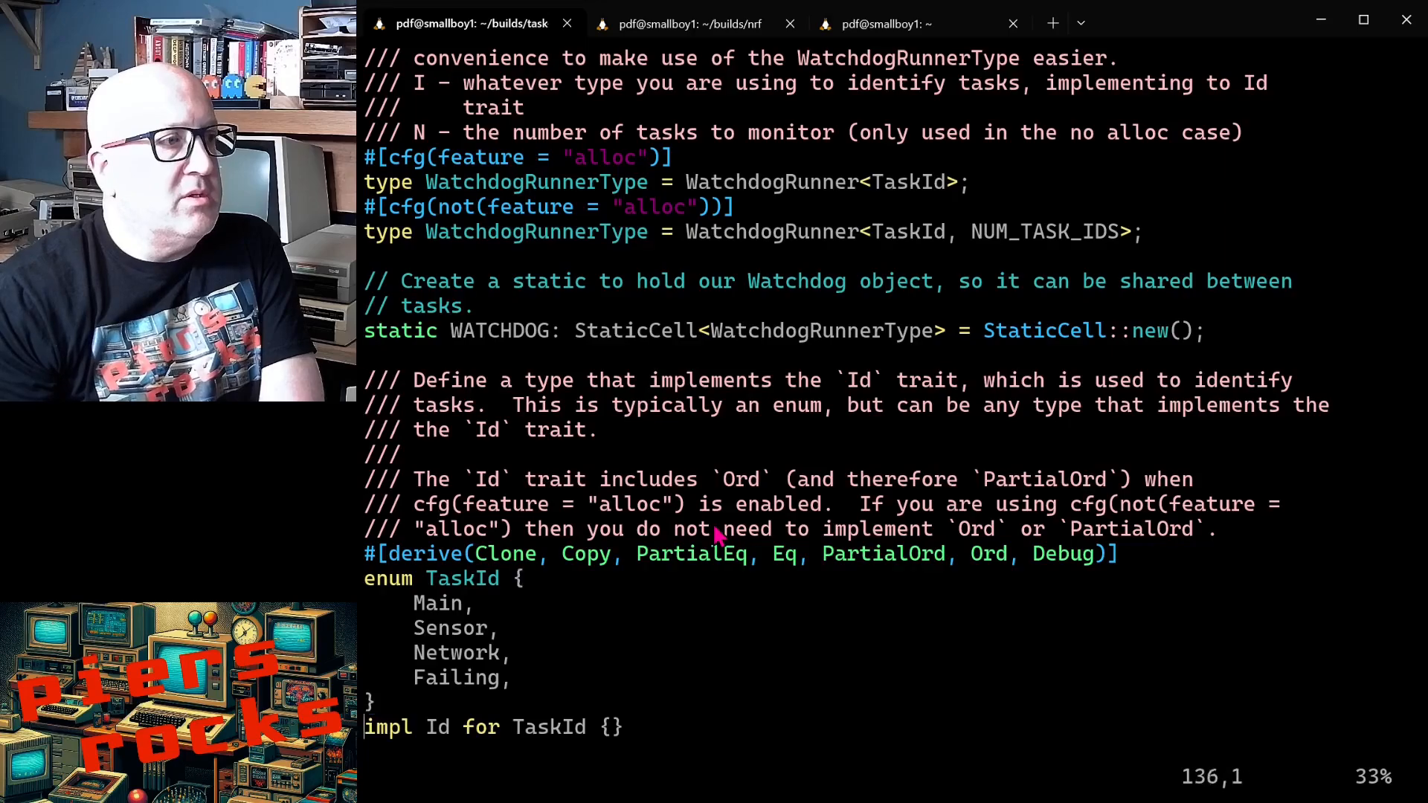
{"action": "scroll", "scroll_direction": "down", "scroll_amount": 3}
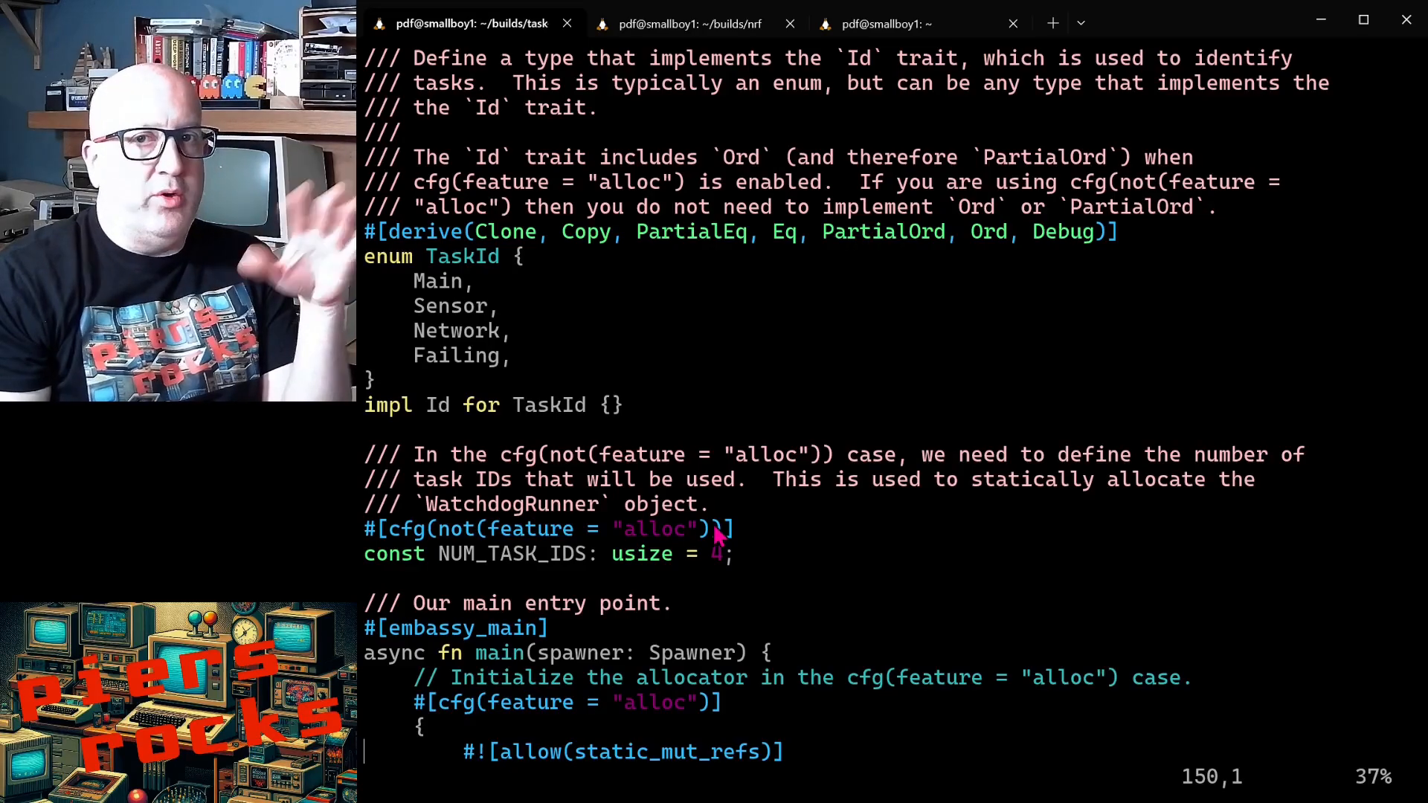
{"action": "scroll", "scroll_direction": "down", "scroll_amount": 3}
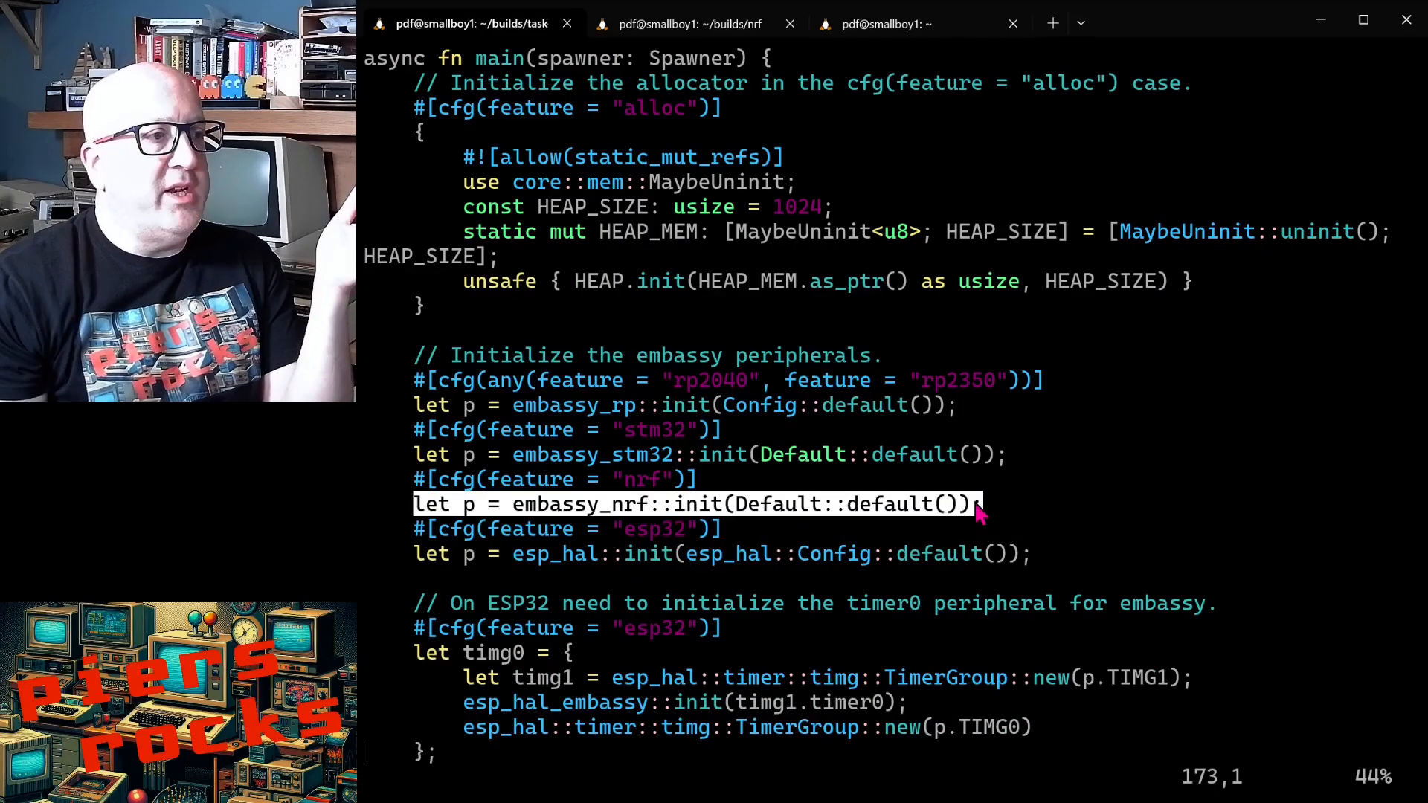
{"action": "scroll", "scroll_direction": "down", "scroll_amount": 3}
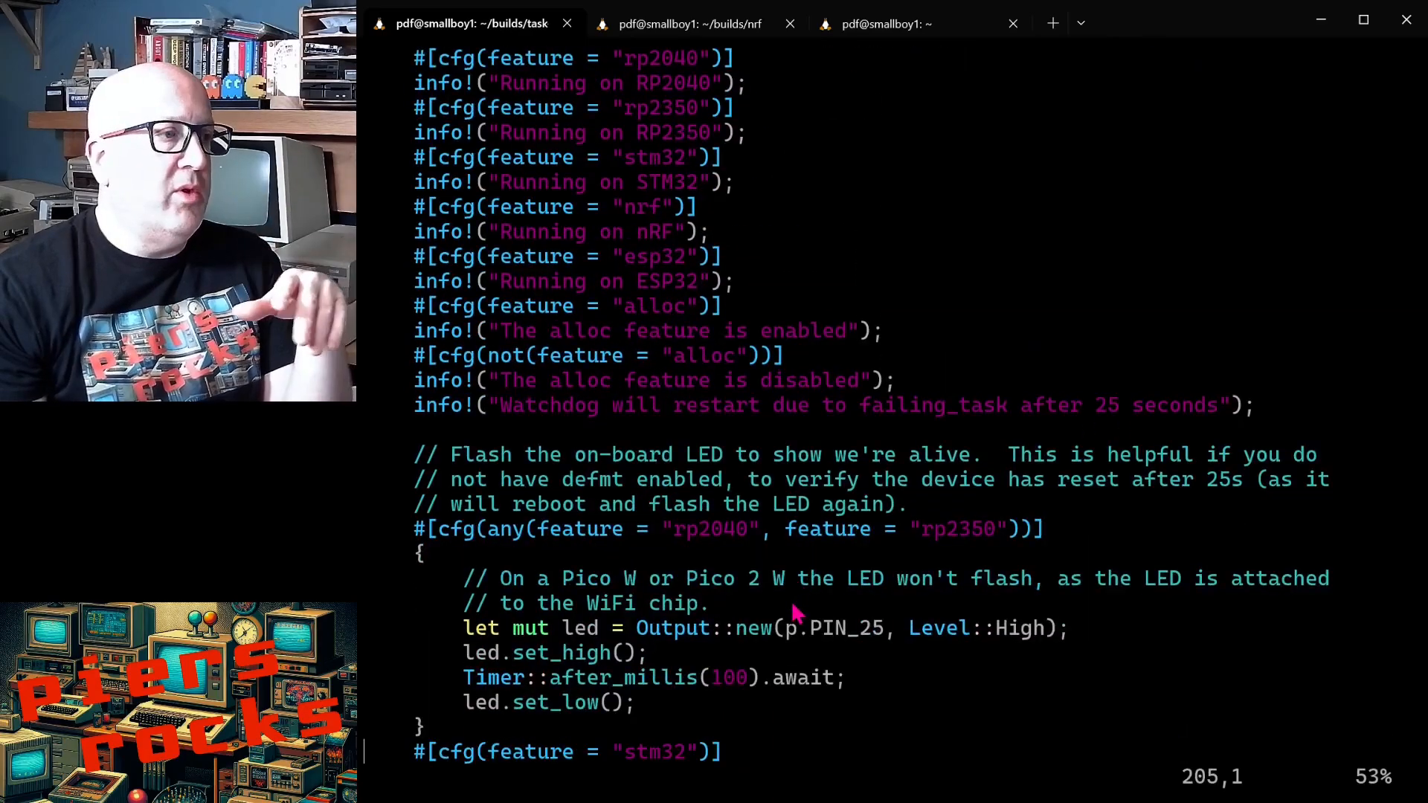
{"action": "scroll", "scroll_direction": "down", "scroll_amount": 3}
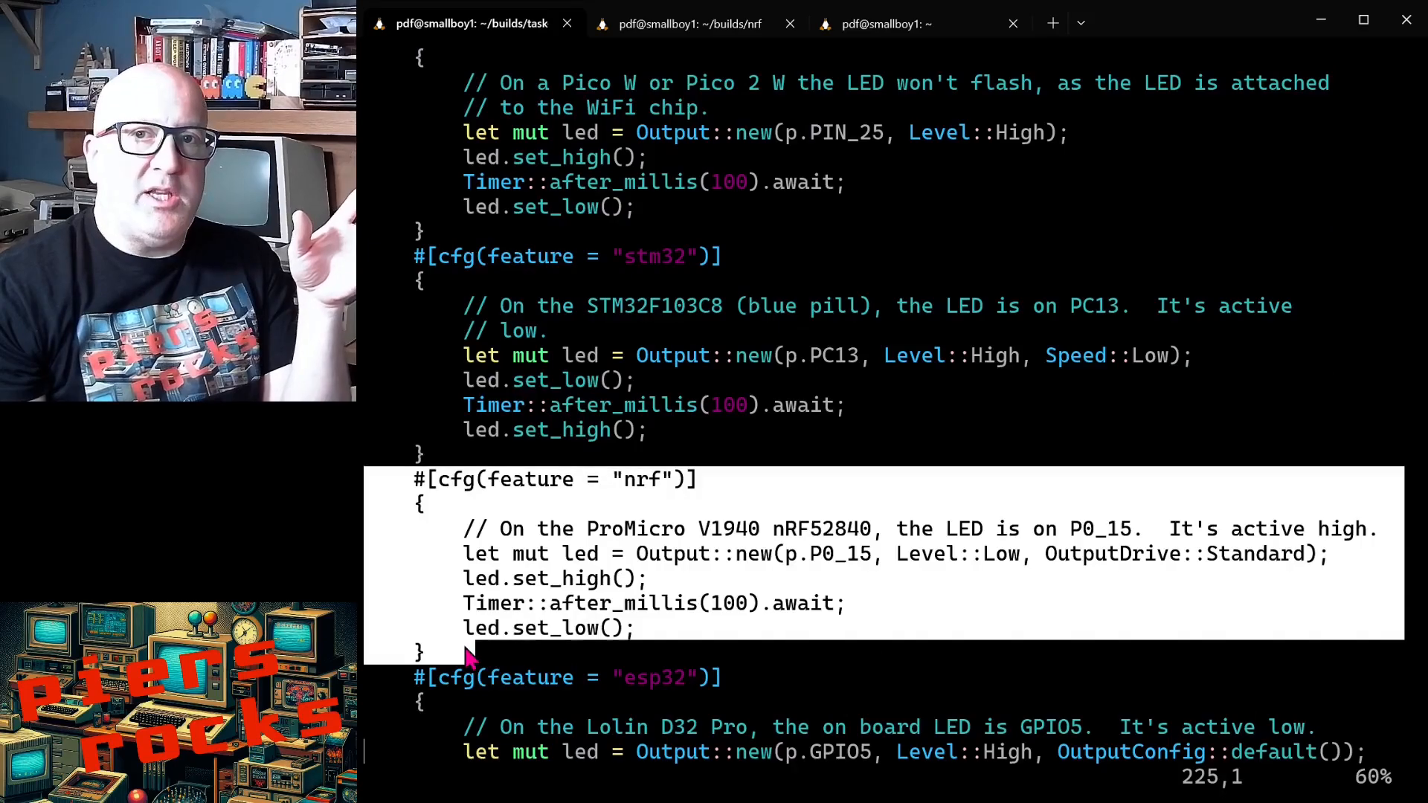
{"action": "mouse_move", "coordinate": [833, 568]}
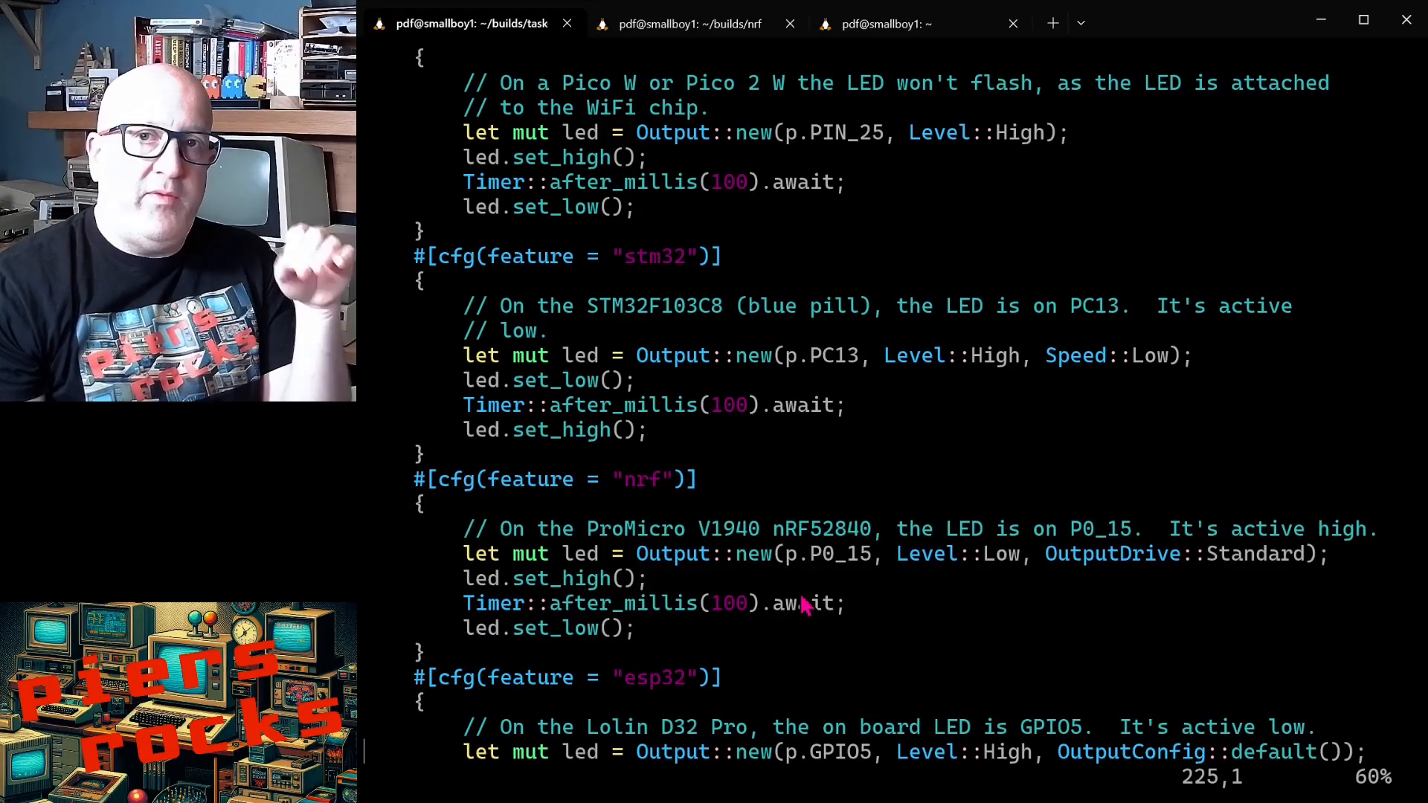
{"action": "scroll", "scroll_direction": "down", "scroll_amount": 3}
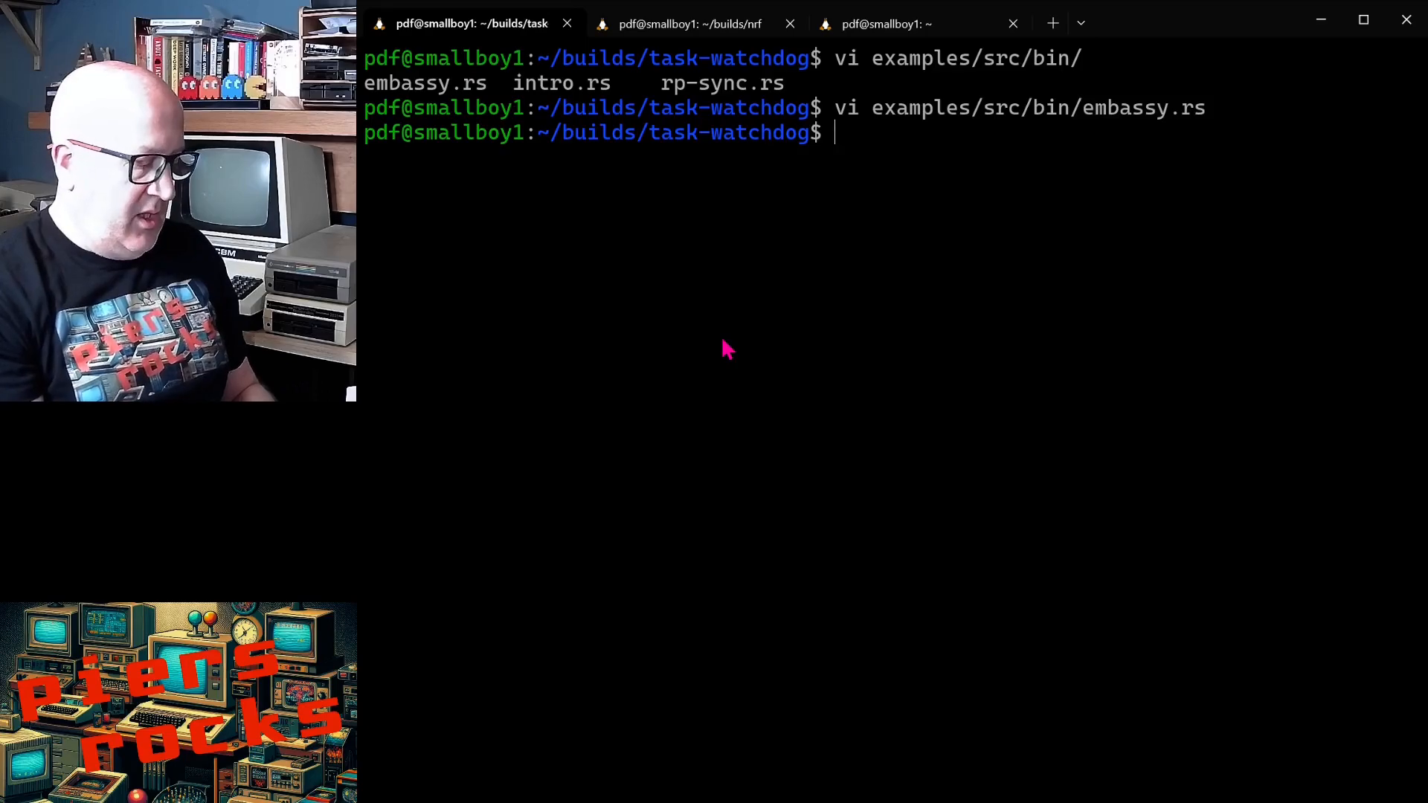
Step: Run scripts/flash-async-nrf52840.sh and scroll the log through feeds to Failing task starvation
{"action": "type", "text": "scripts/flash-"}
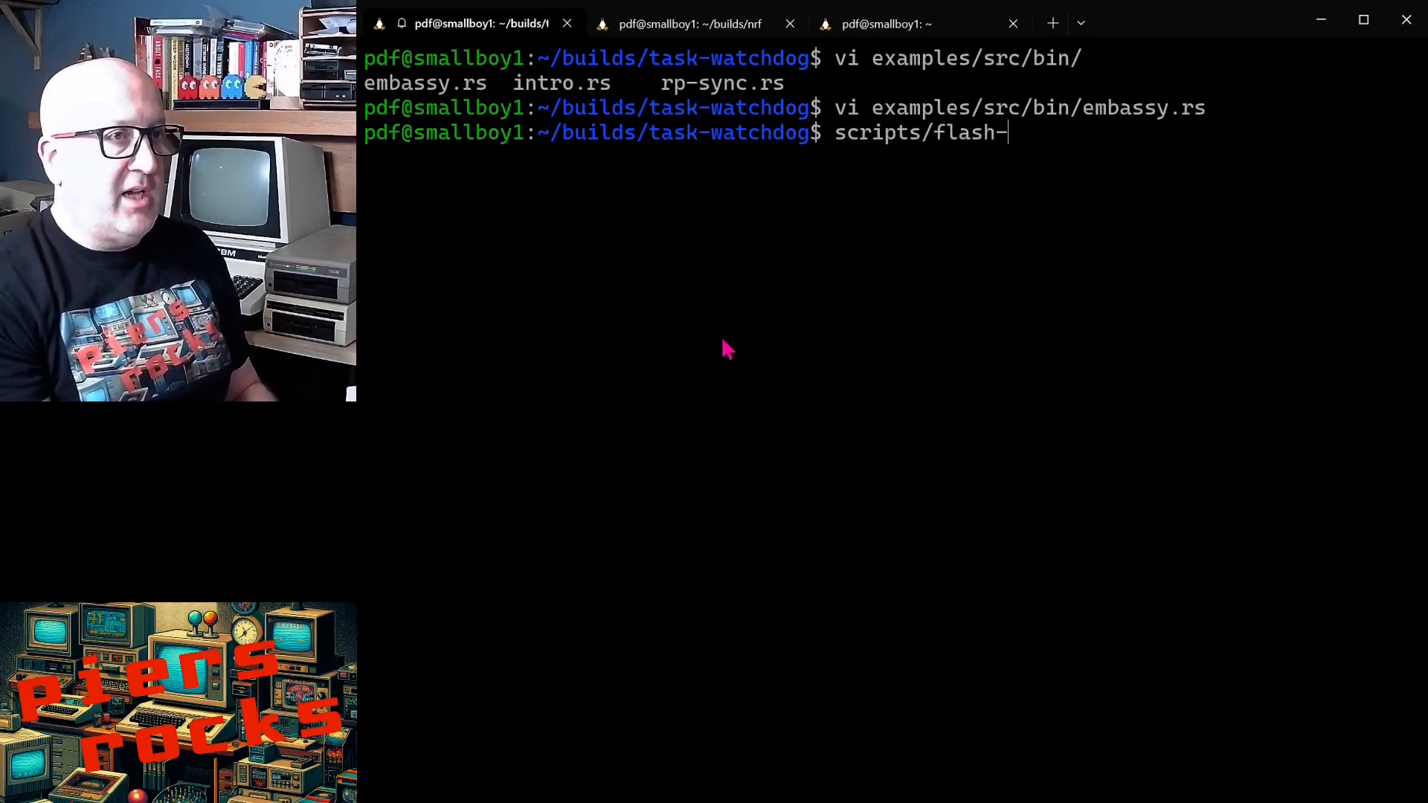
{"action": "type", "text": "async-nr"}
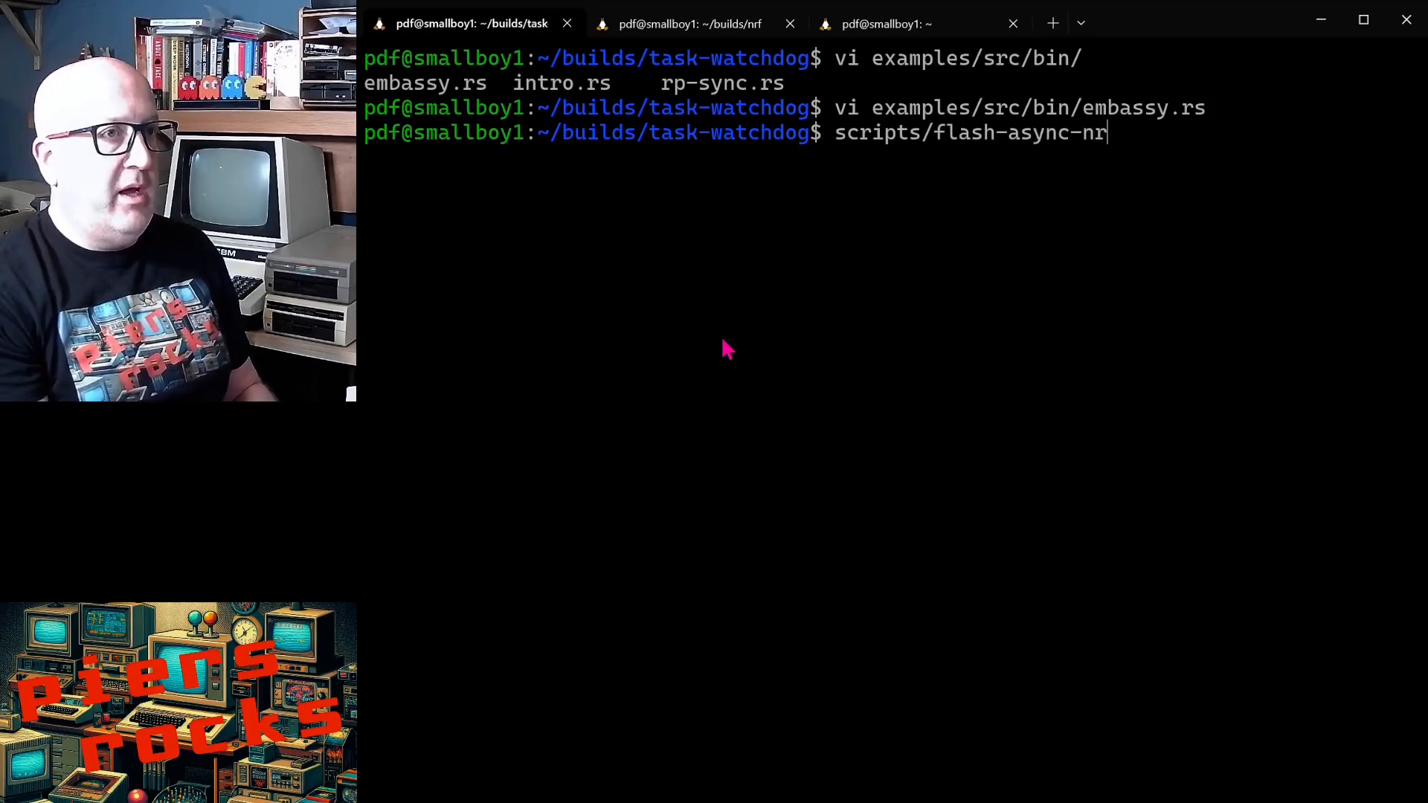
{"action": "type", "text": "f52840.sh"}
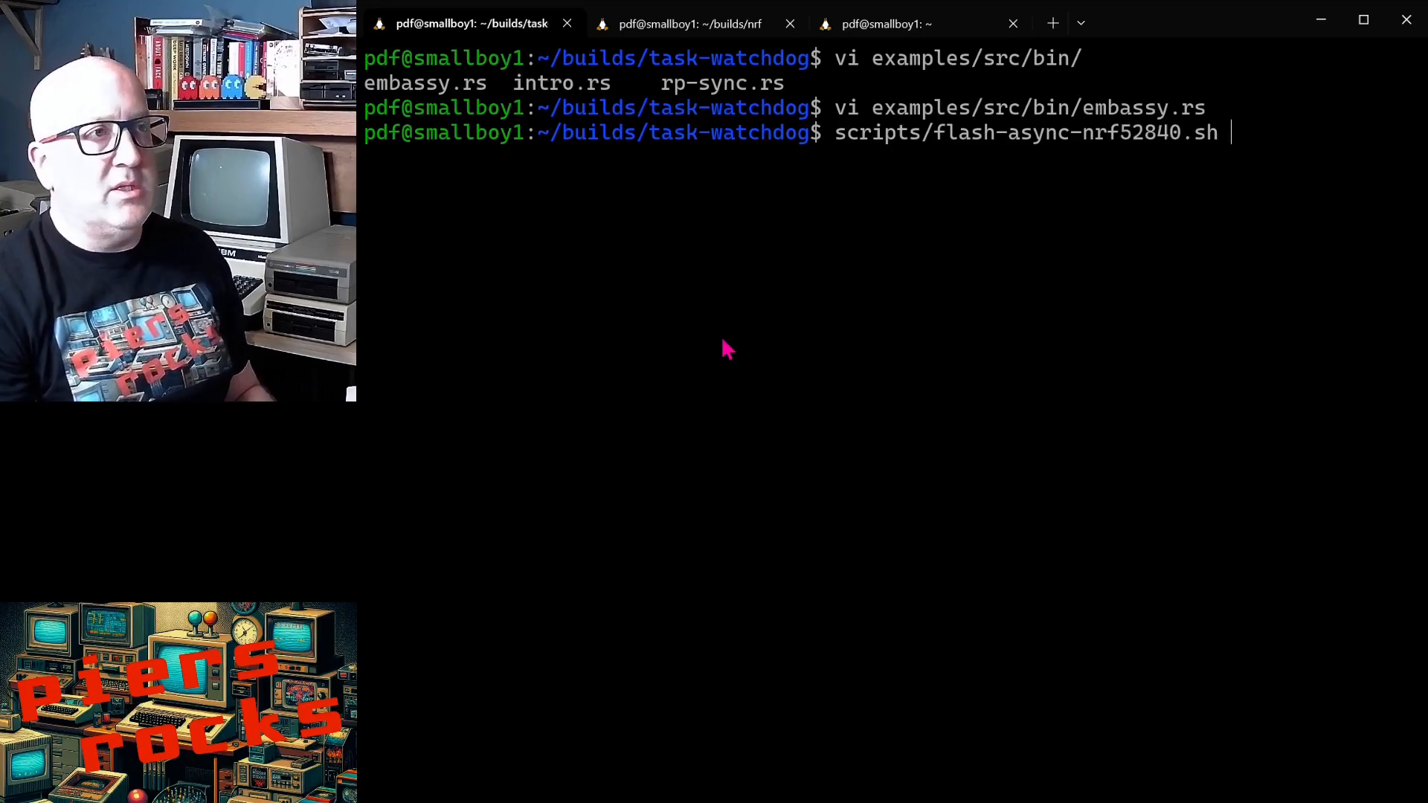
{"action": "key", "text": "Return"}
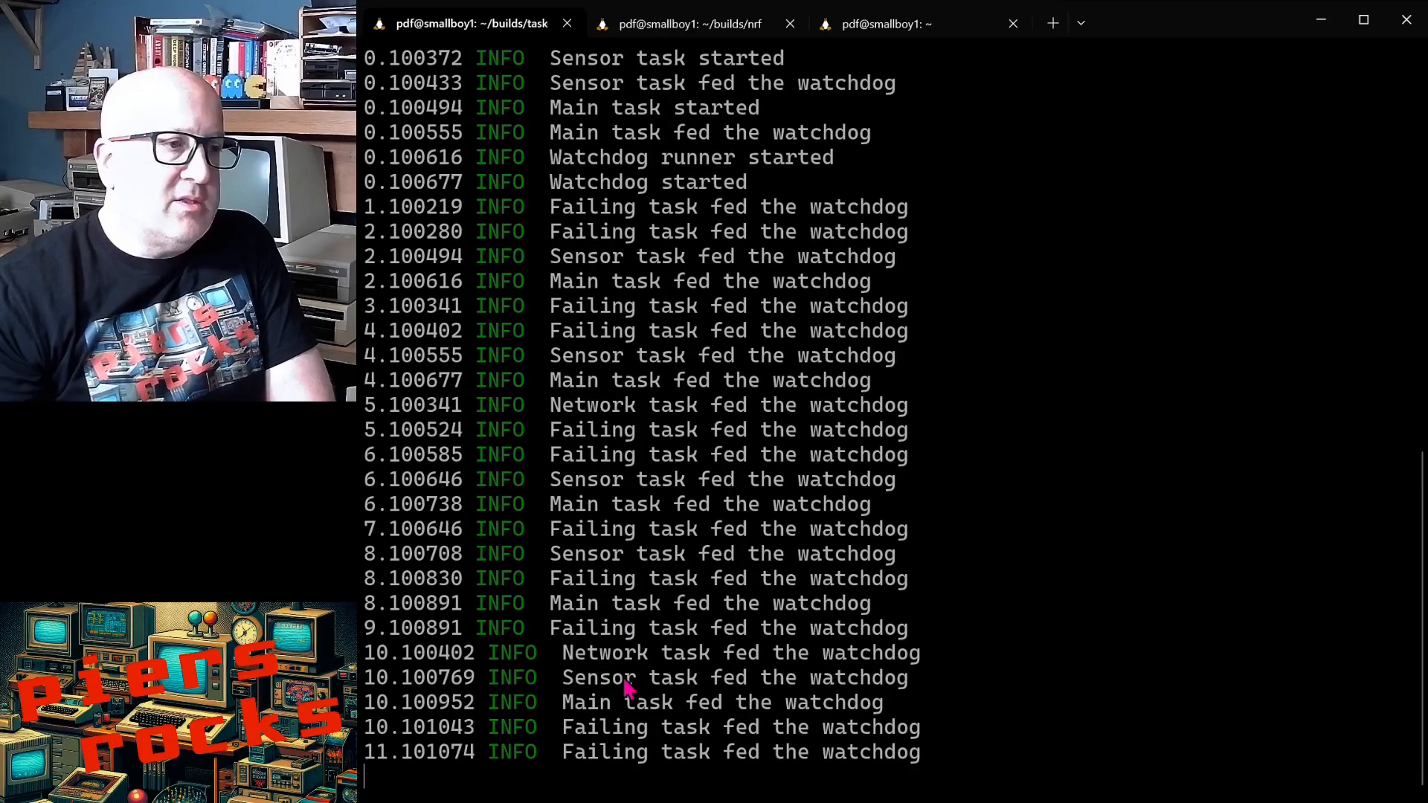
{"action": "scroll", "scroll_direction": "down", "scroll_amount": 3}
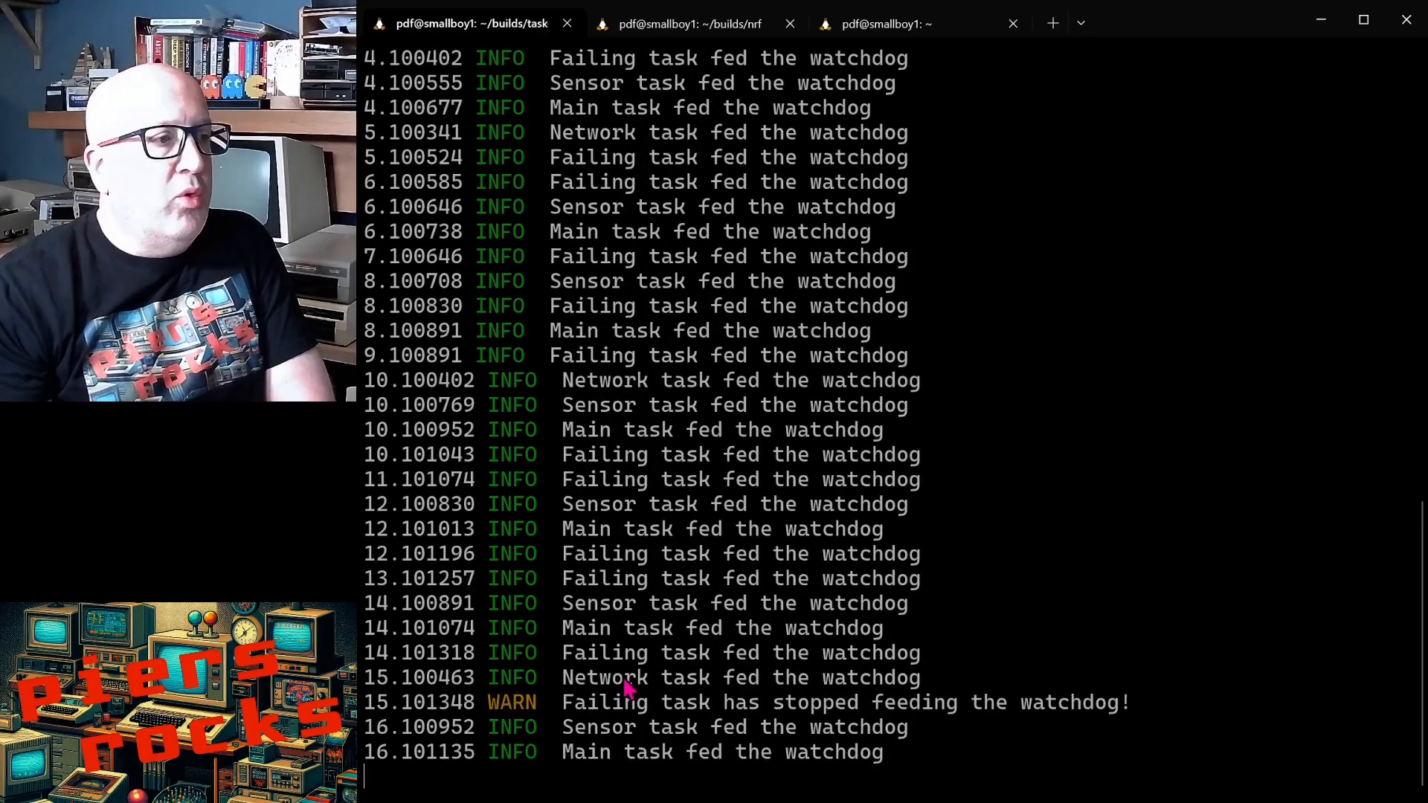
{"action": "scroll", "scroll_direction": "down", "scroll_amount": 3}
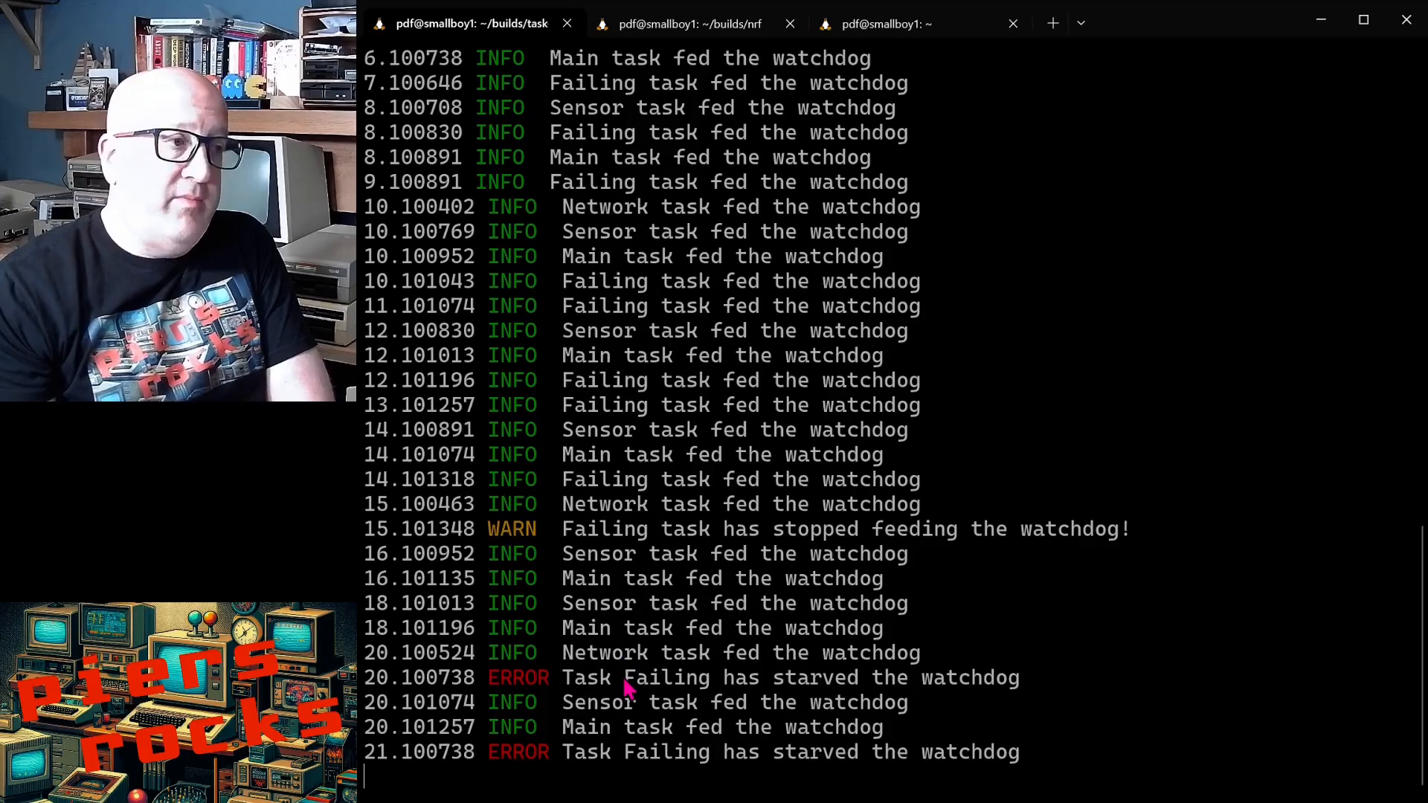
{"action": "scroll", "scroll_direction": "down", "scroll_amount": 3}
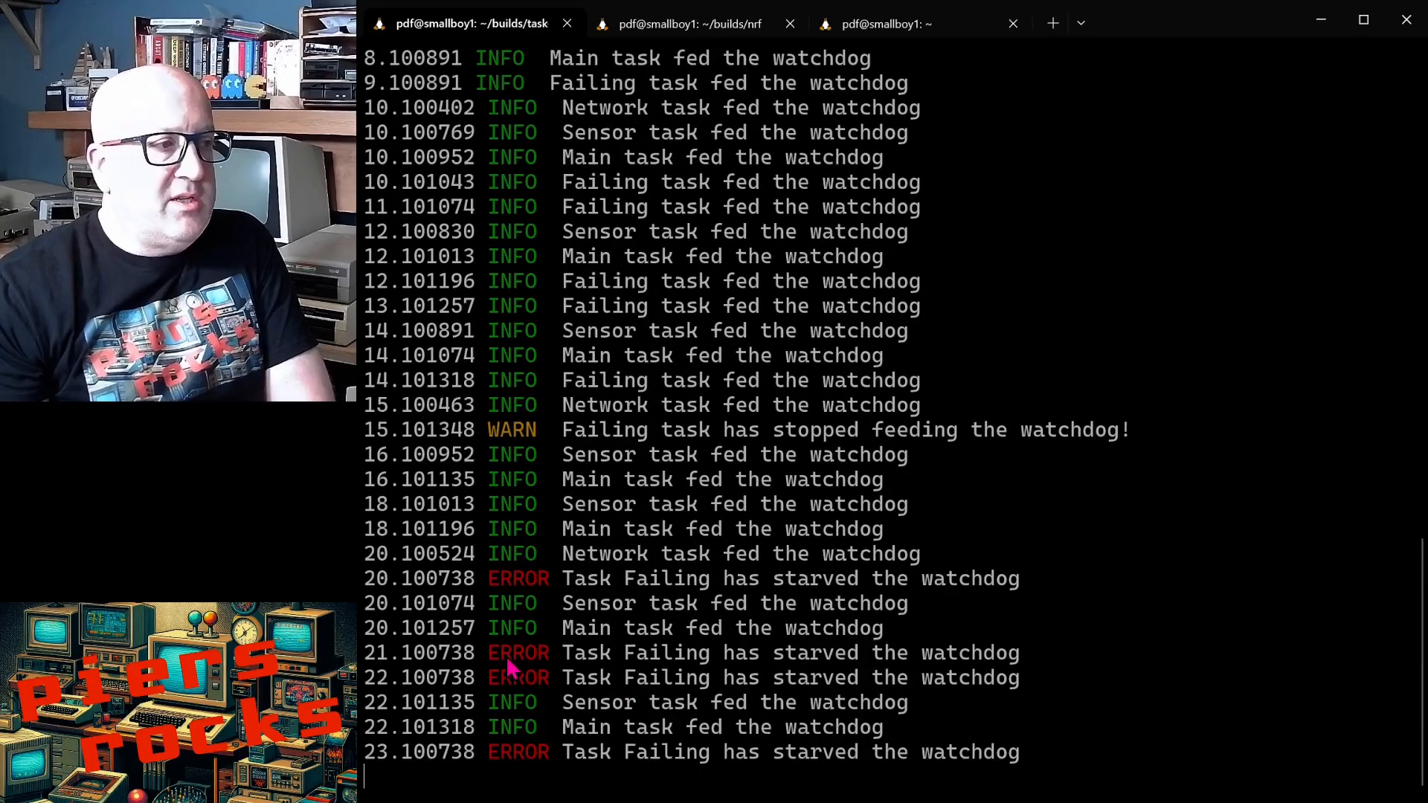